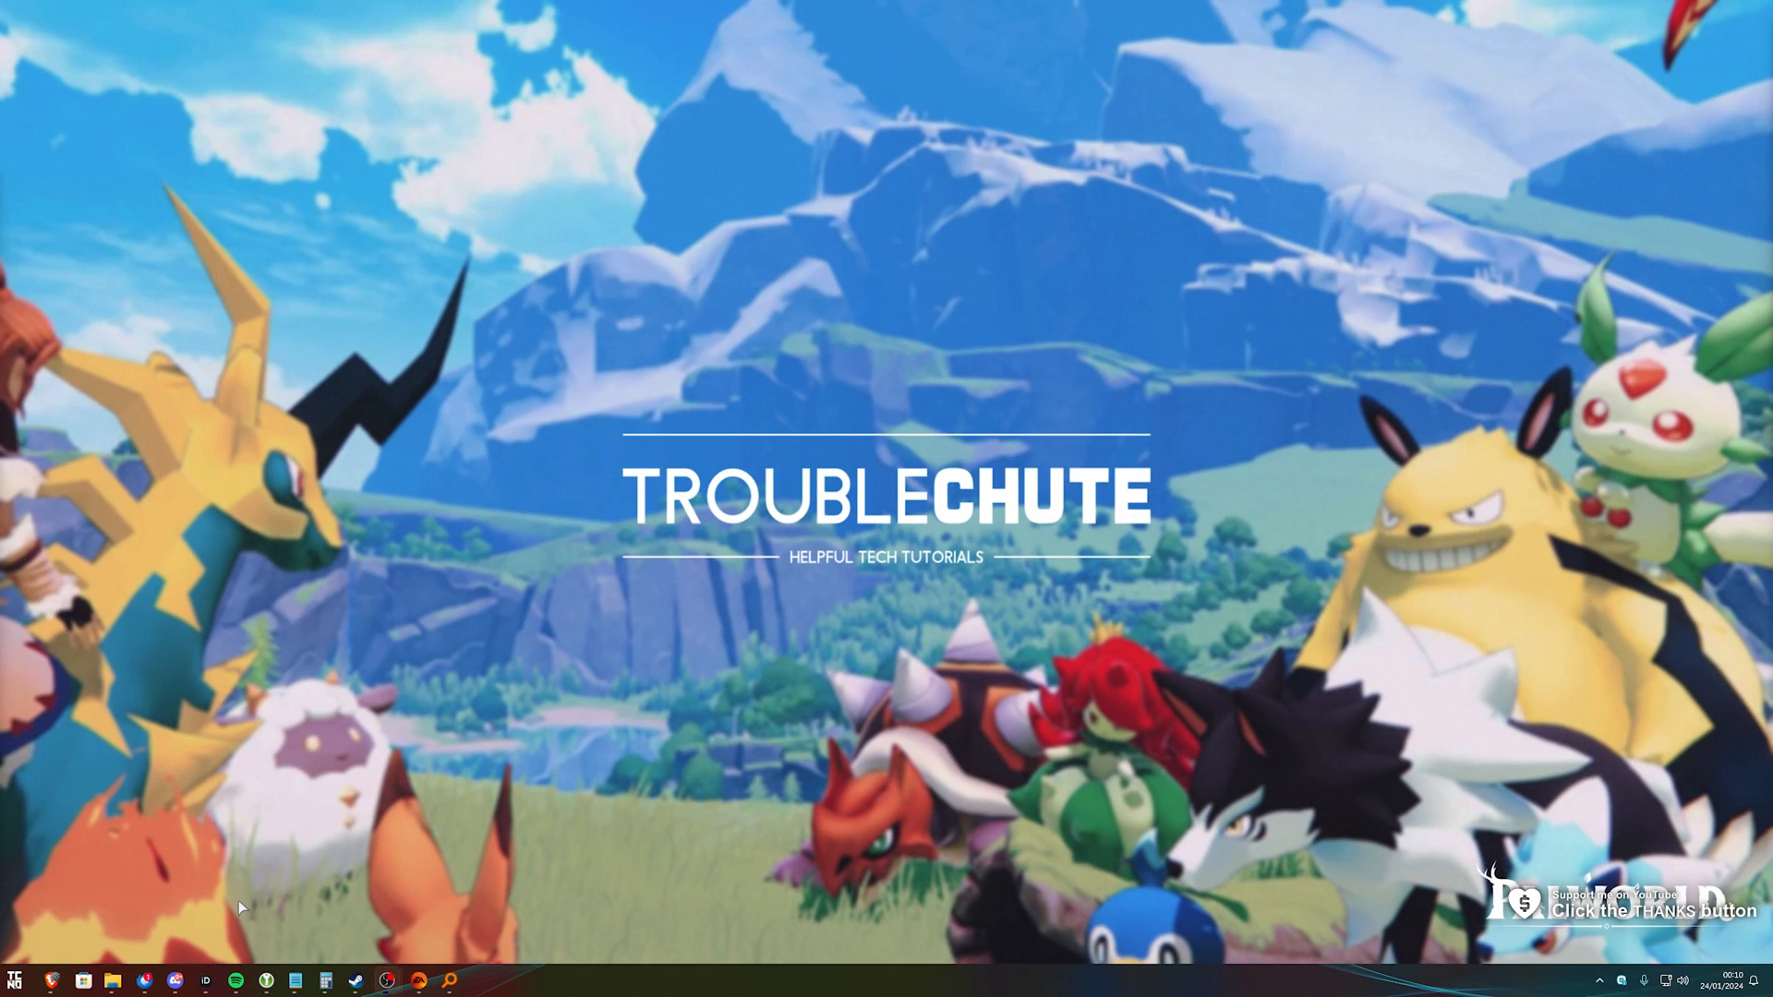
- Open the Xbox app from the taskbar
left_click(447, 979)
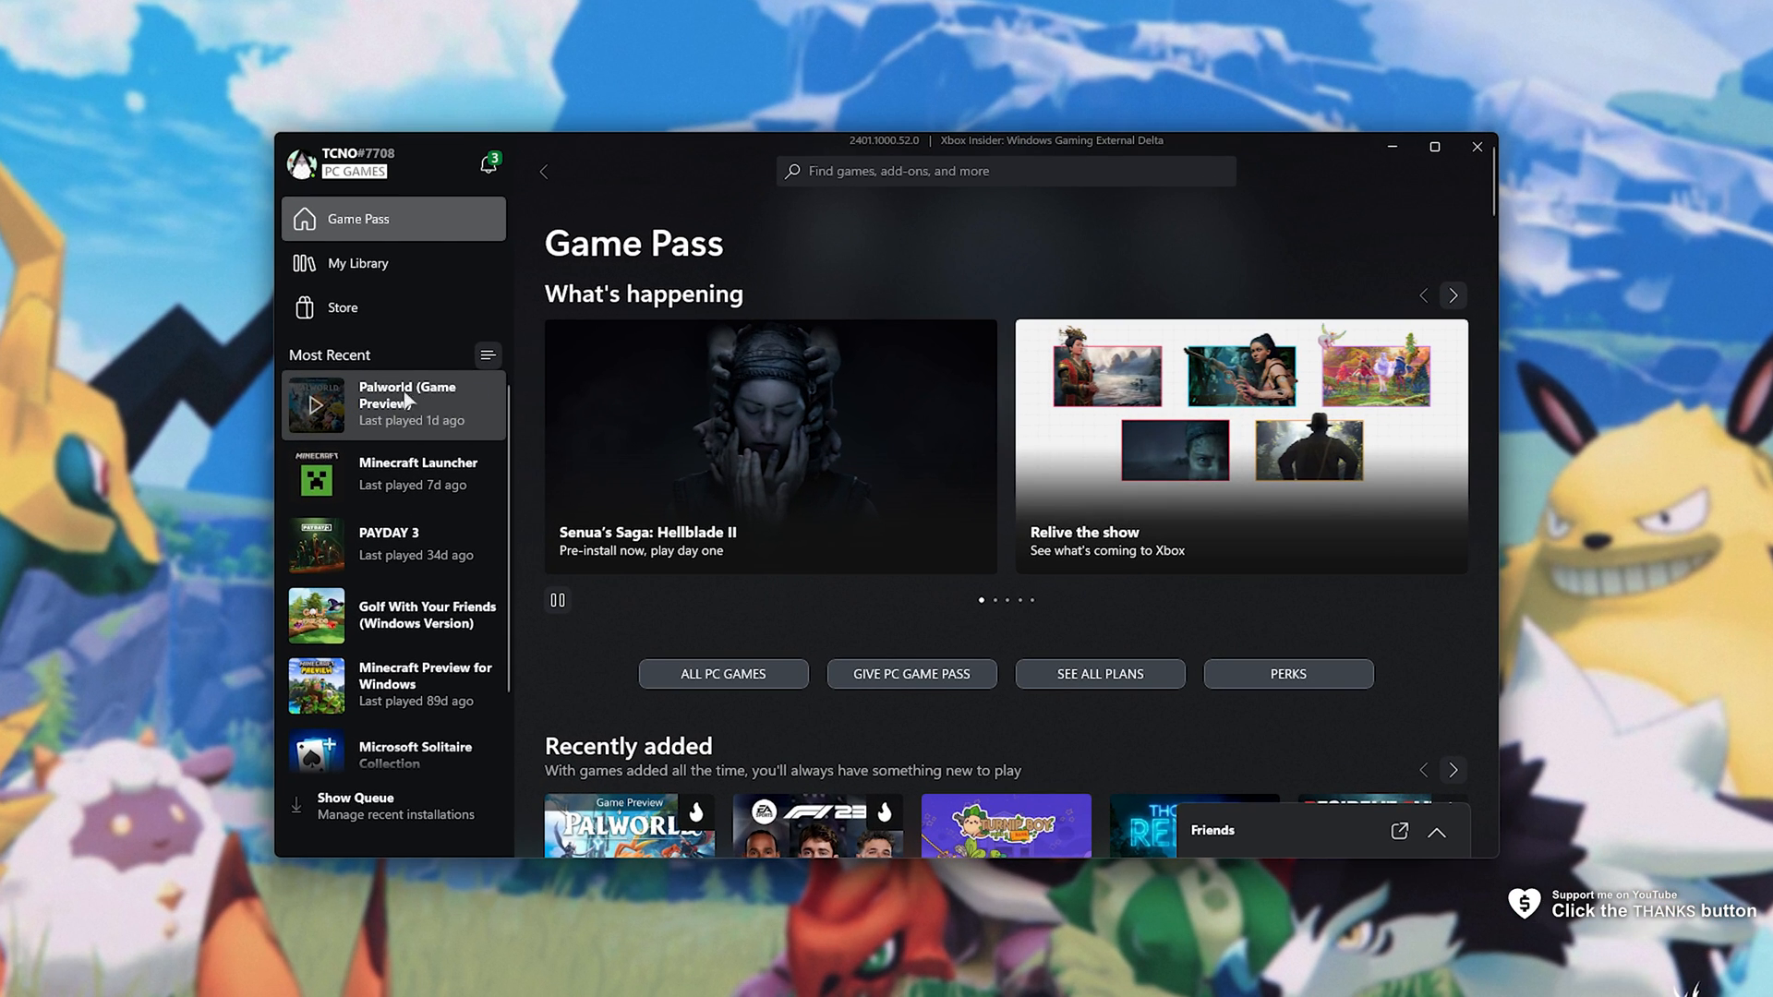
- Launch Palworld (Game Preview) from Most Recent and minimize the Xbox app
left_click(393, 403)
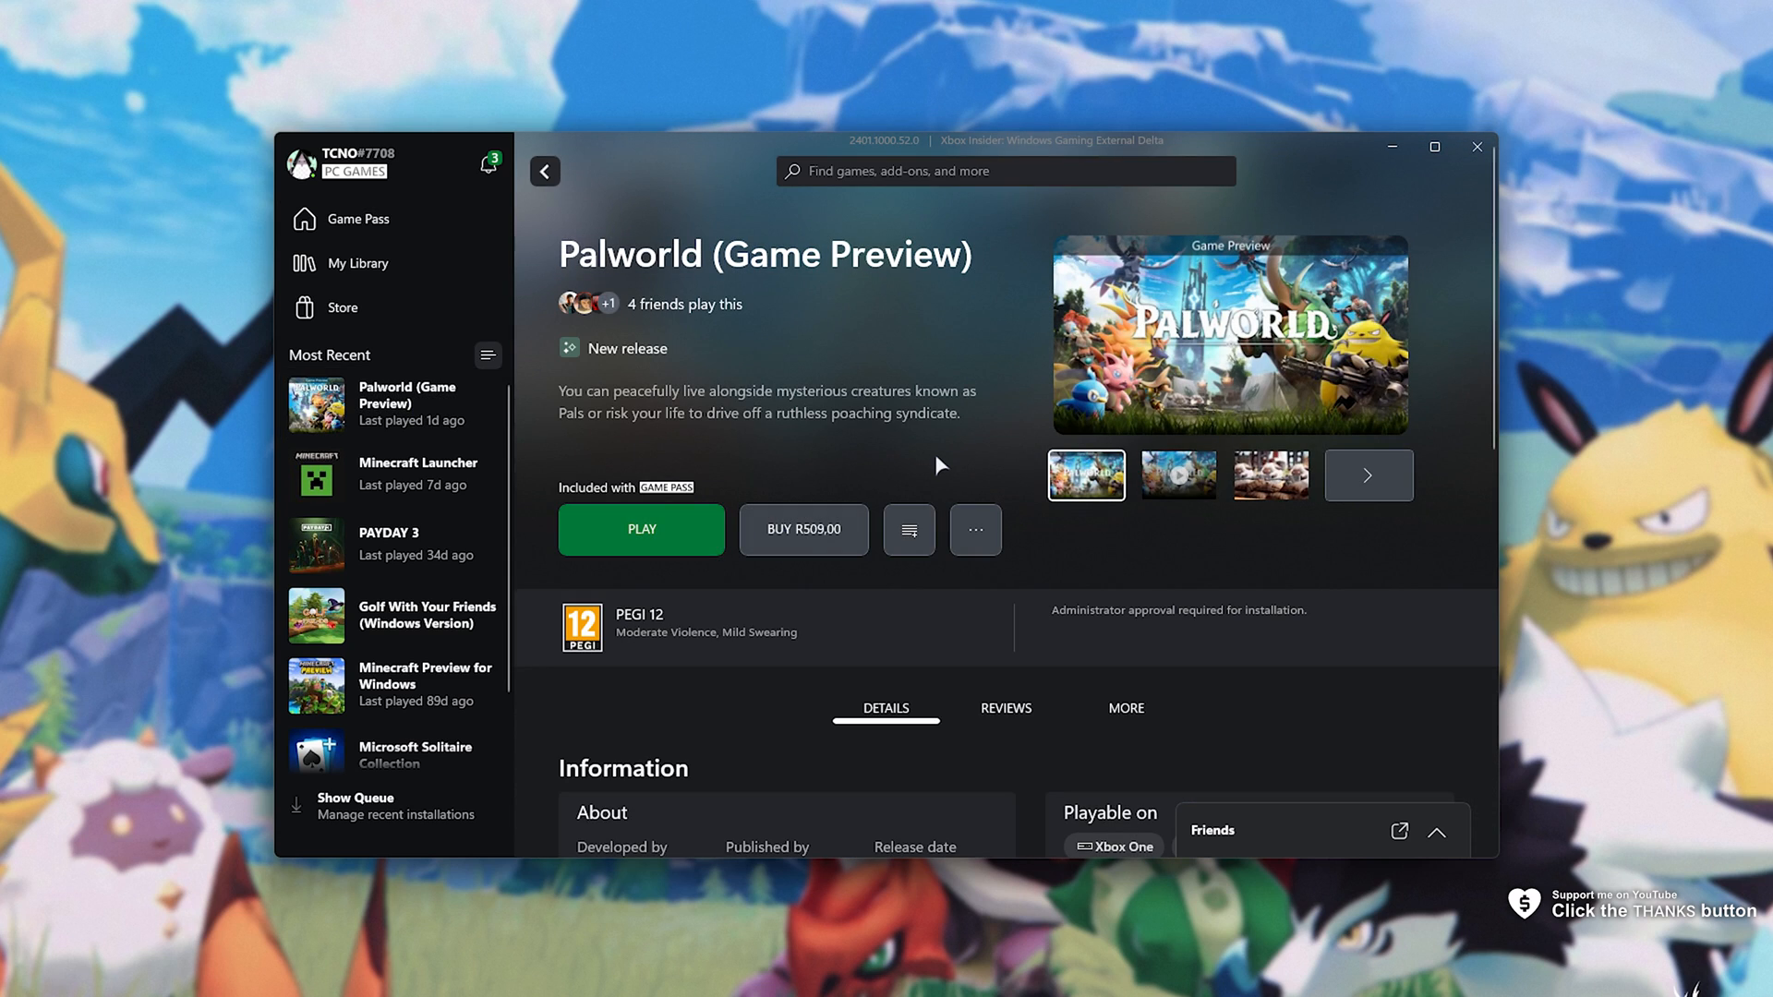
mouse_move(1018, 413)
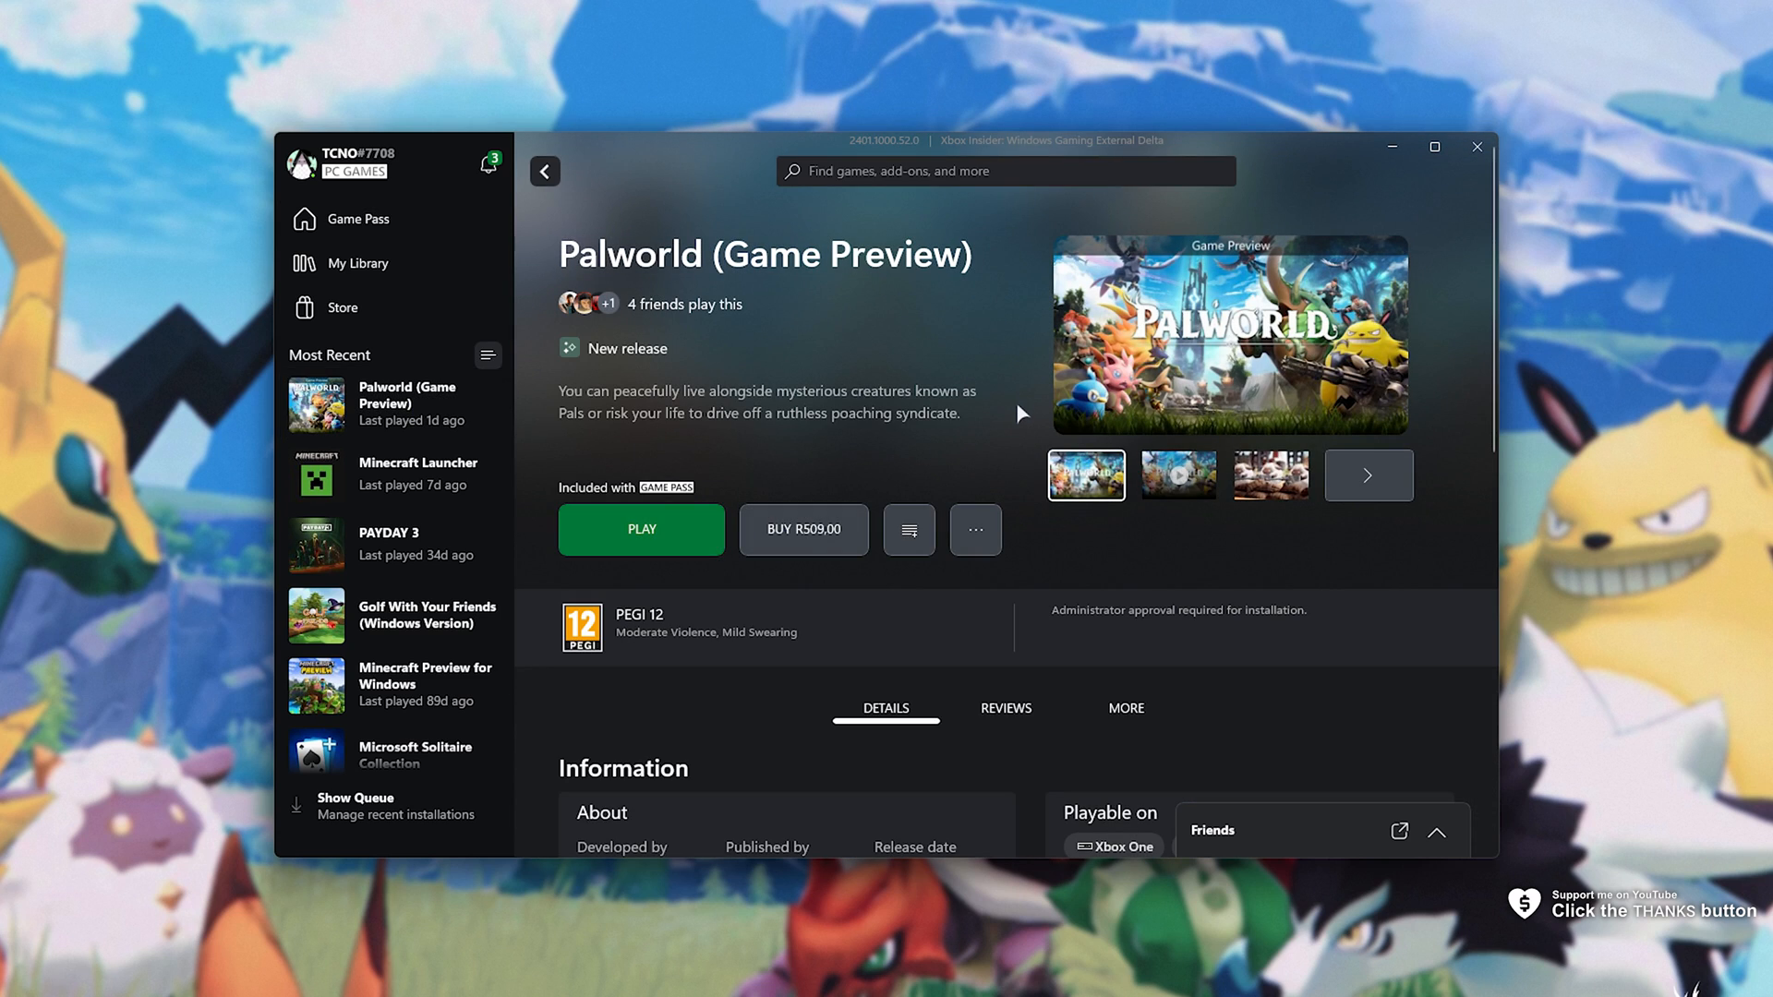
mouse_move(842, 359)
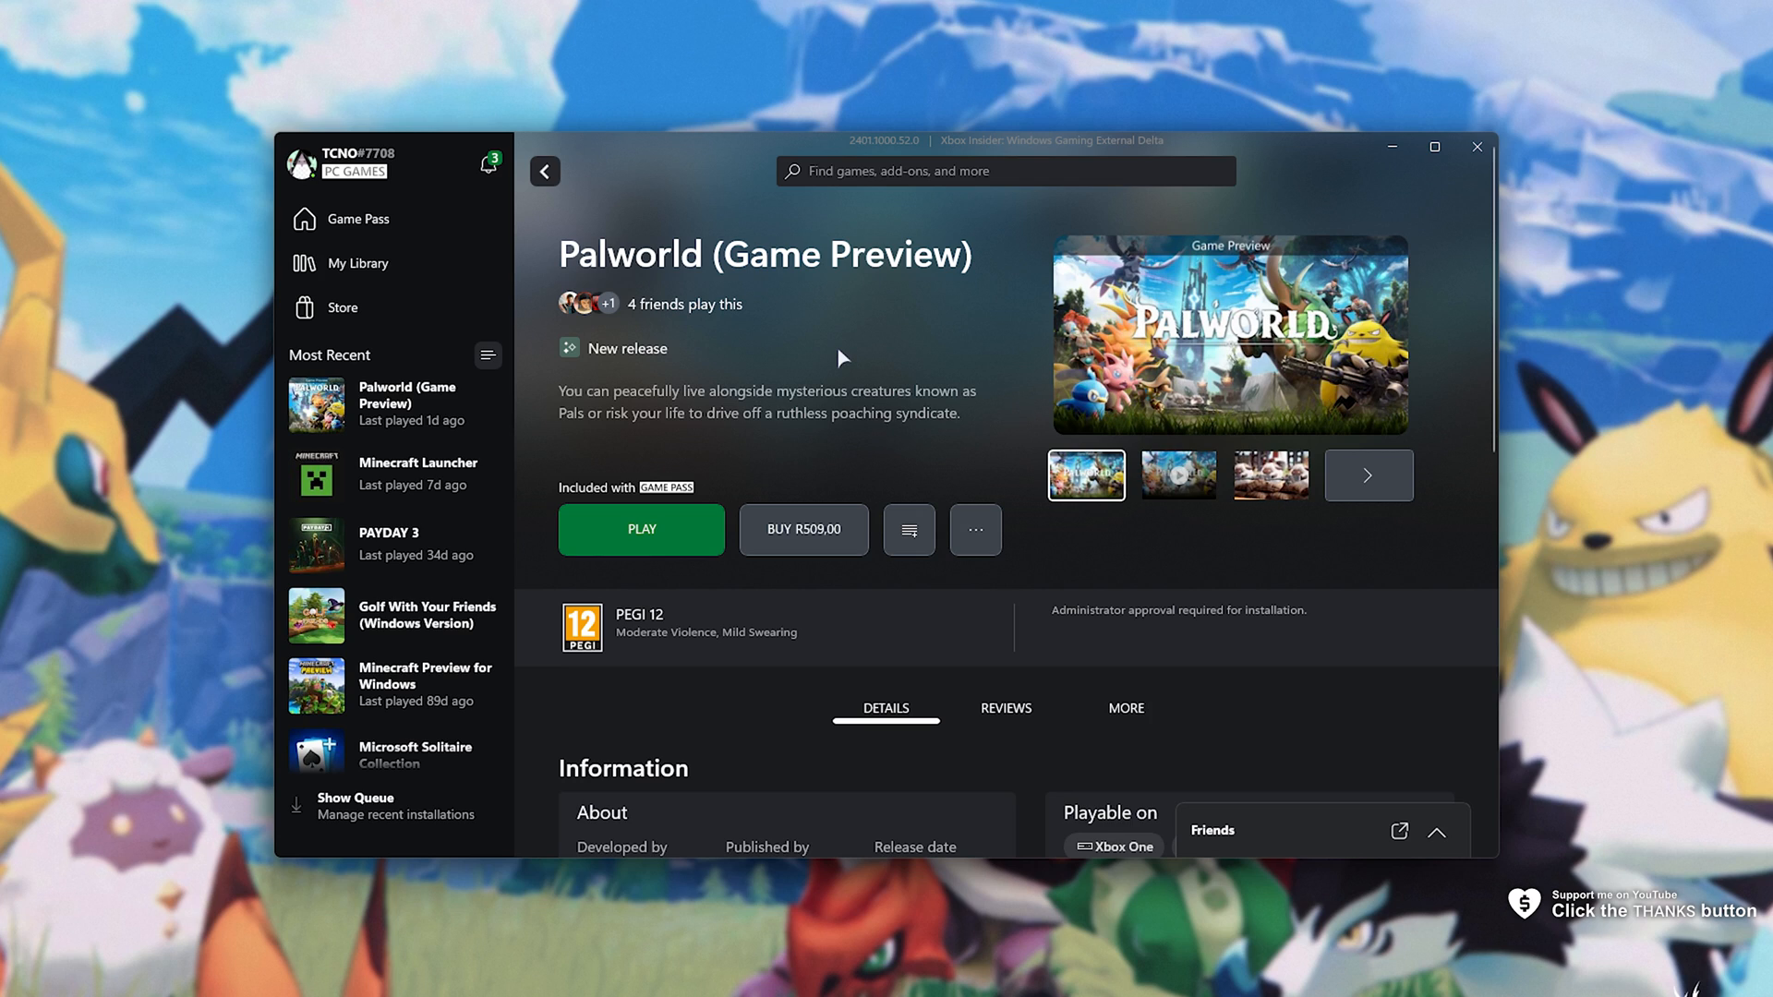
mouse_move(800, 342)
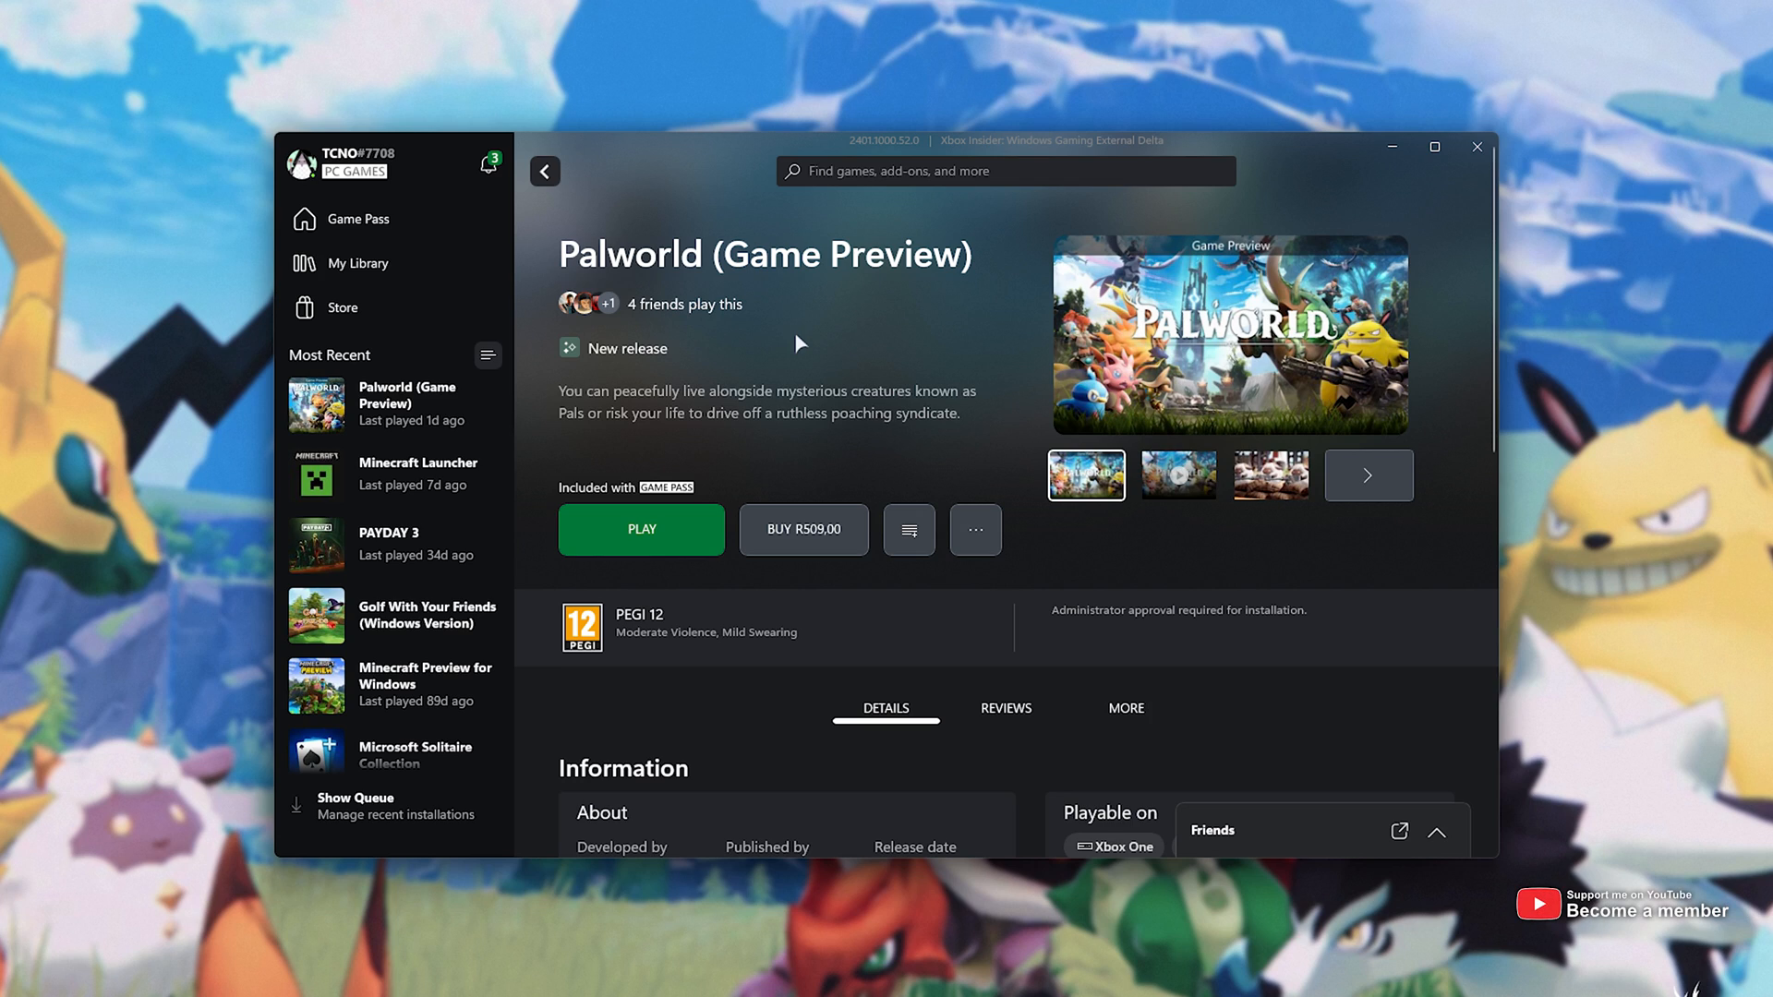
left_click(641, 529)
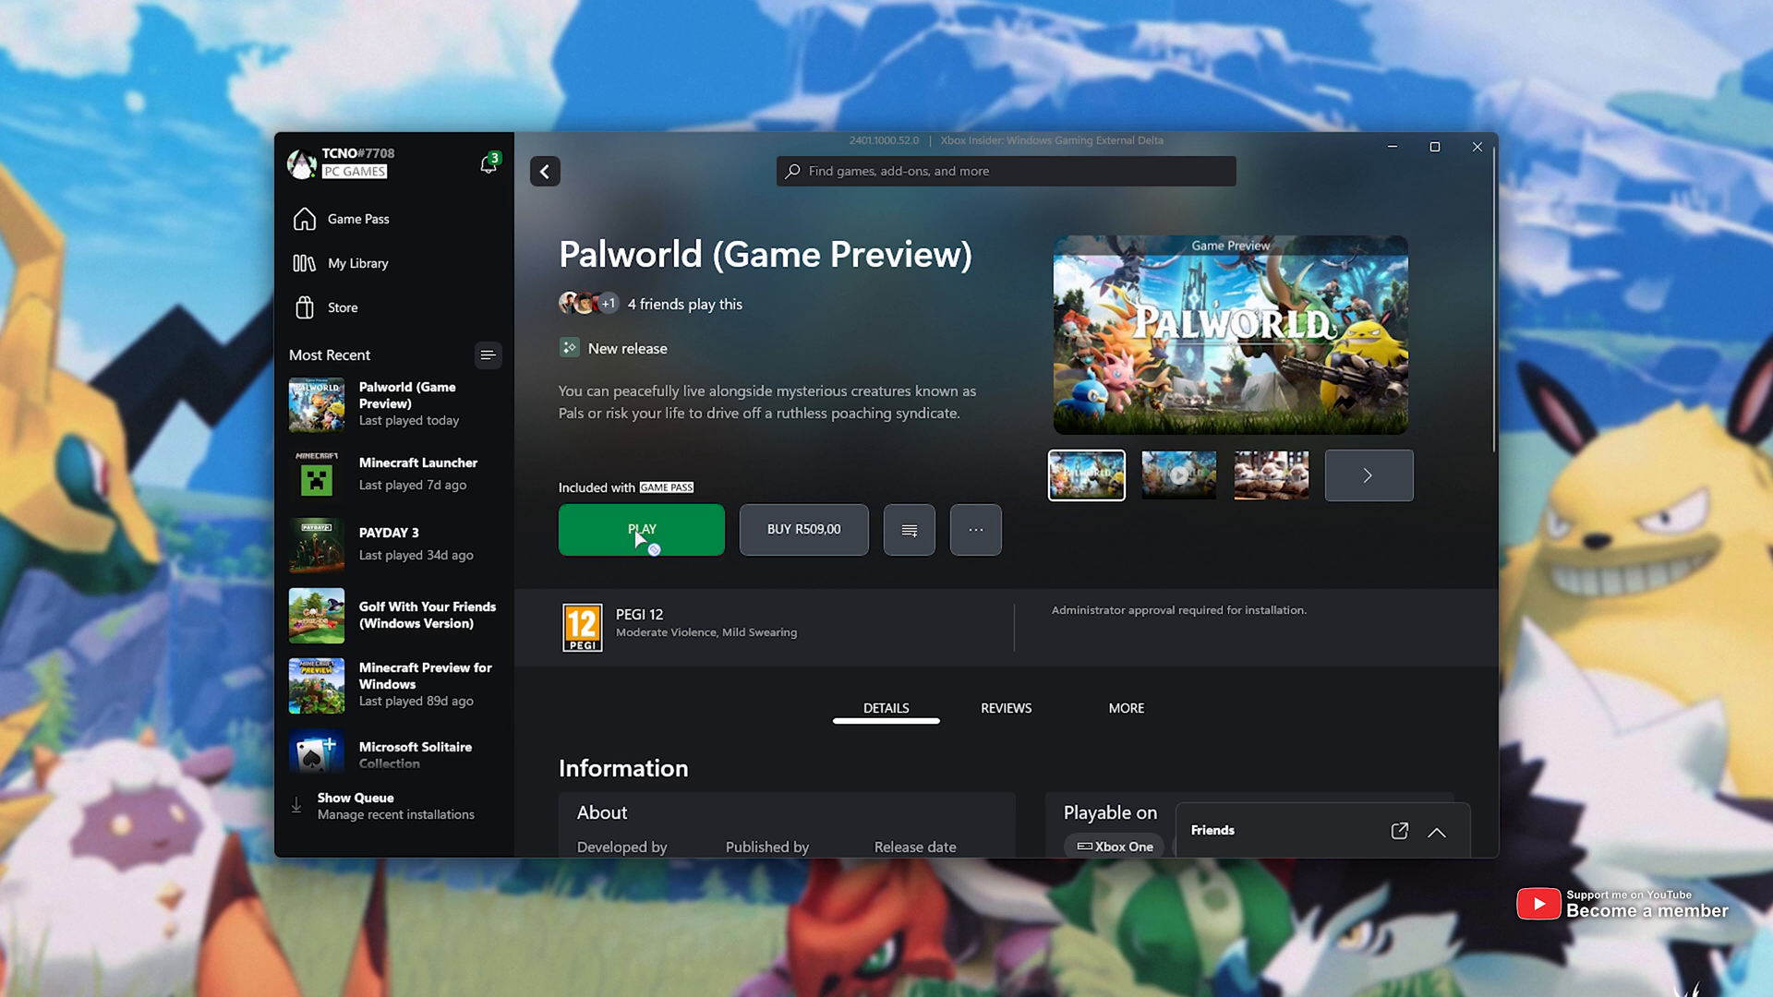
left_click(641, 530)
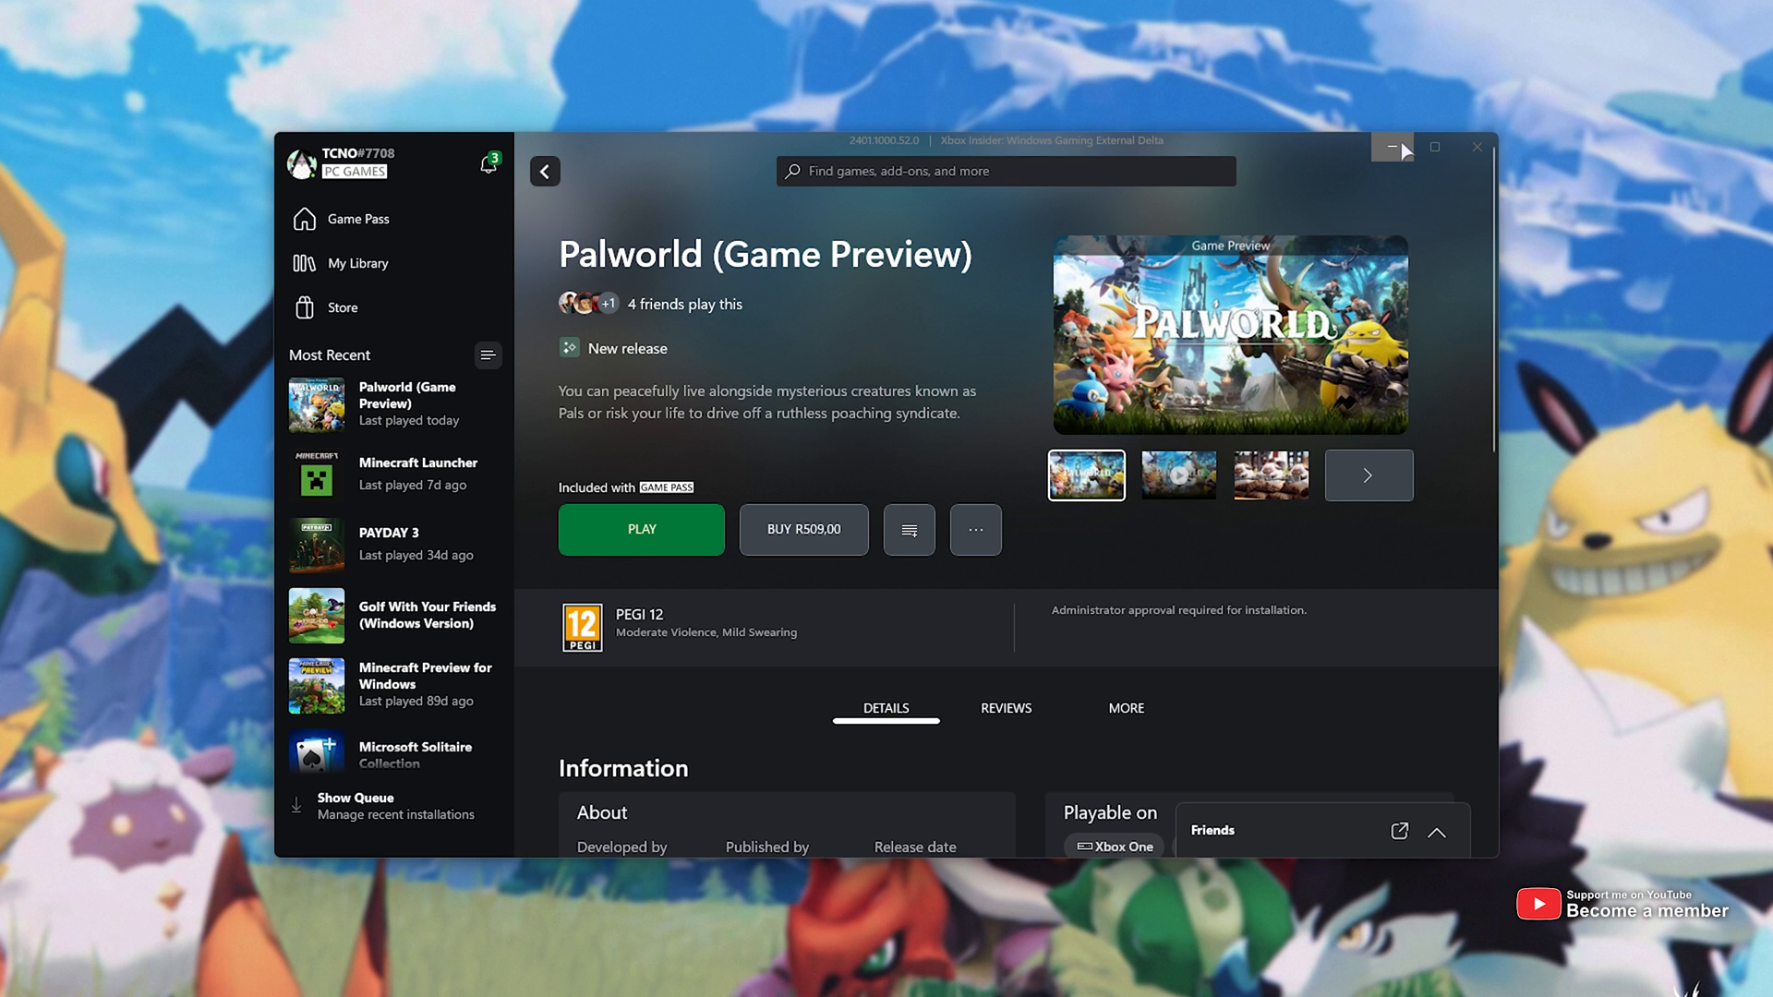
mouse_move(1393, 147)
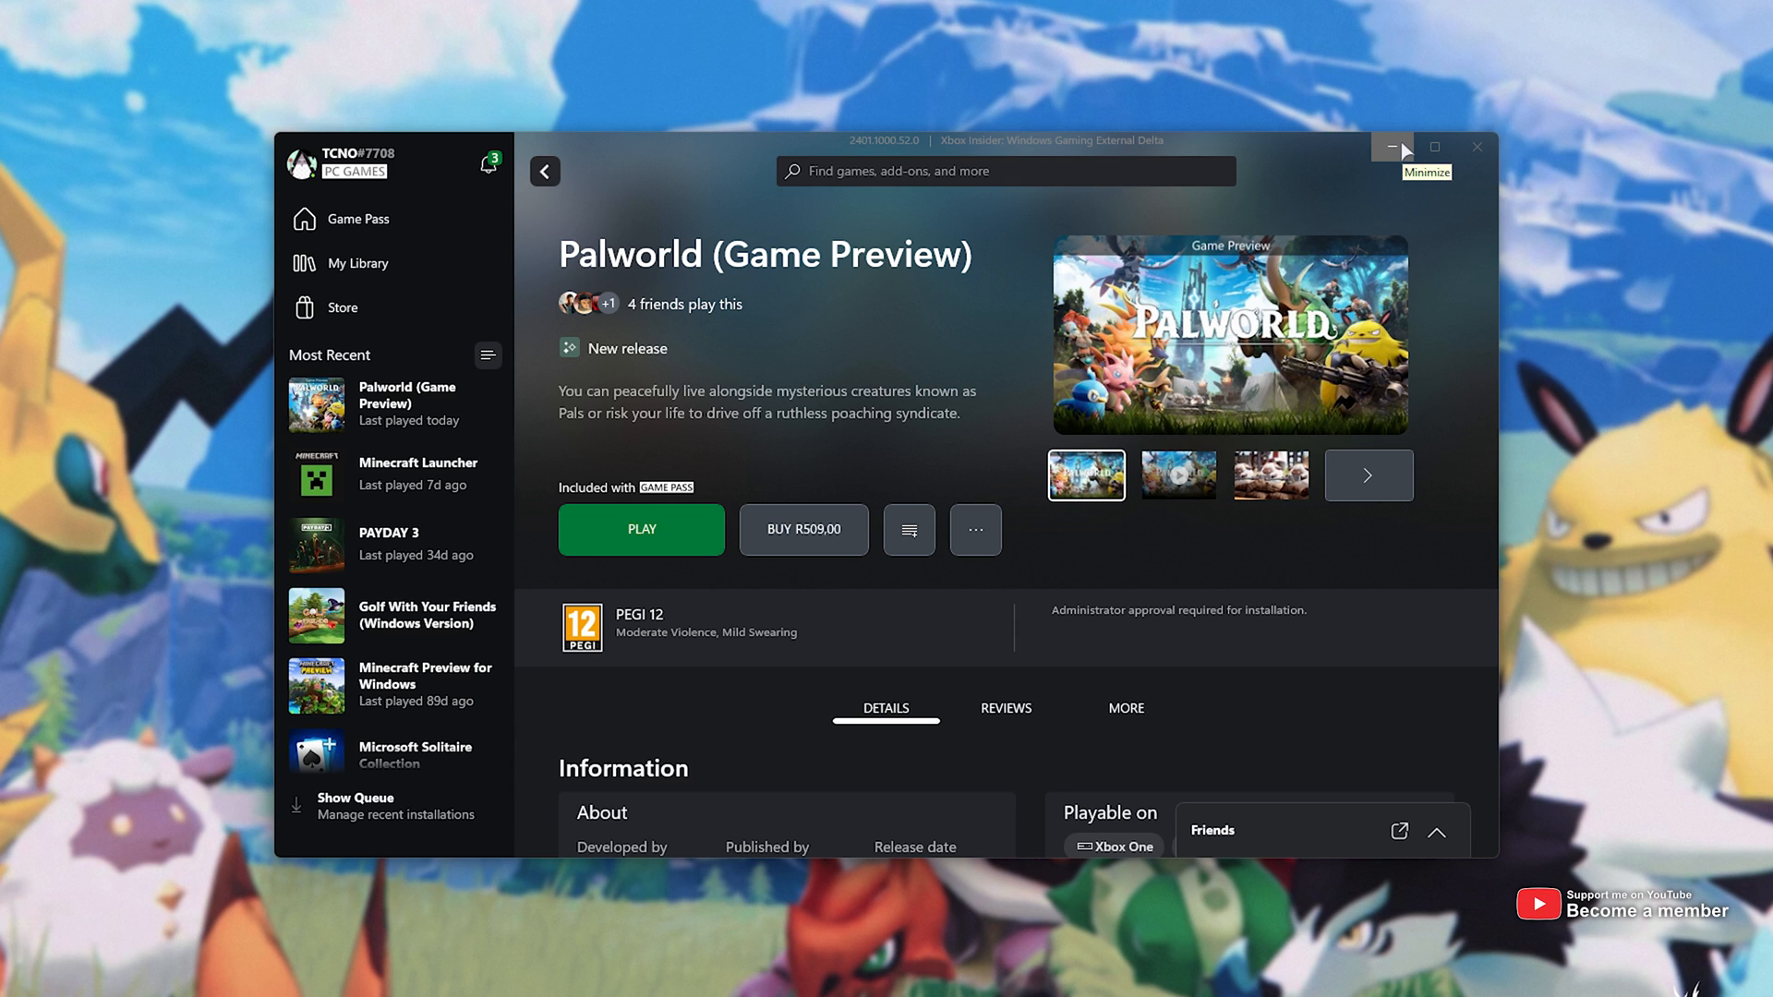
left_click(1396, 147)
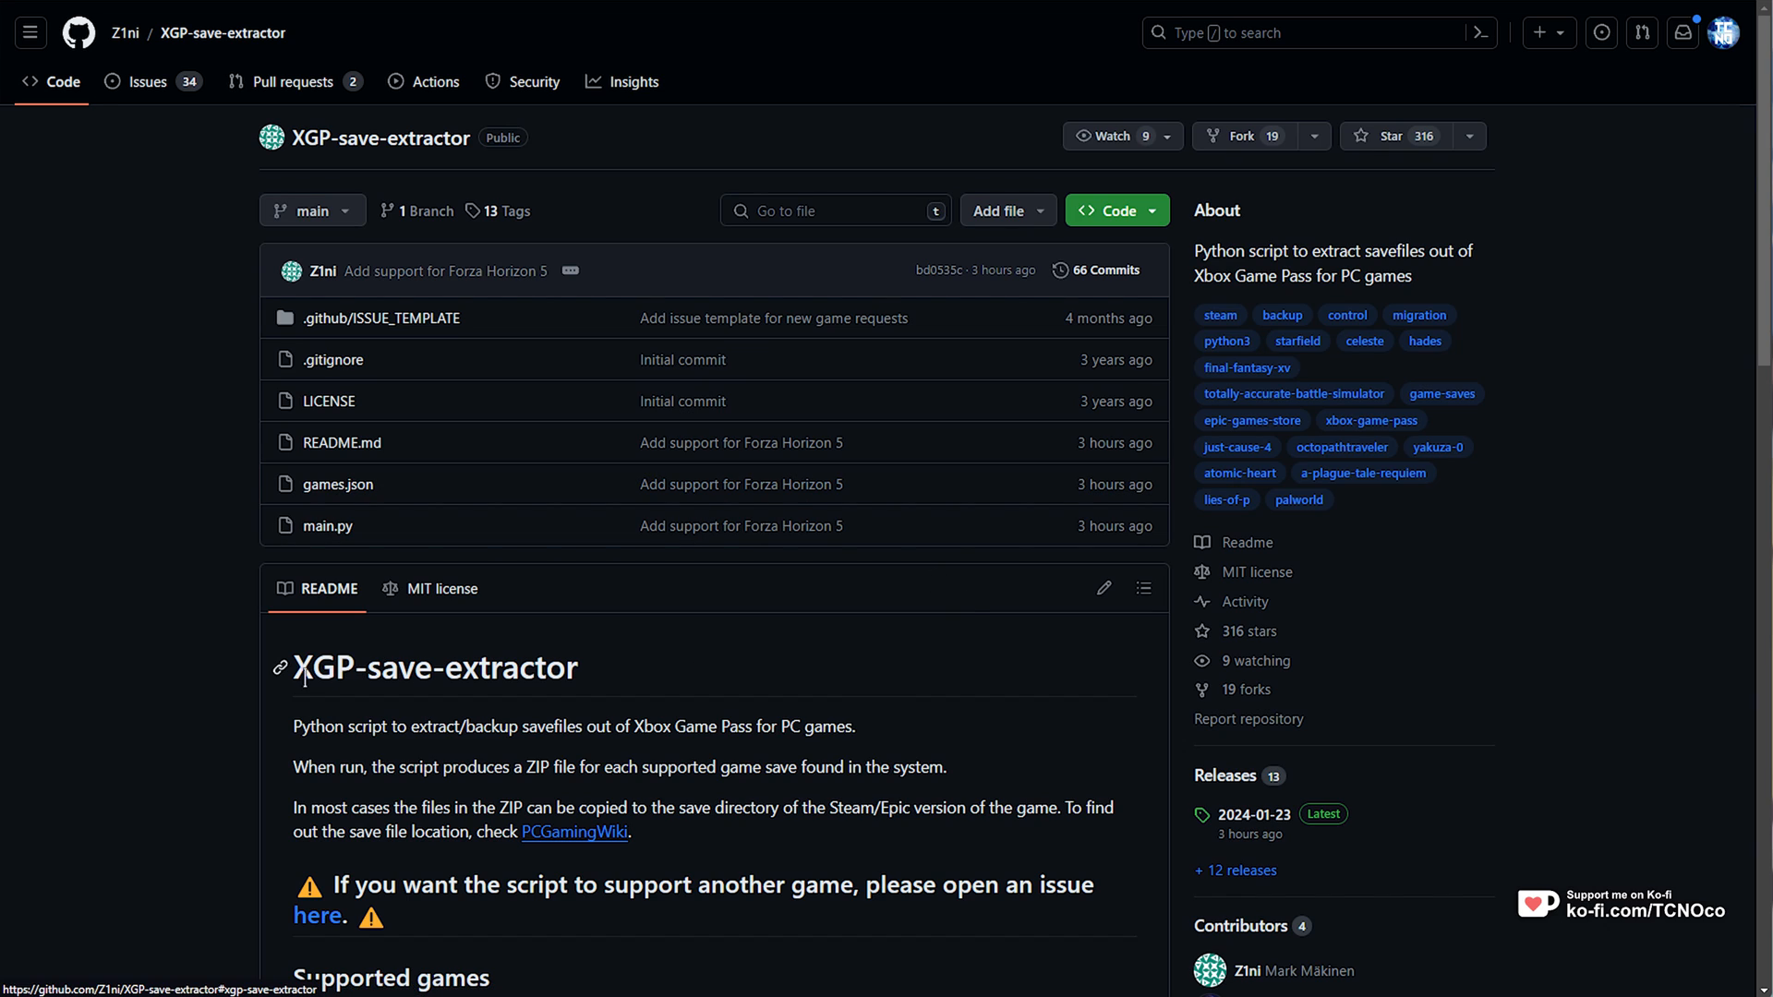
- Open the latest XGP-save-extractor release from the repository's Releases section
double_click(434, 666)
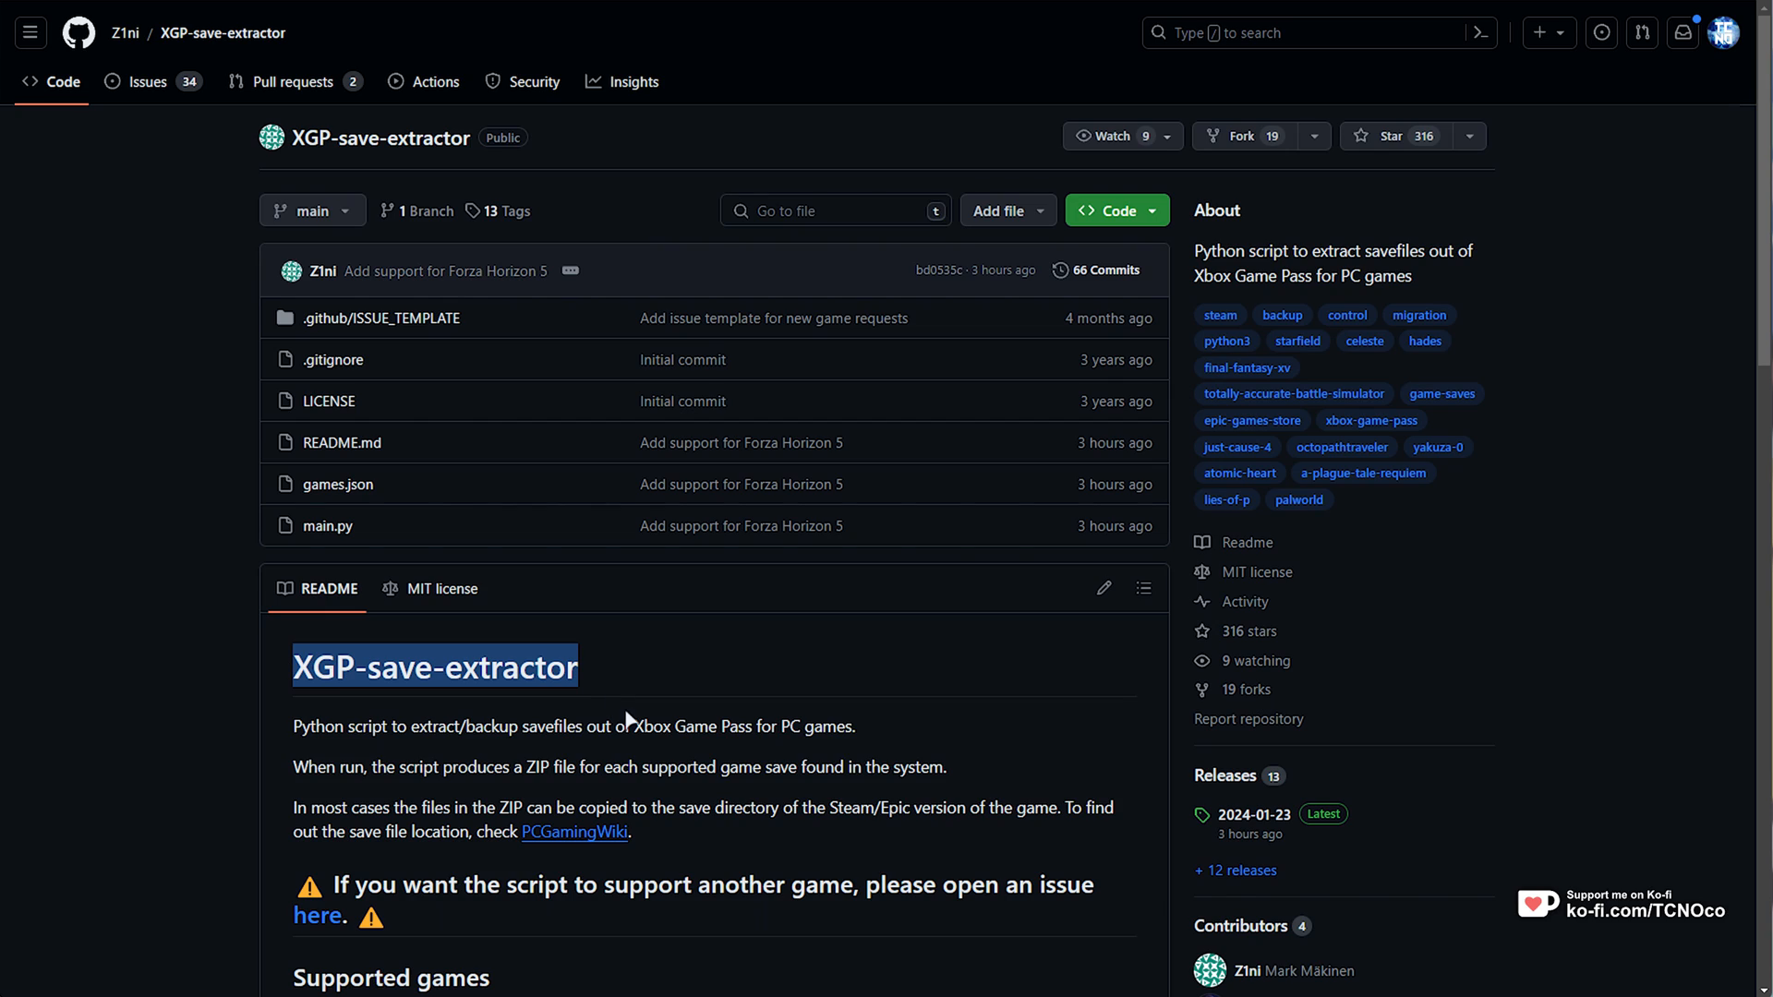
mouse_move(659, 721)
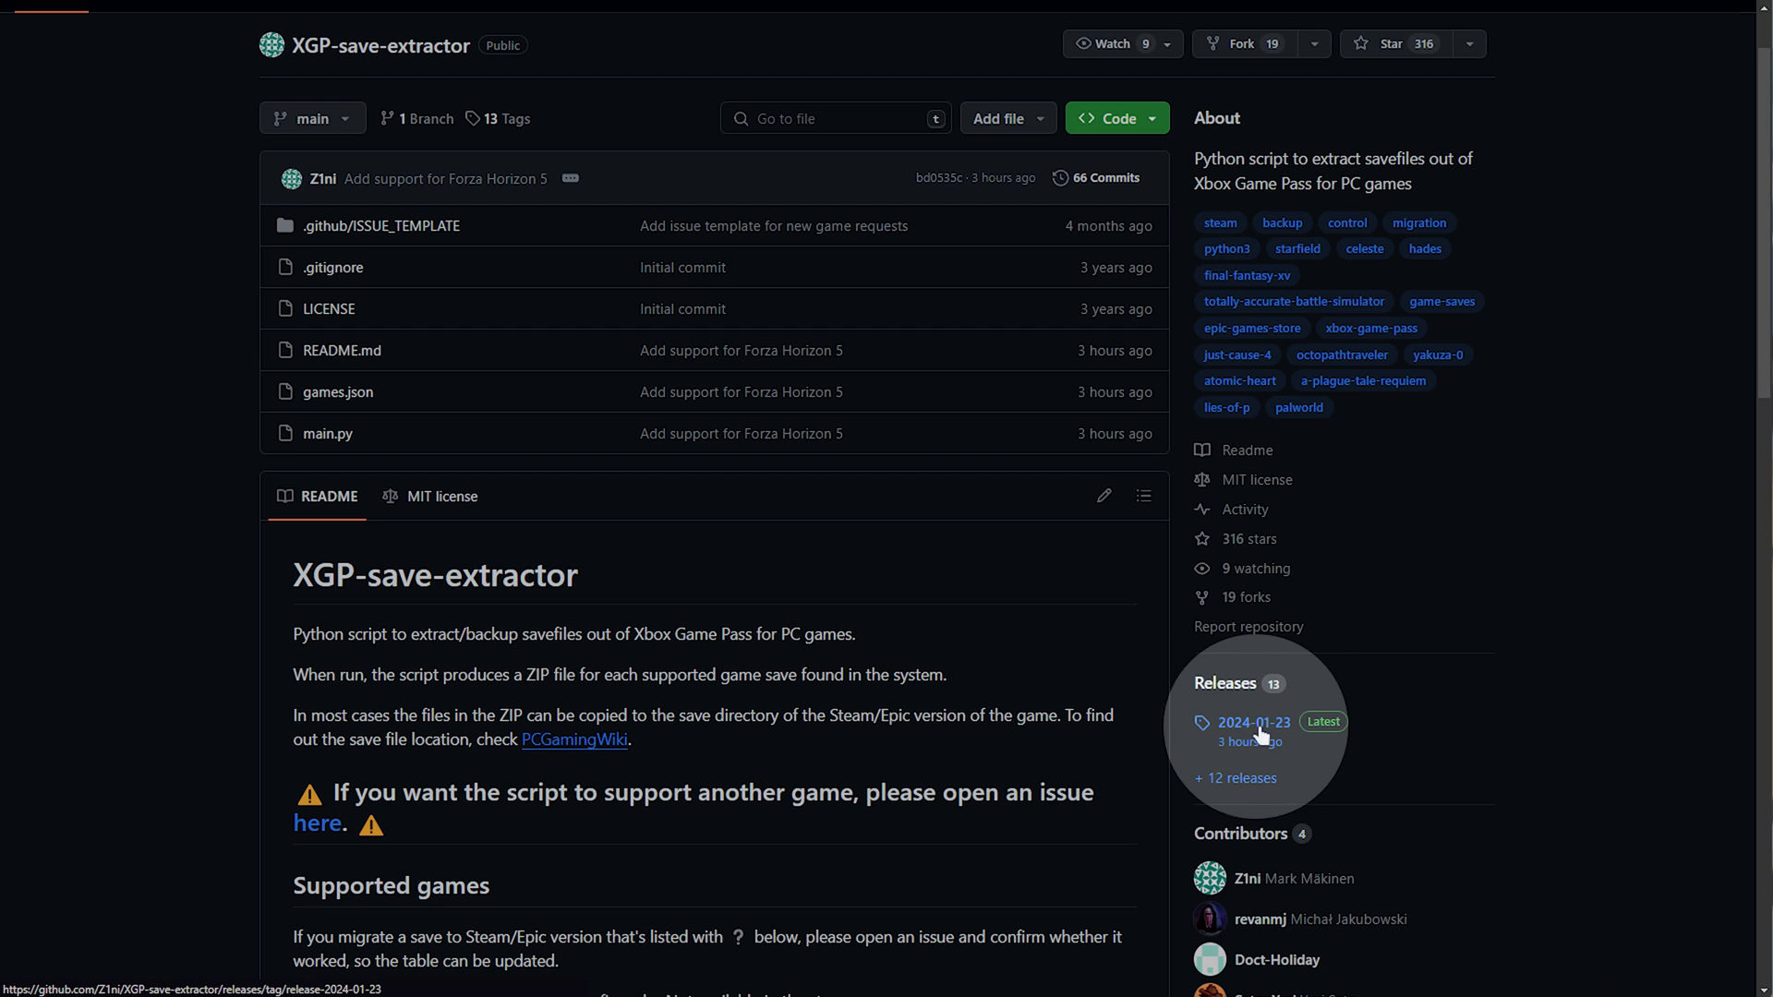
left_click(1250, 722)
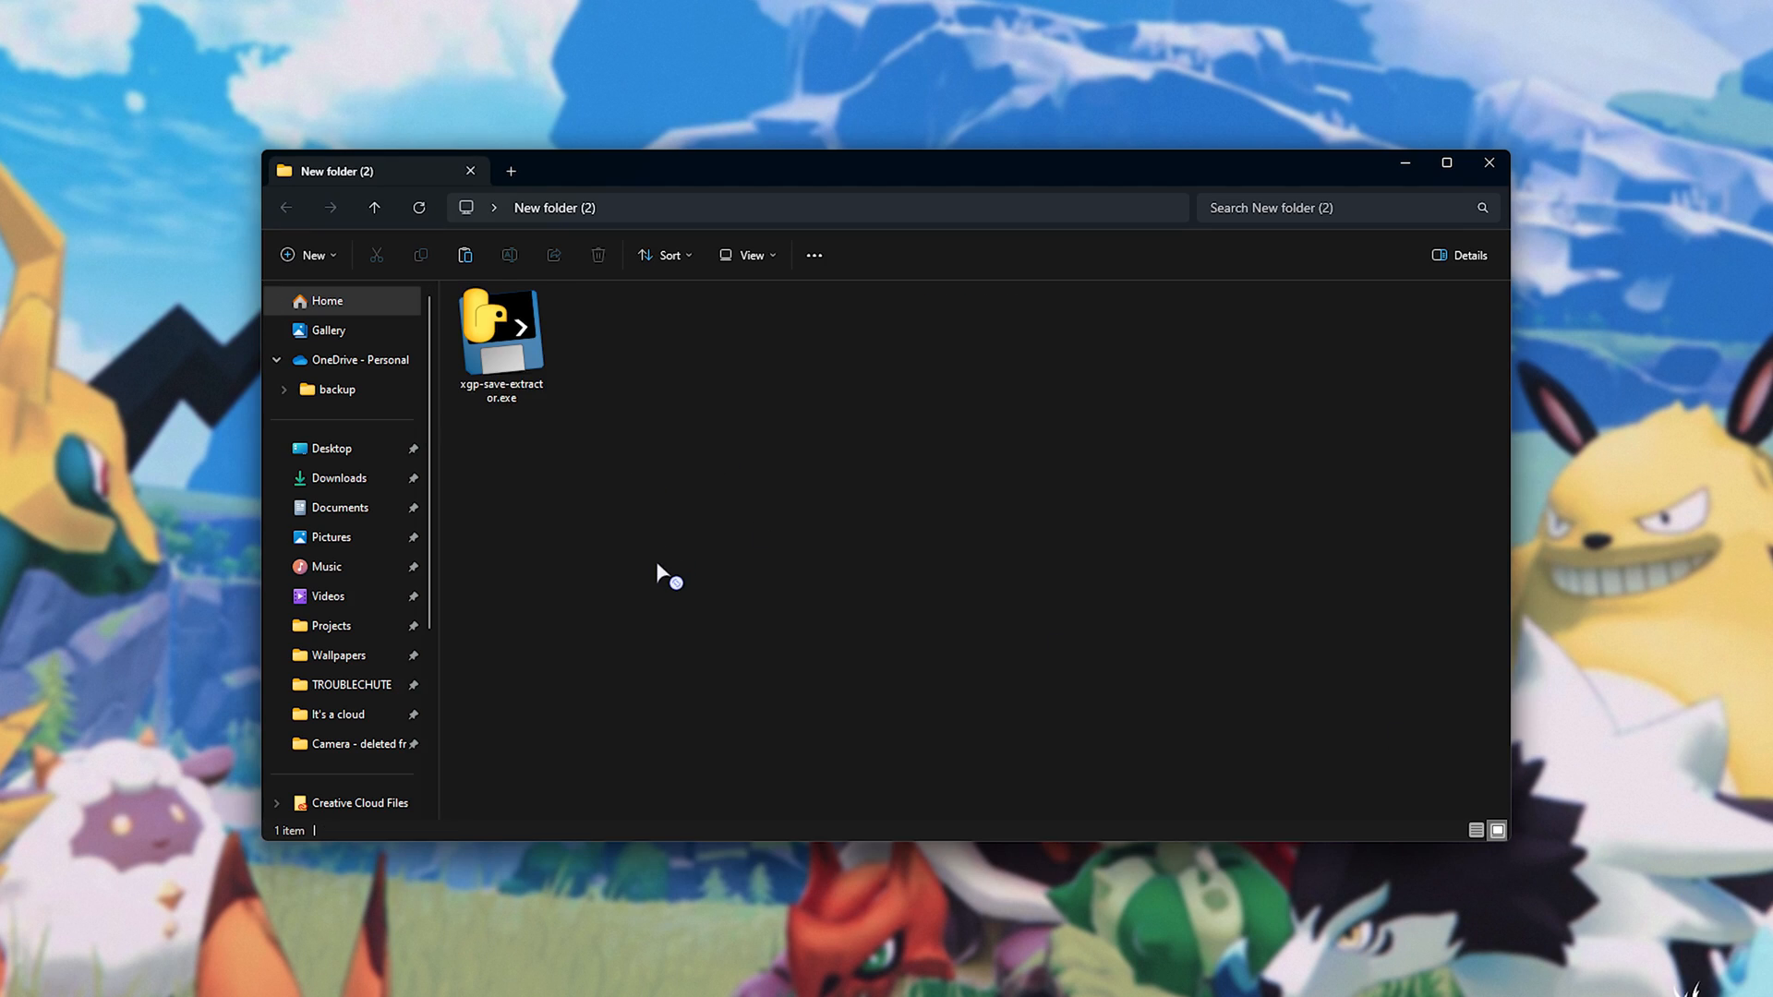
- Run xgp-save-extractor.exe from New folder (2)
left_click(500, 339)
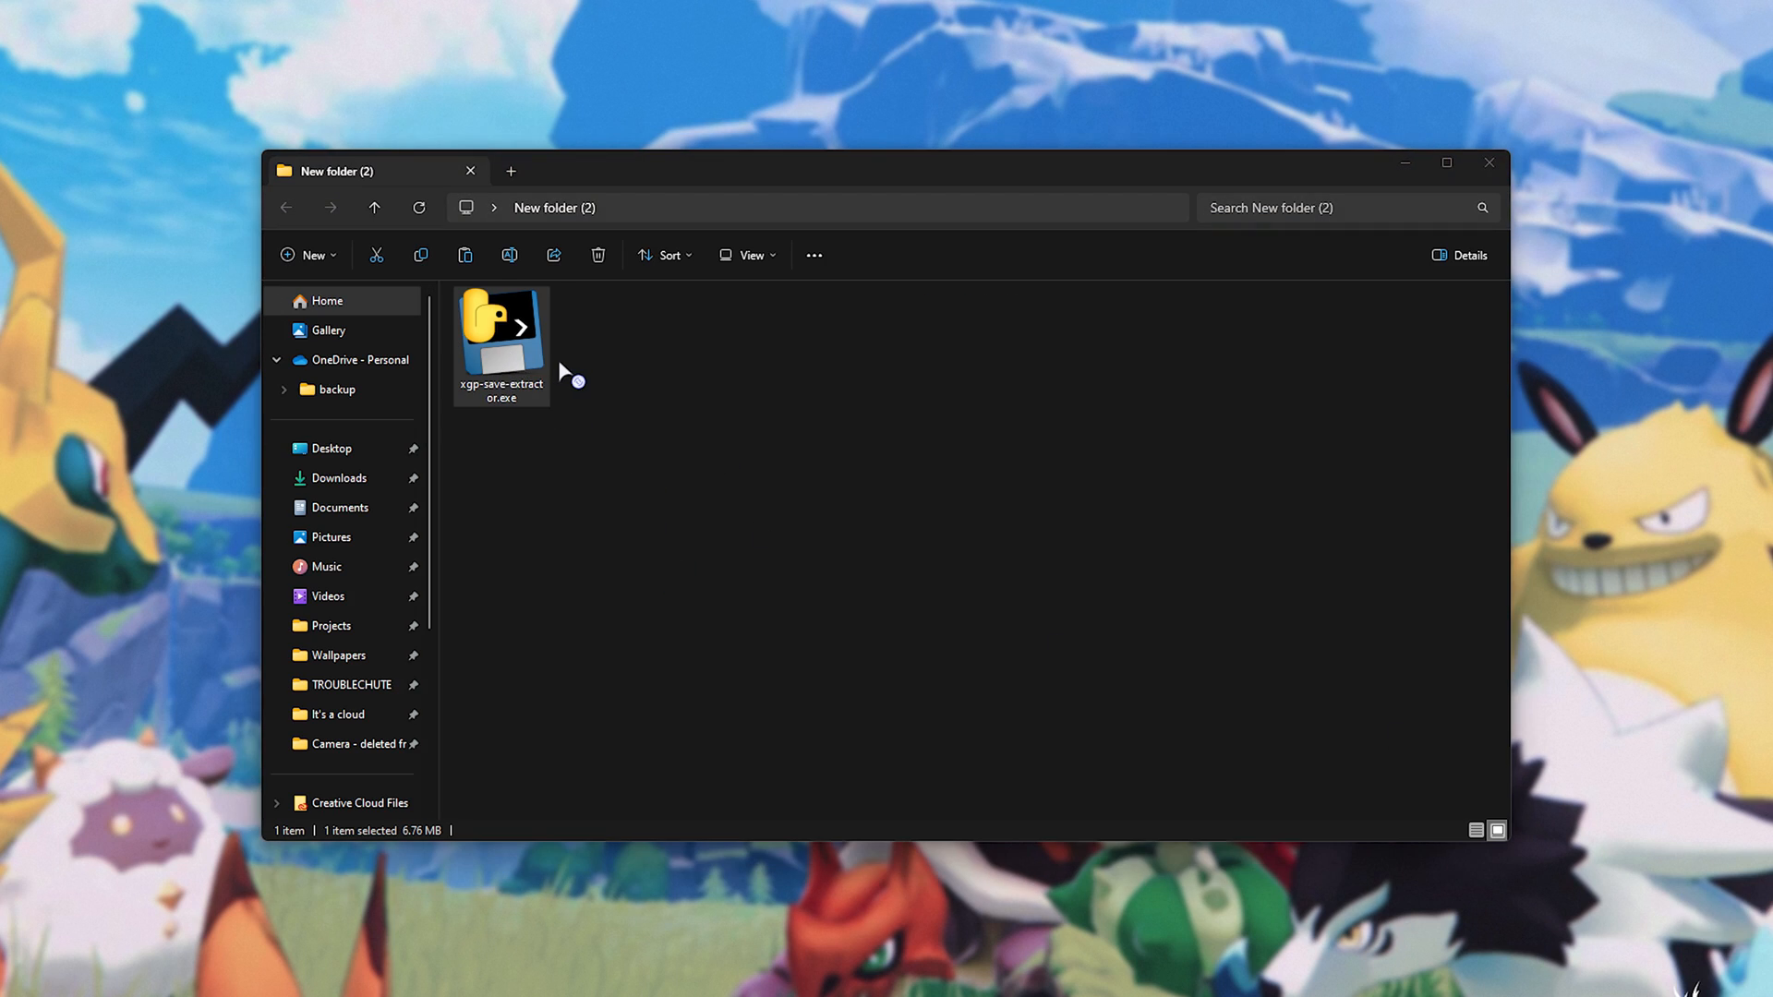
double_click(500, 324)
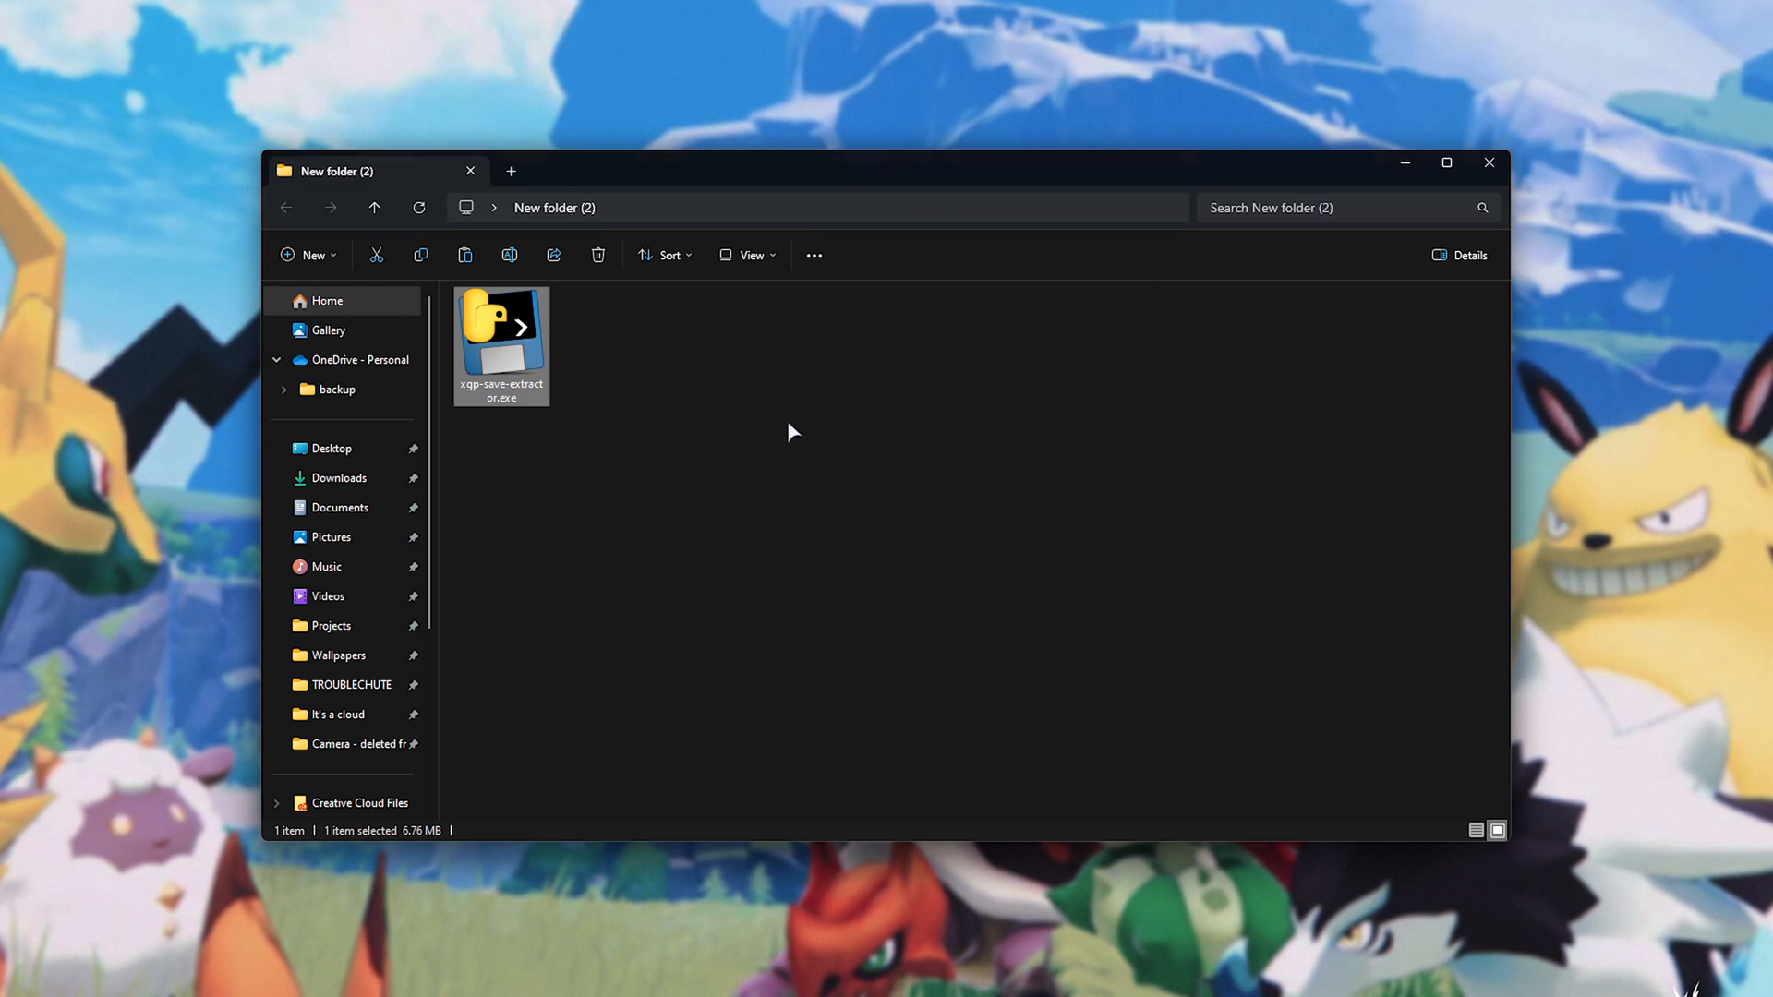
double_click(500, 328)
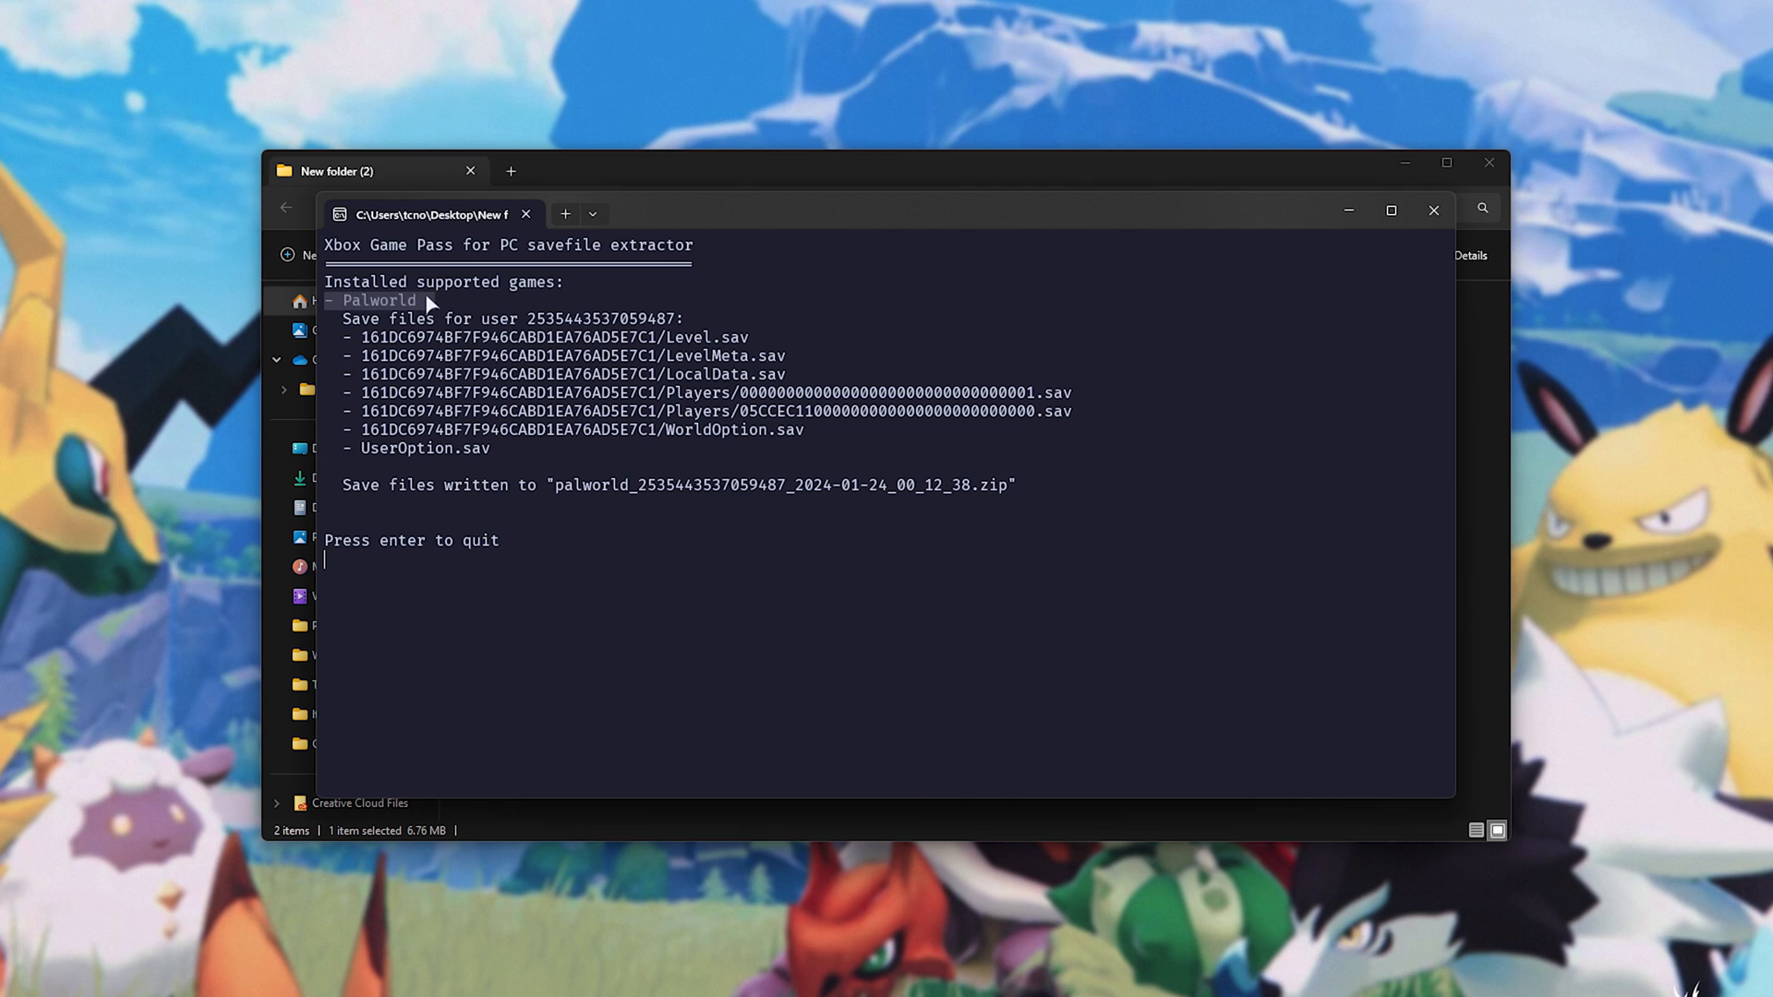
mouse_move(429, 328)
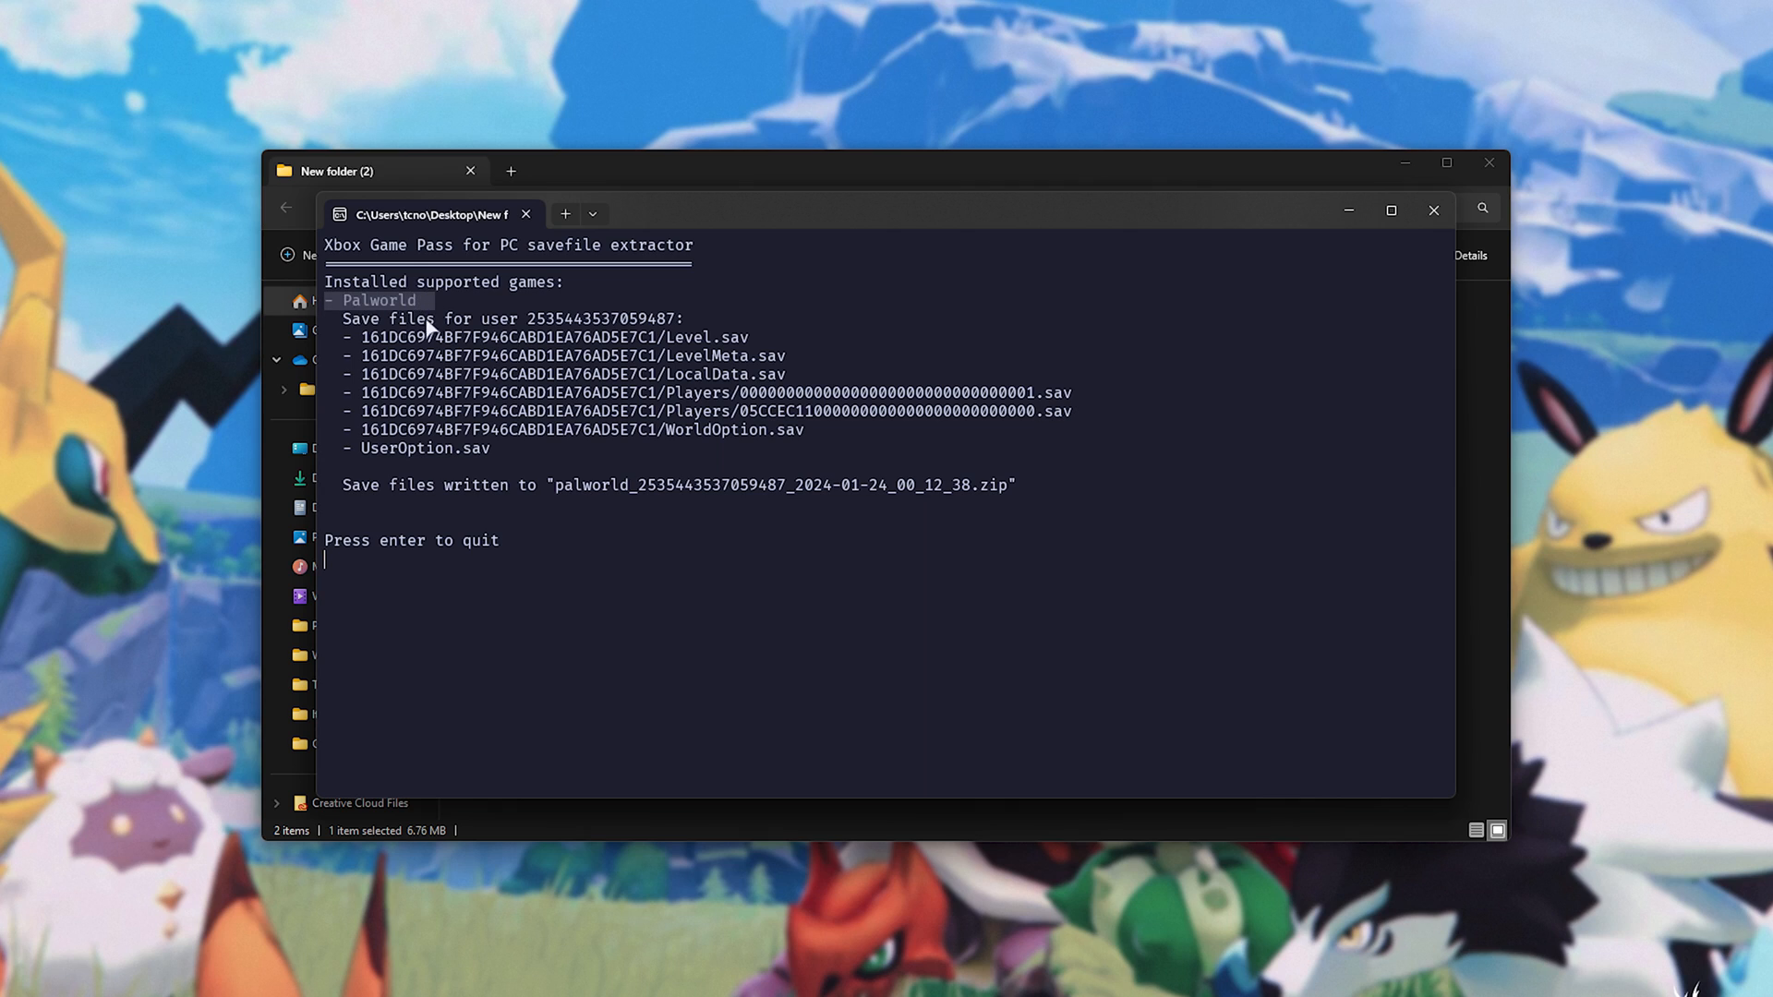
mouse_move(346, 324)
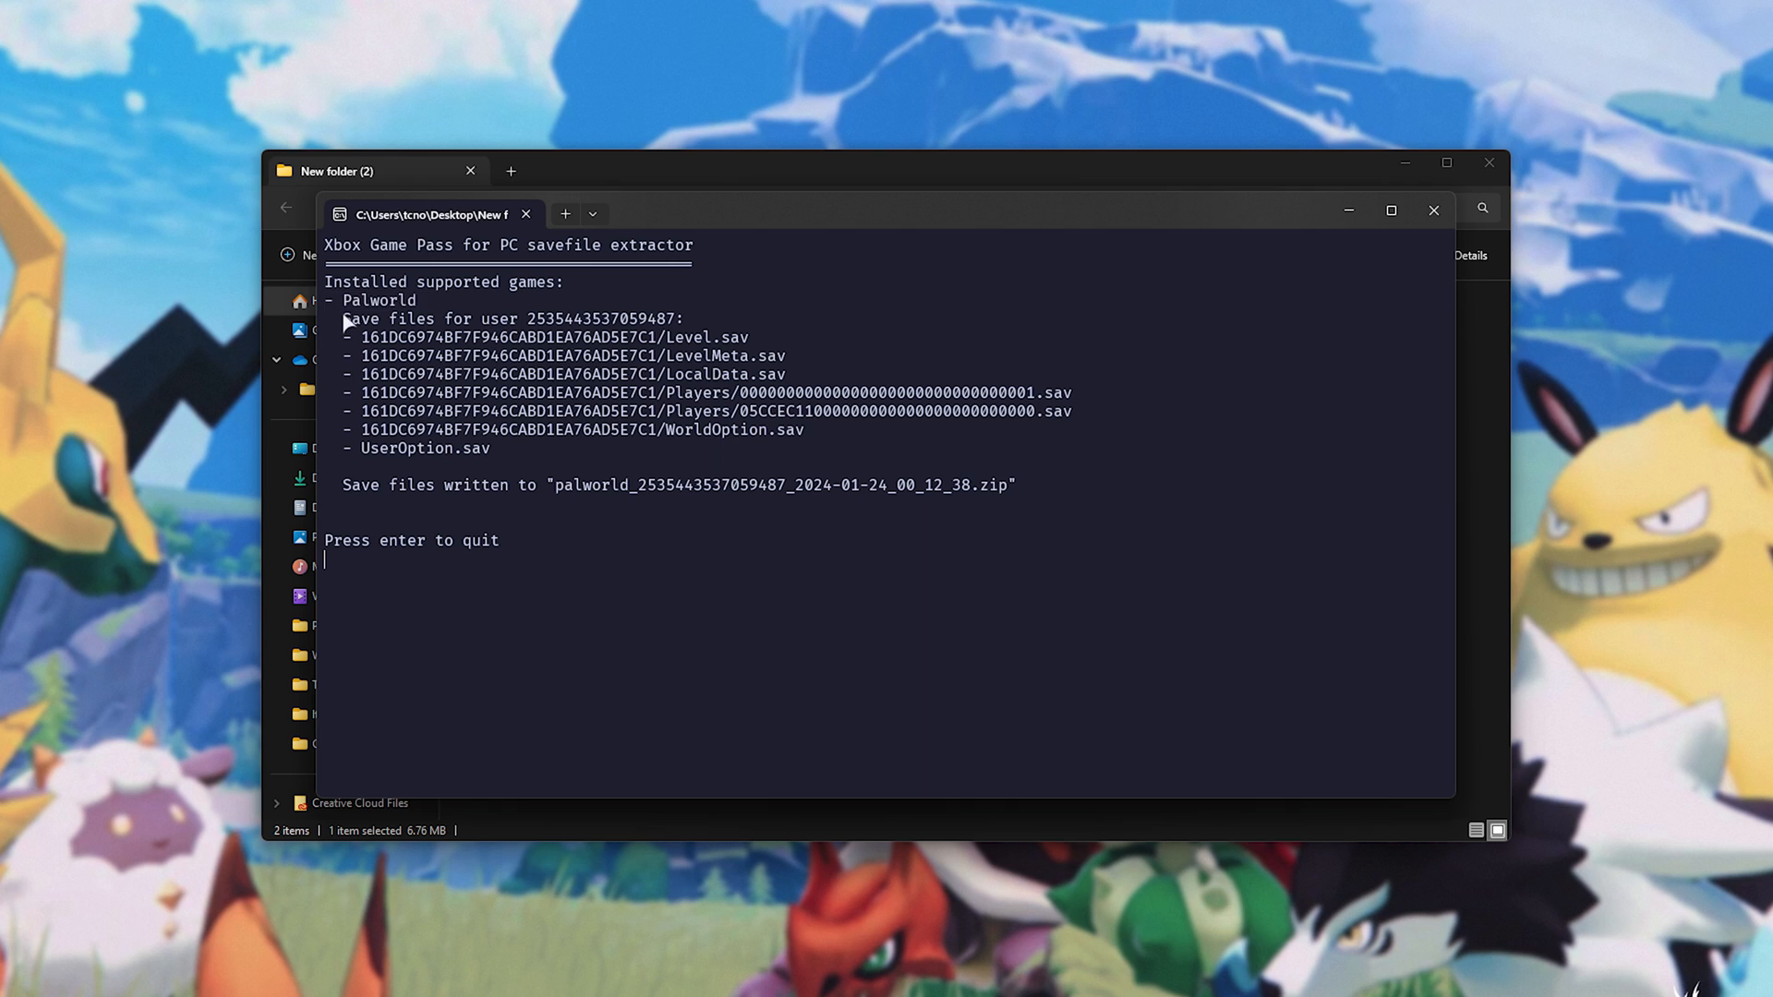
- Open the newly created Palworld save zip in 7-Zip
left_click_drag(344, 324, 599, 439)
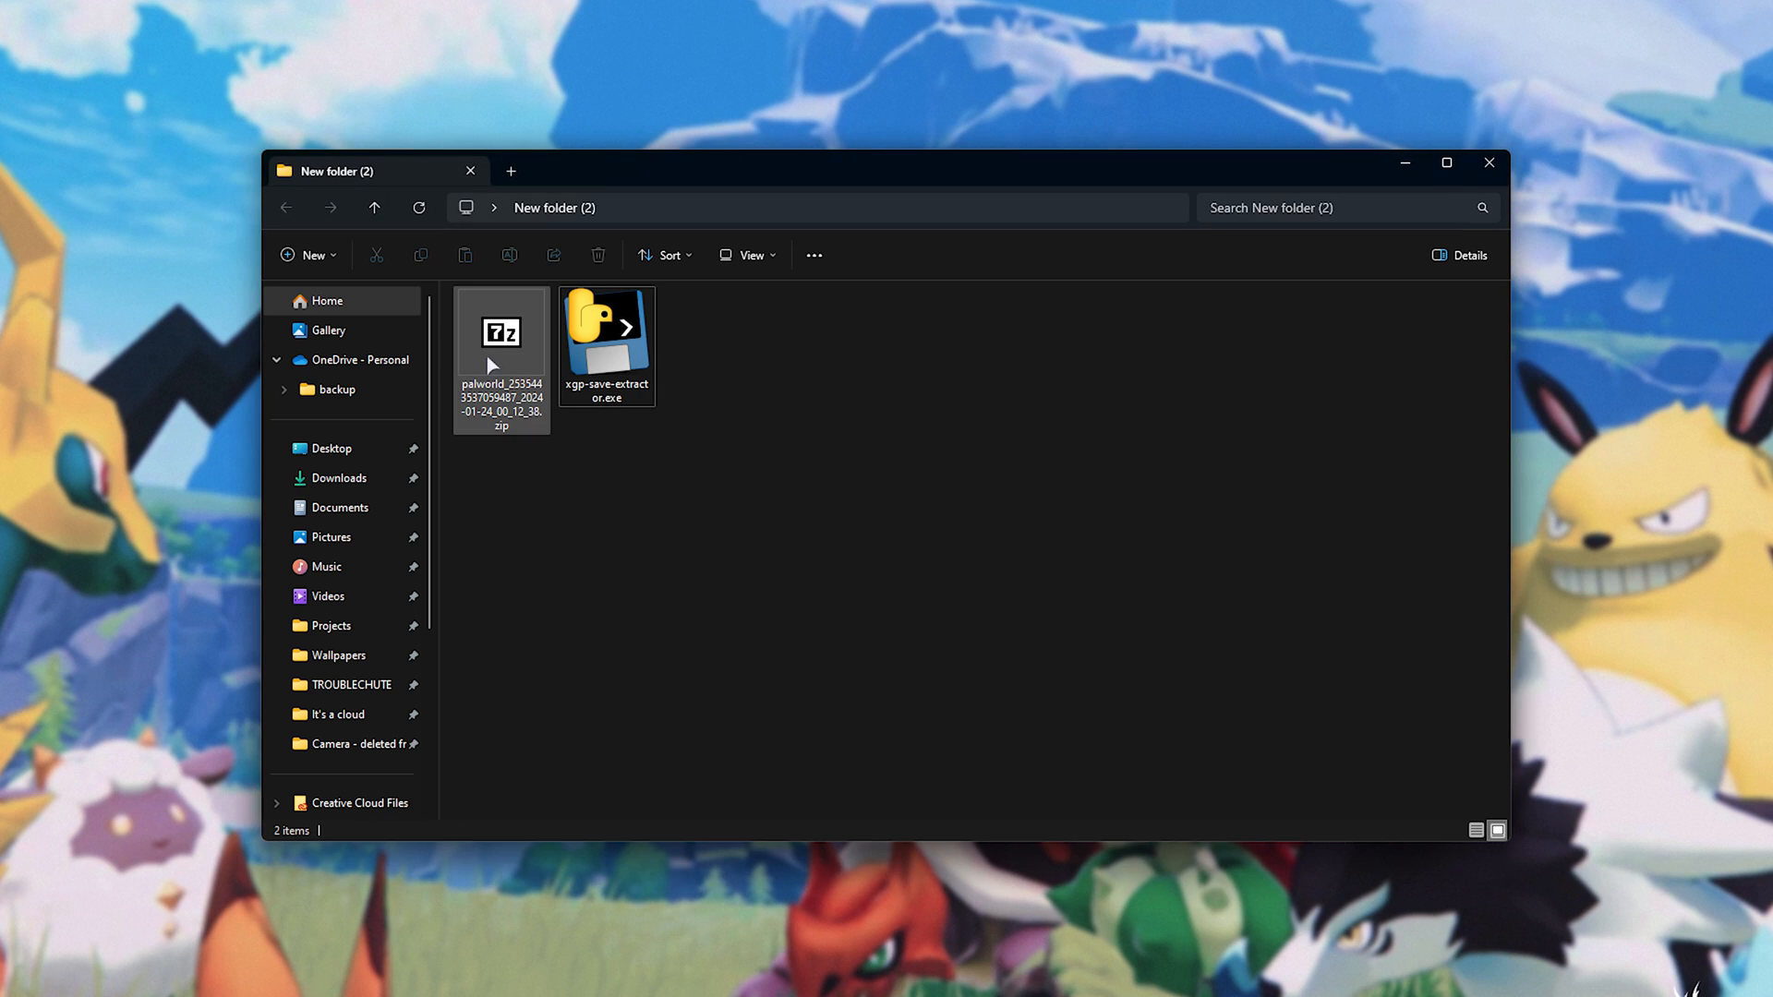
left_click(500, 333)
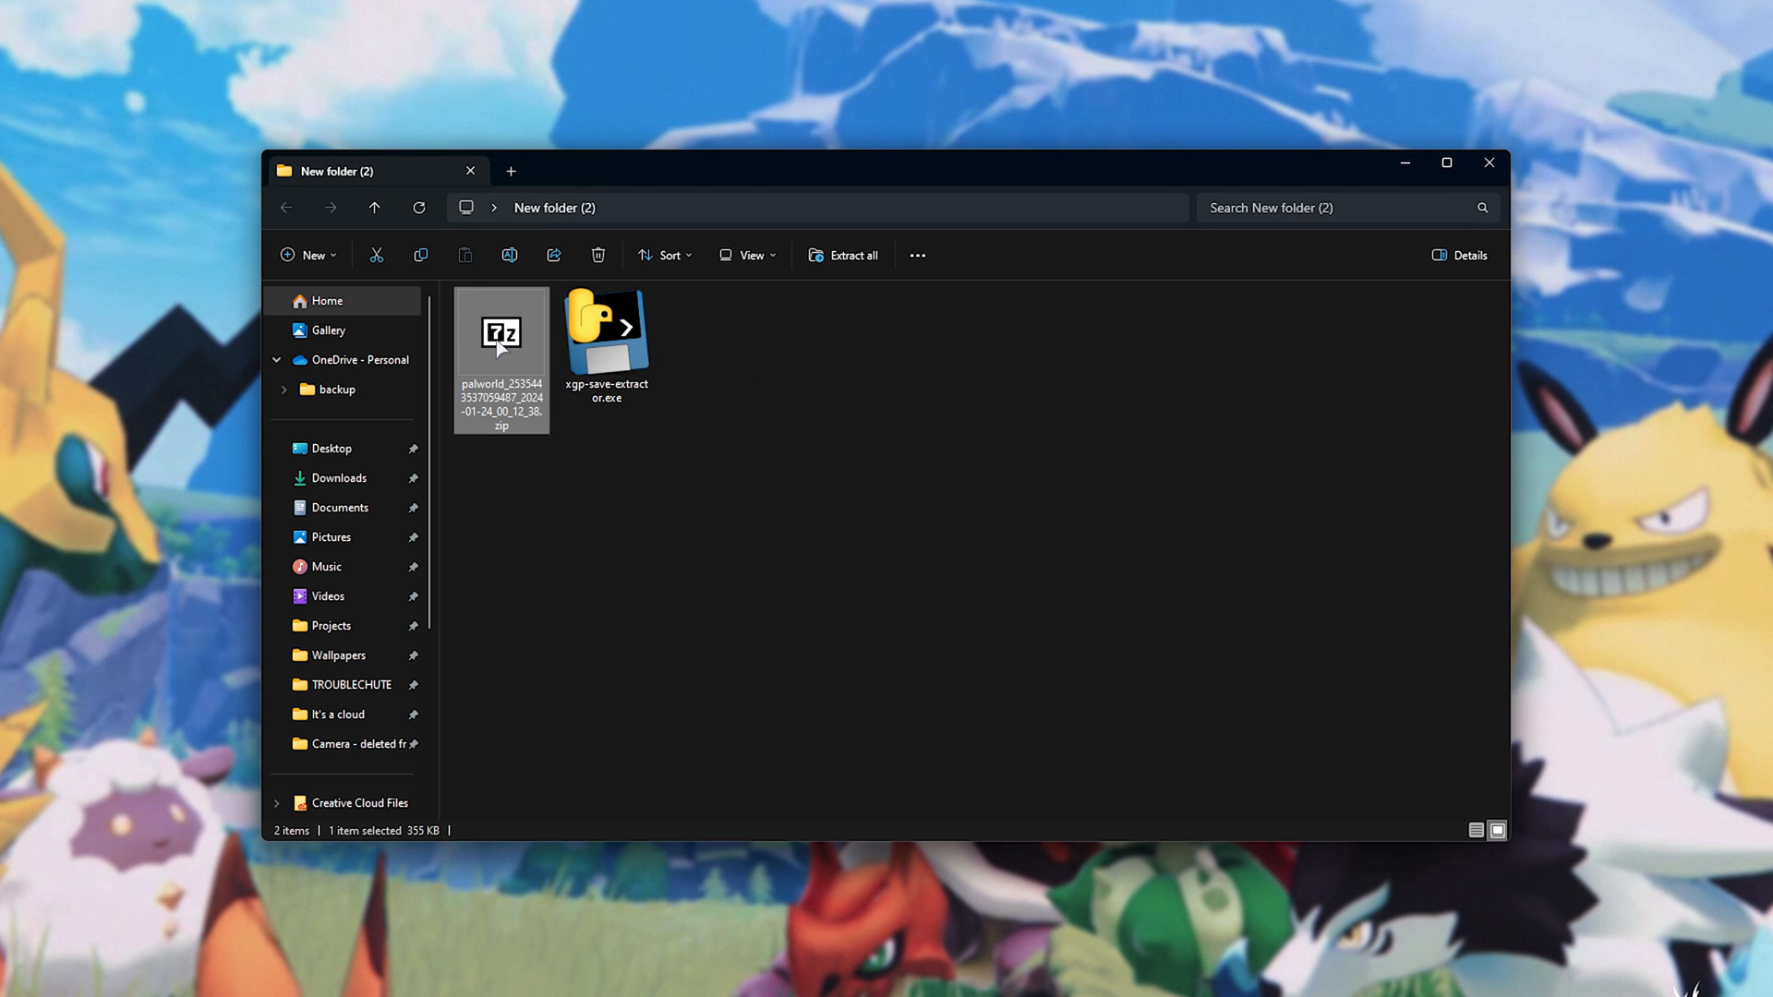
double_click(501, 333)
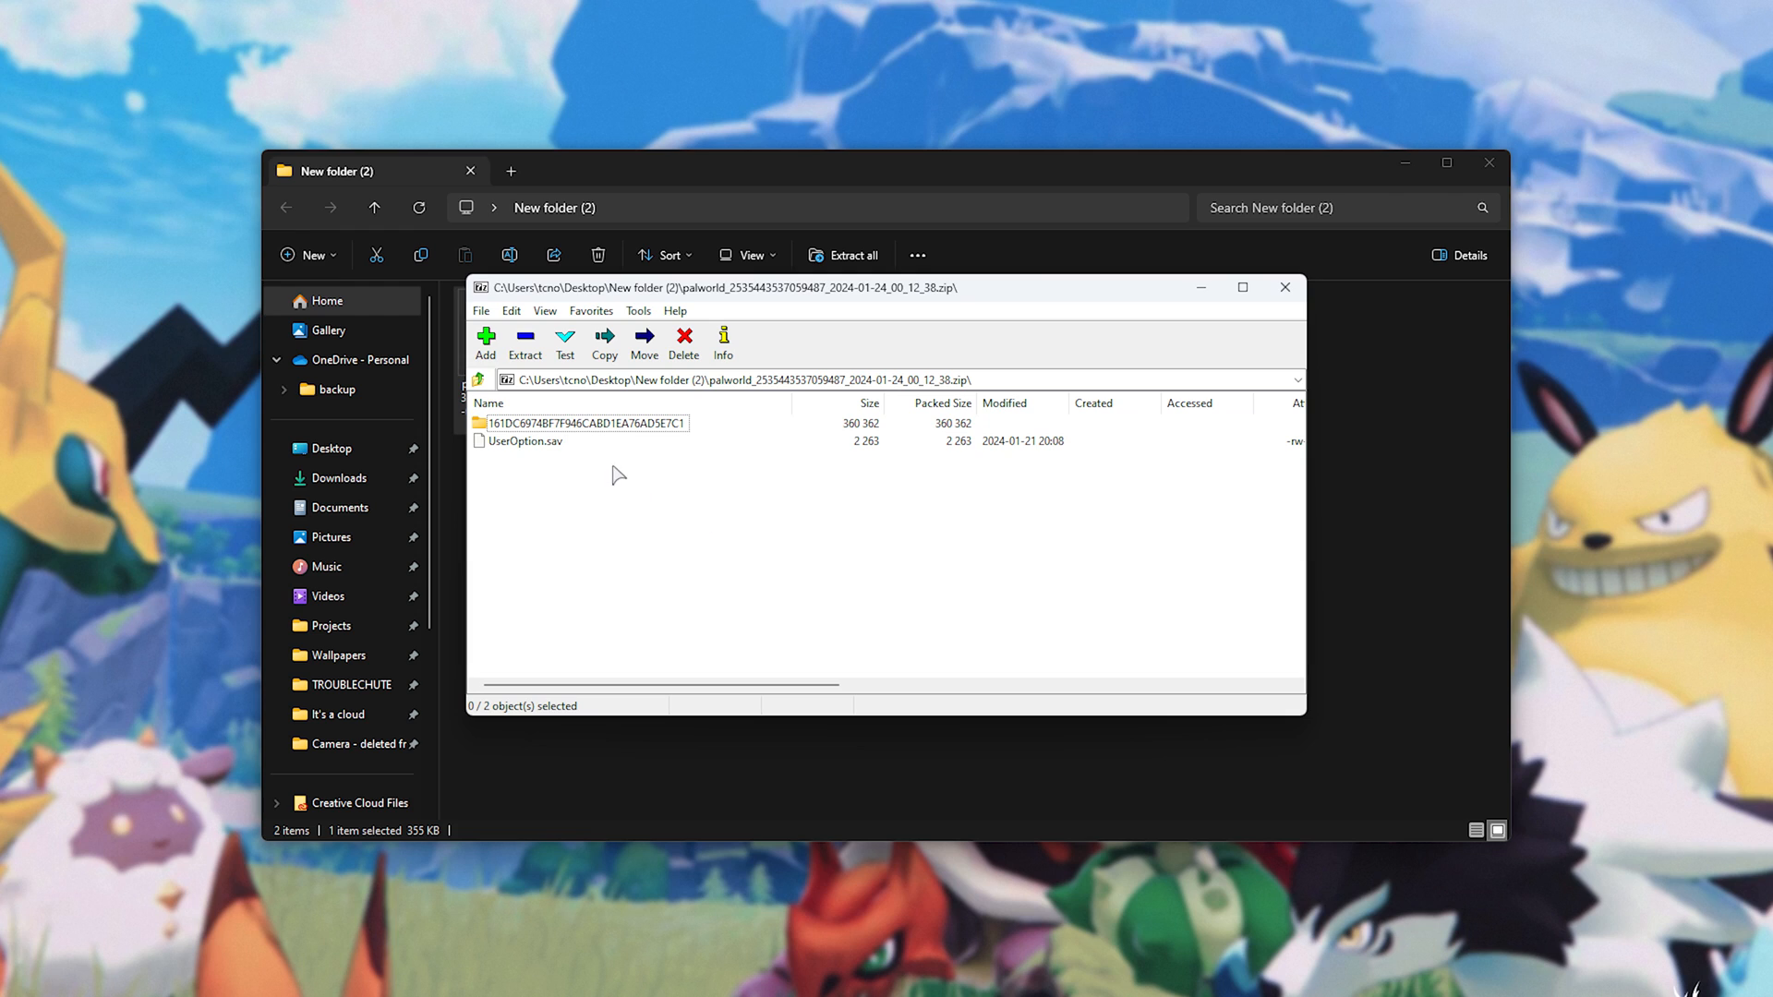
- Open the long-named world folder in the zip and select Players and all .sav files
left_click(580, 423)
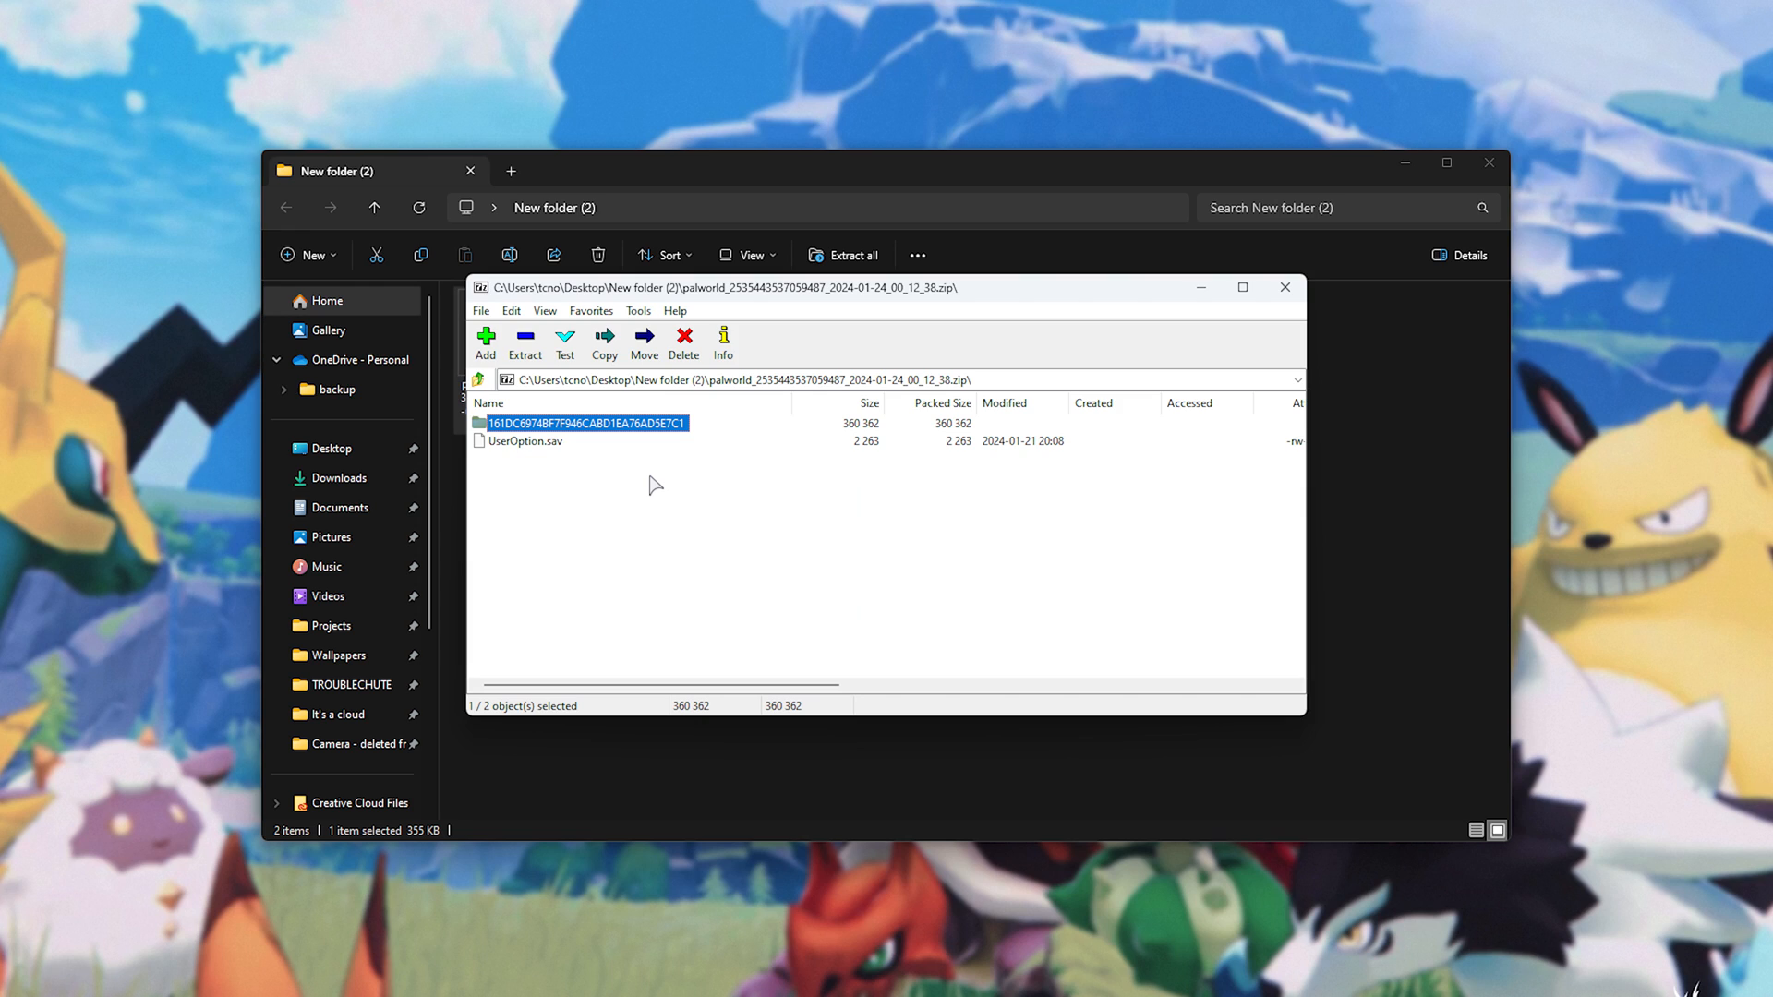
mouse_move(661, 489)
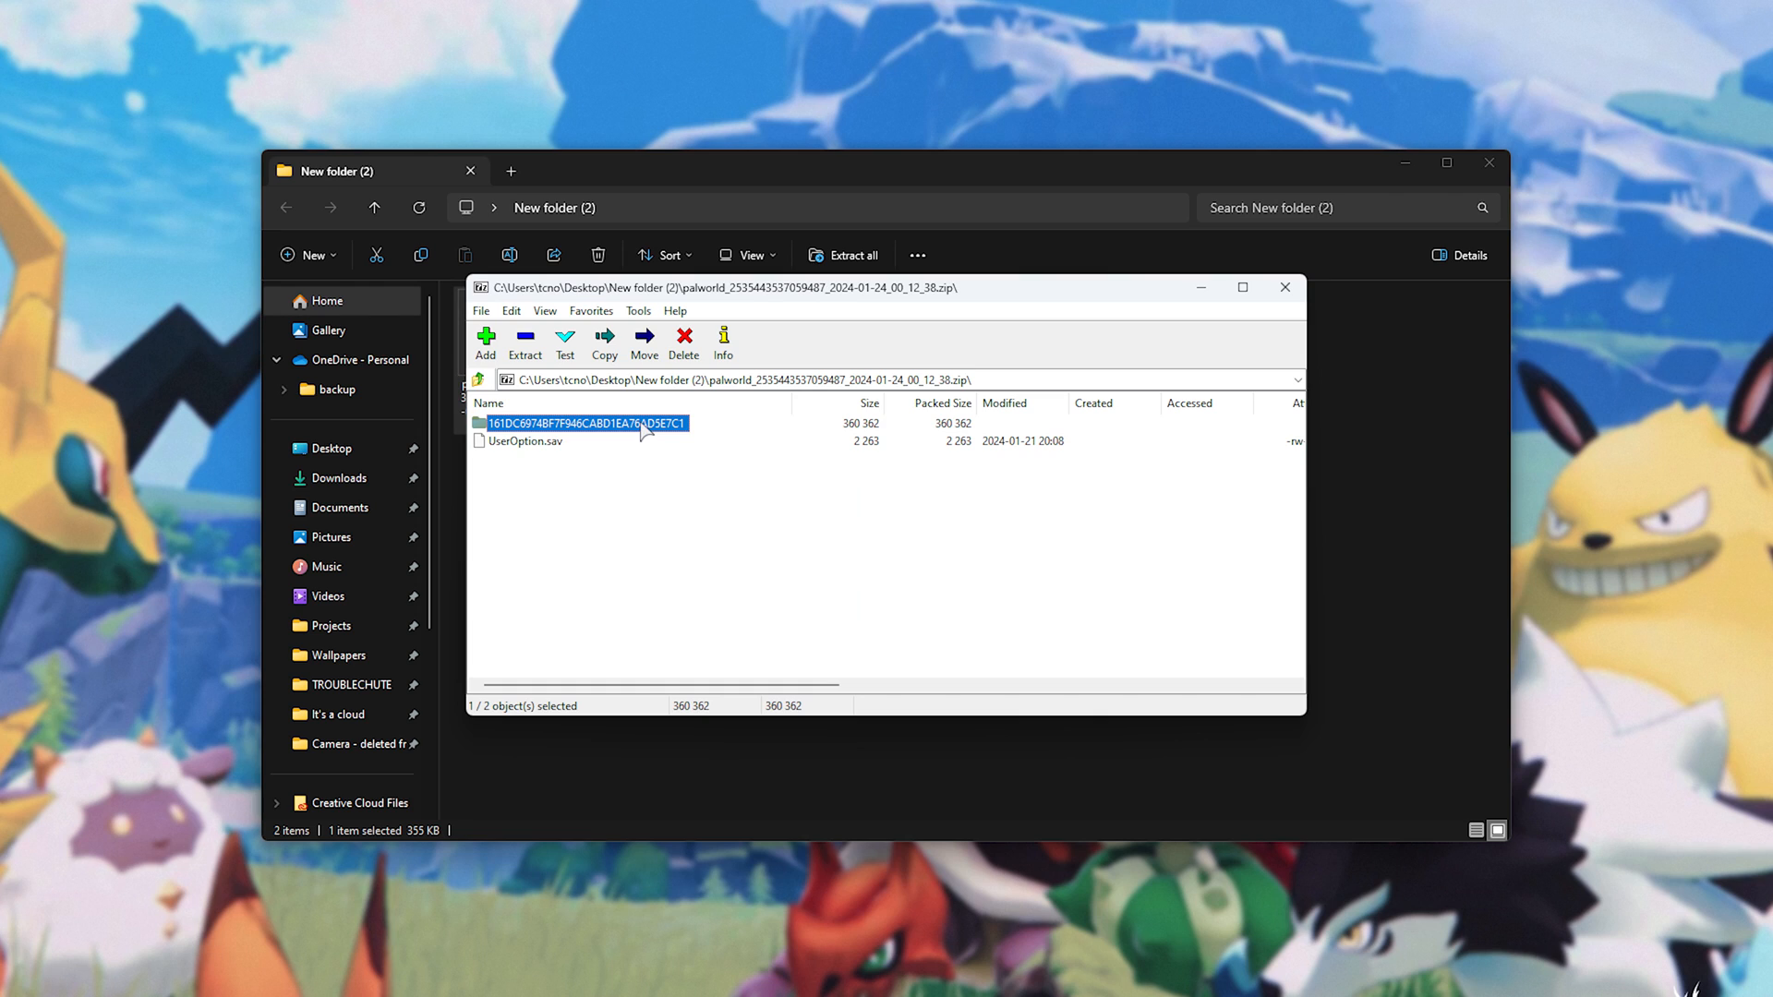
double_click(586, 423)
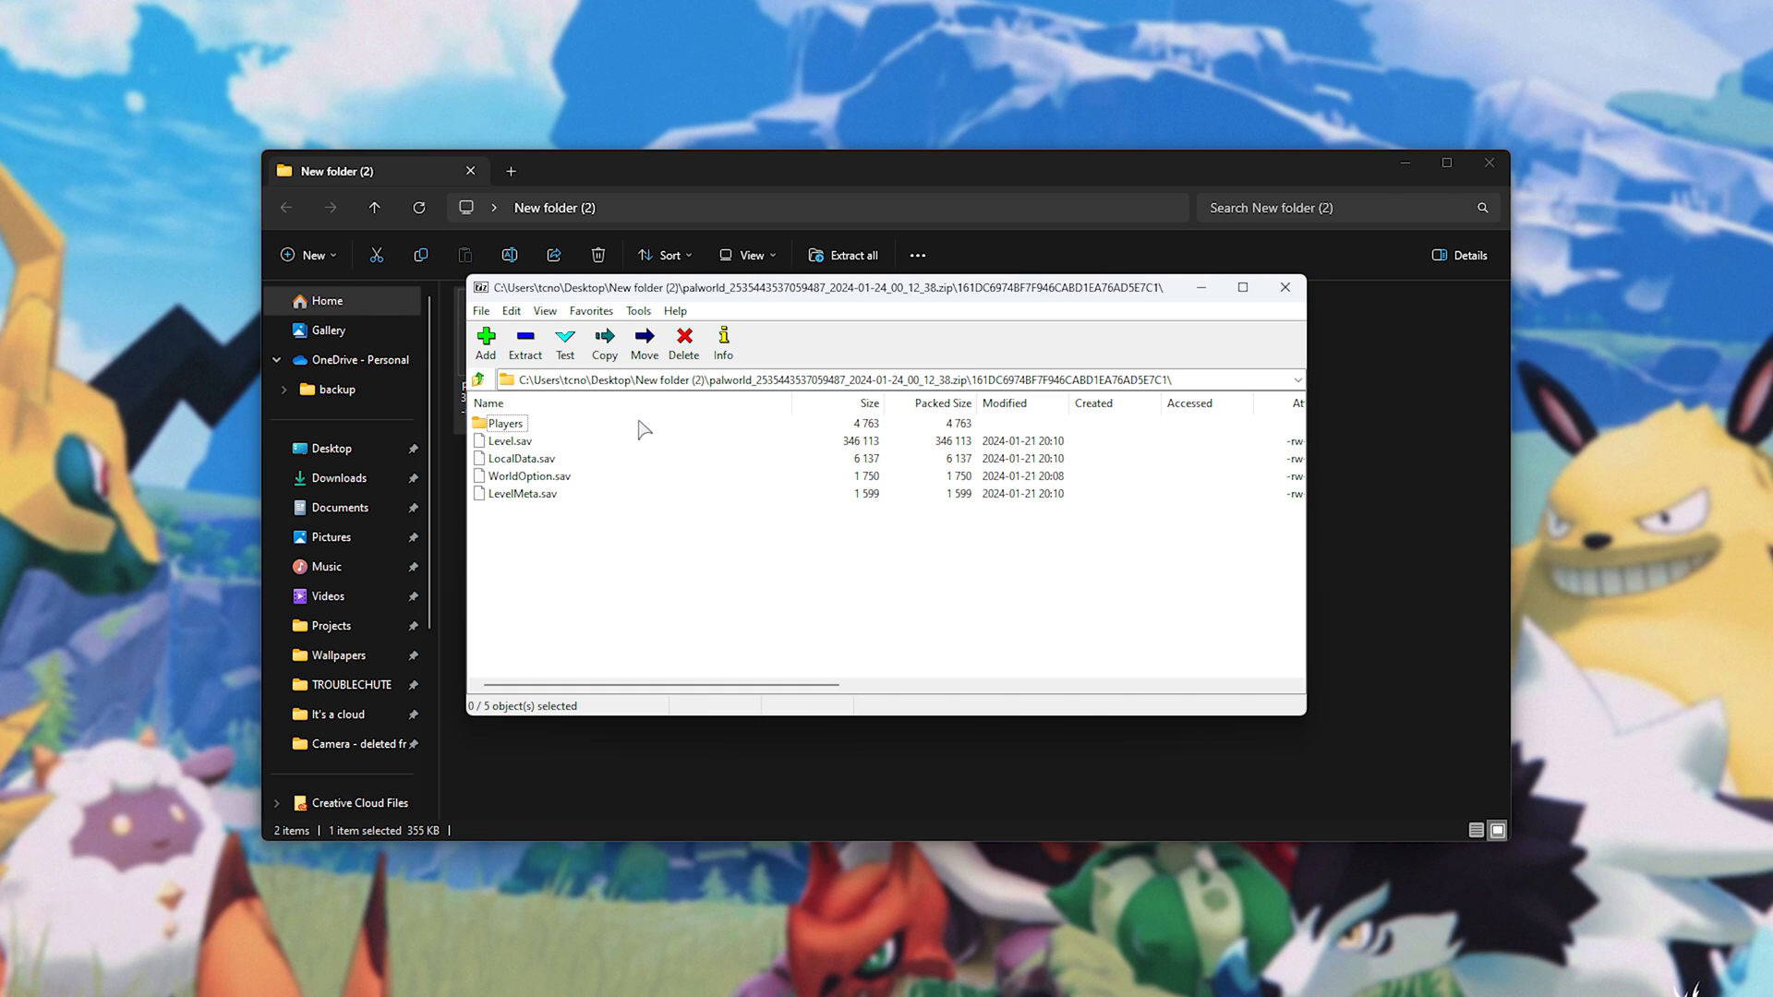
left_click_drag(532, 435, 526, 543)
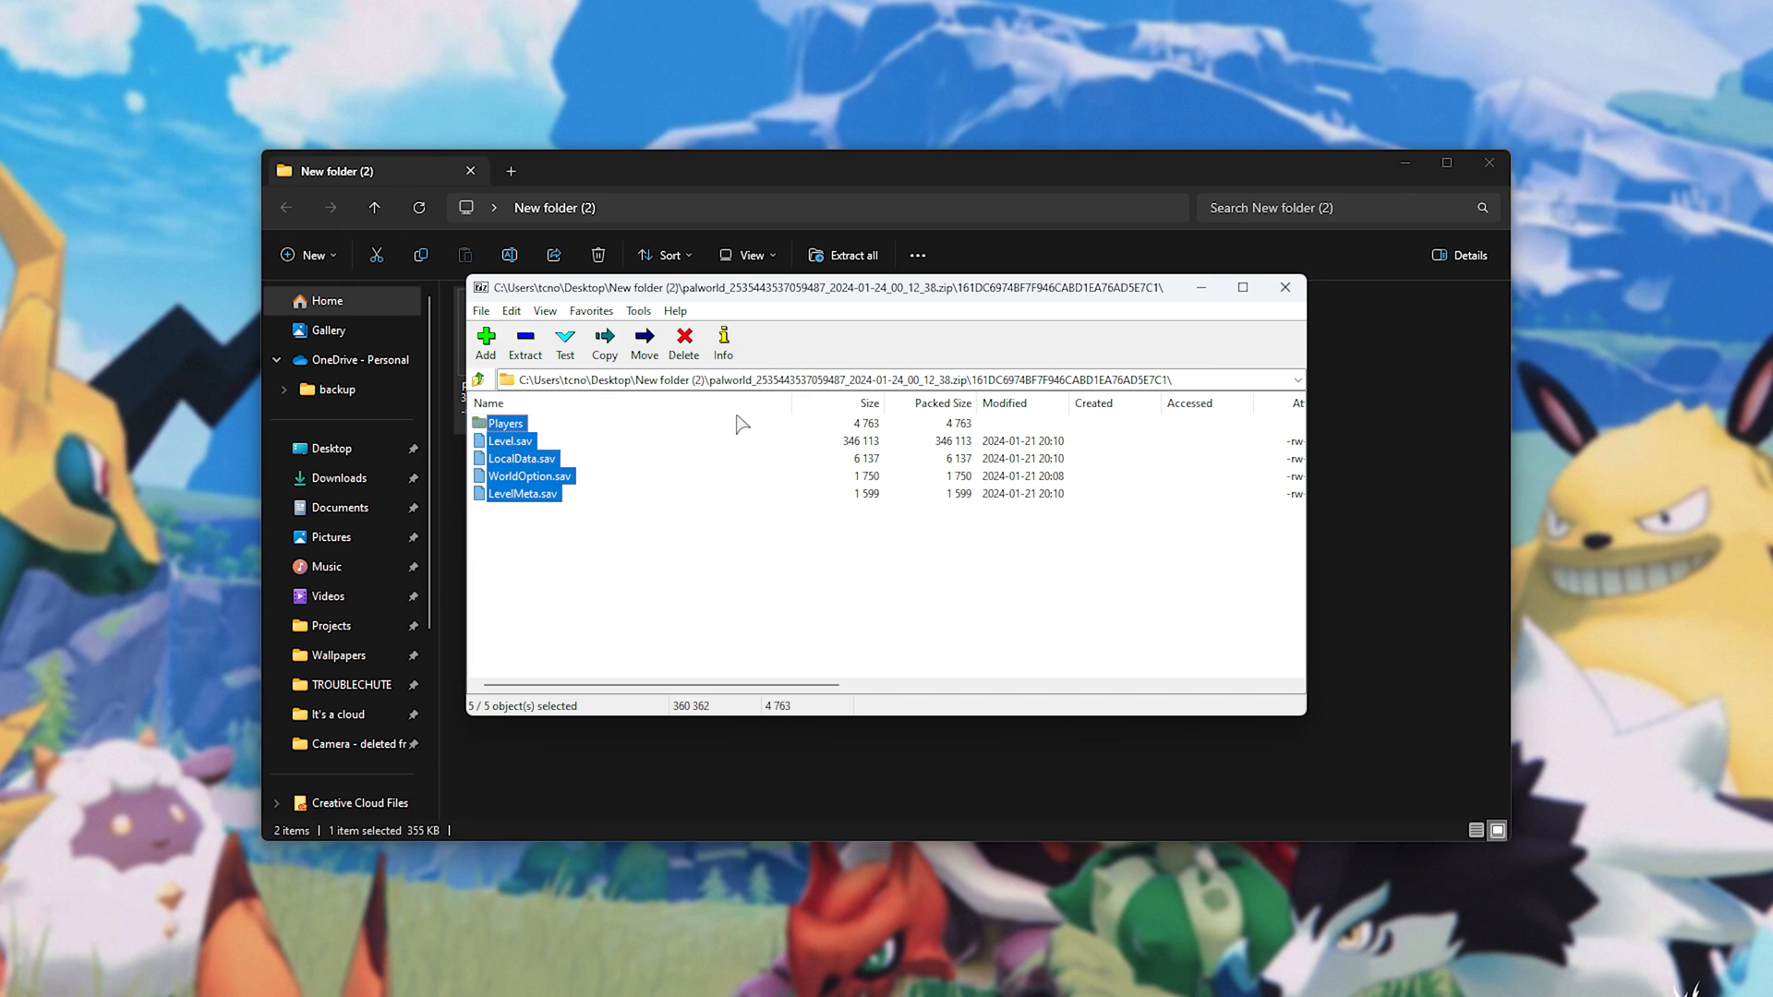
mouse_move(797, 311)
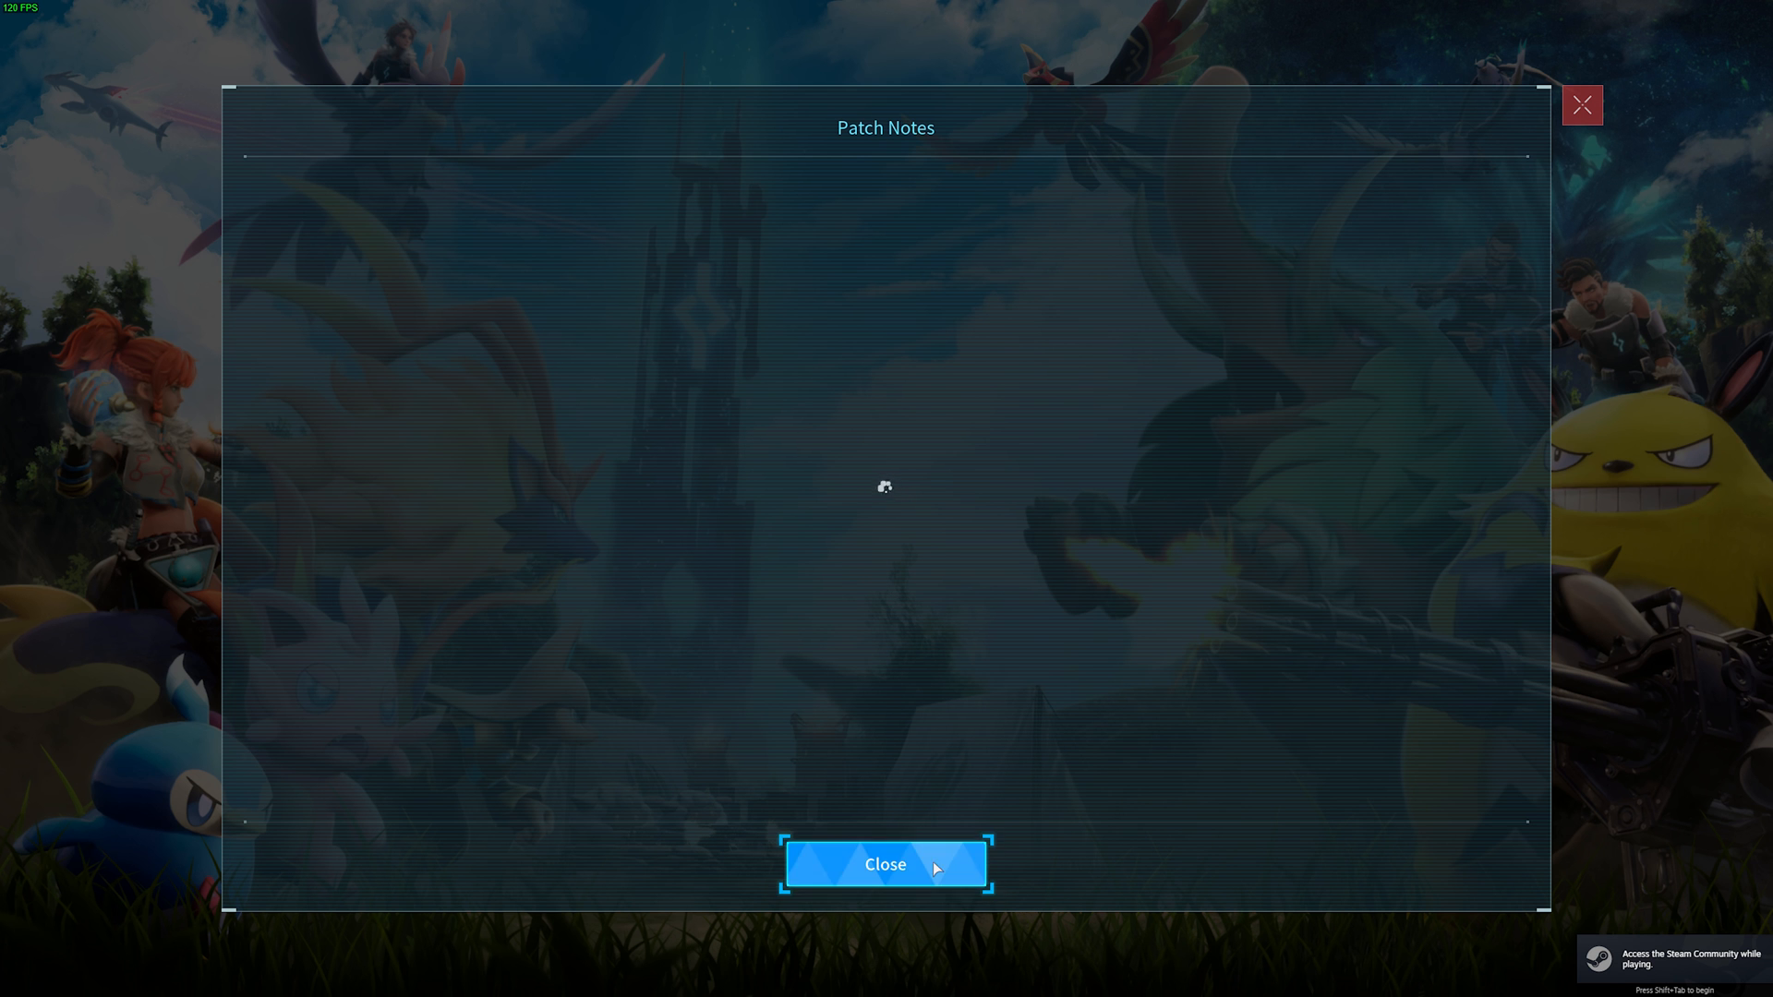
- Confirm the world name, finish World Settings, and confirm character creation to start
left_click(885, 864)
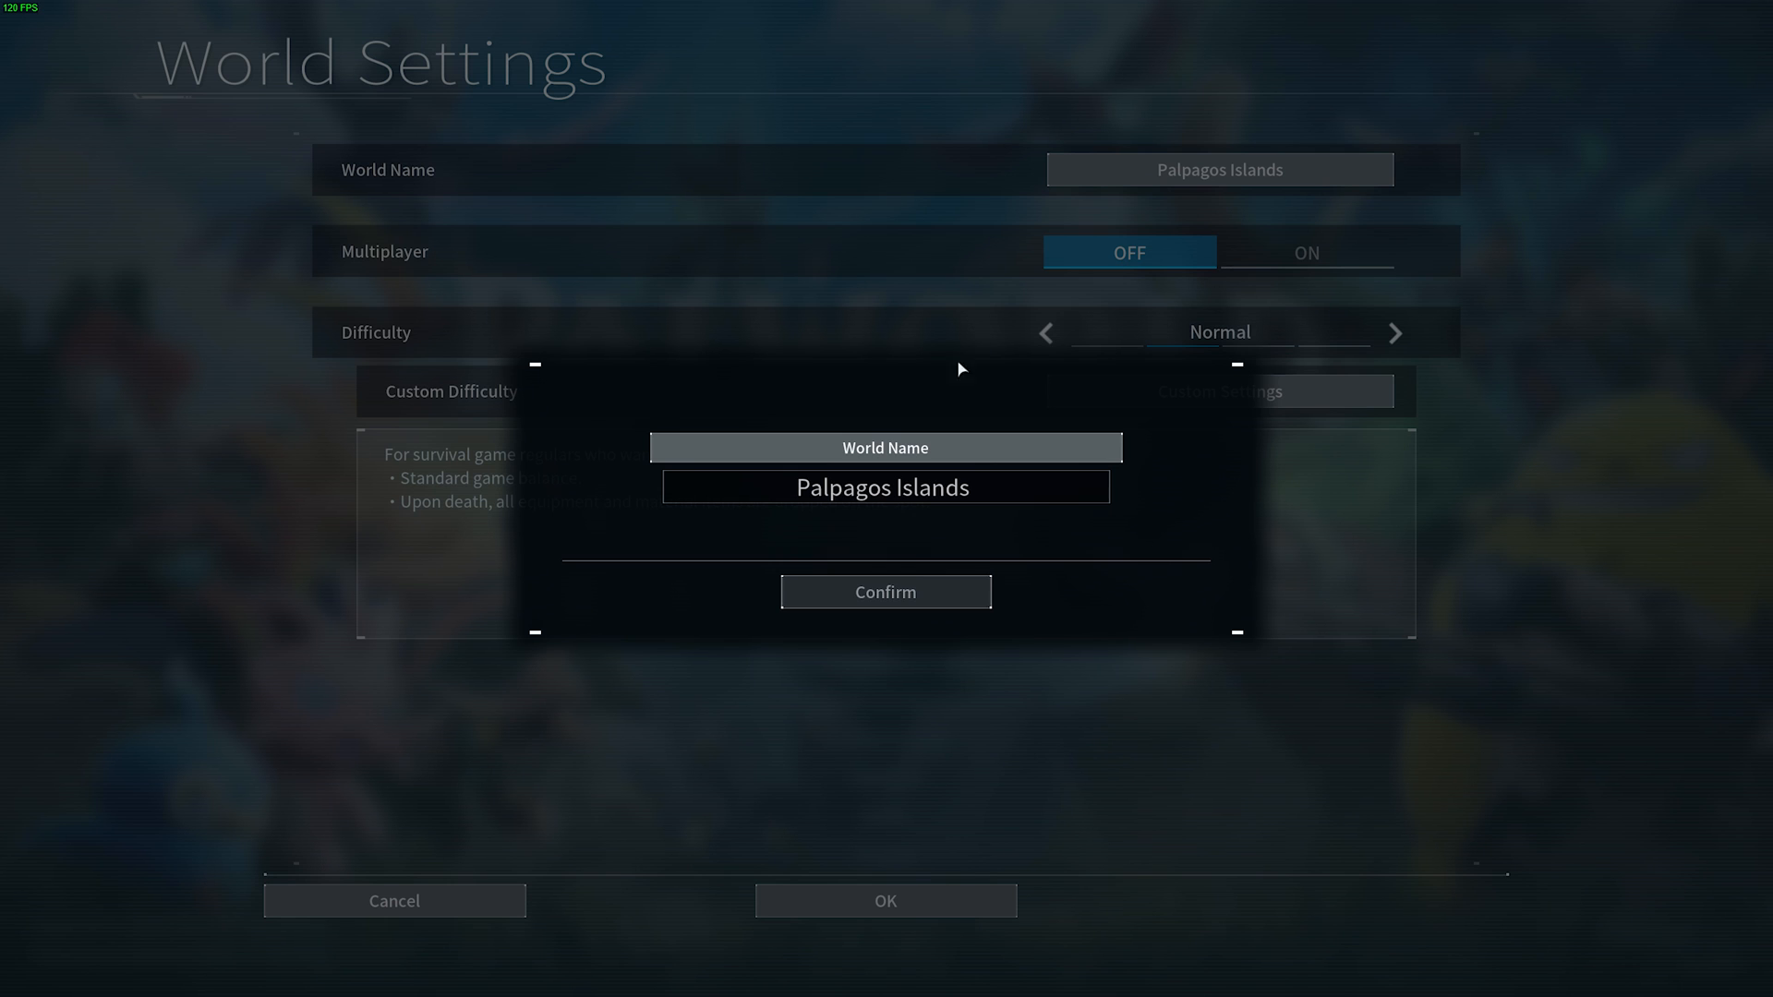
left_click(886, 591)
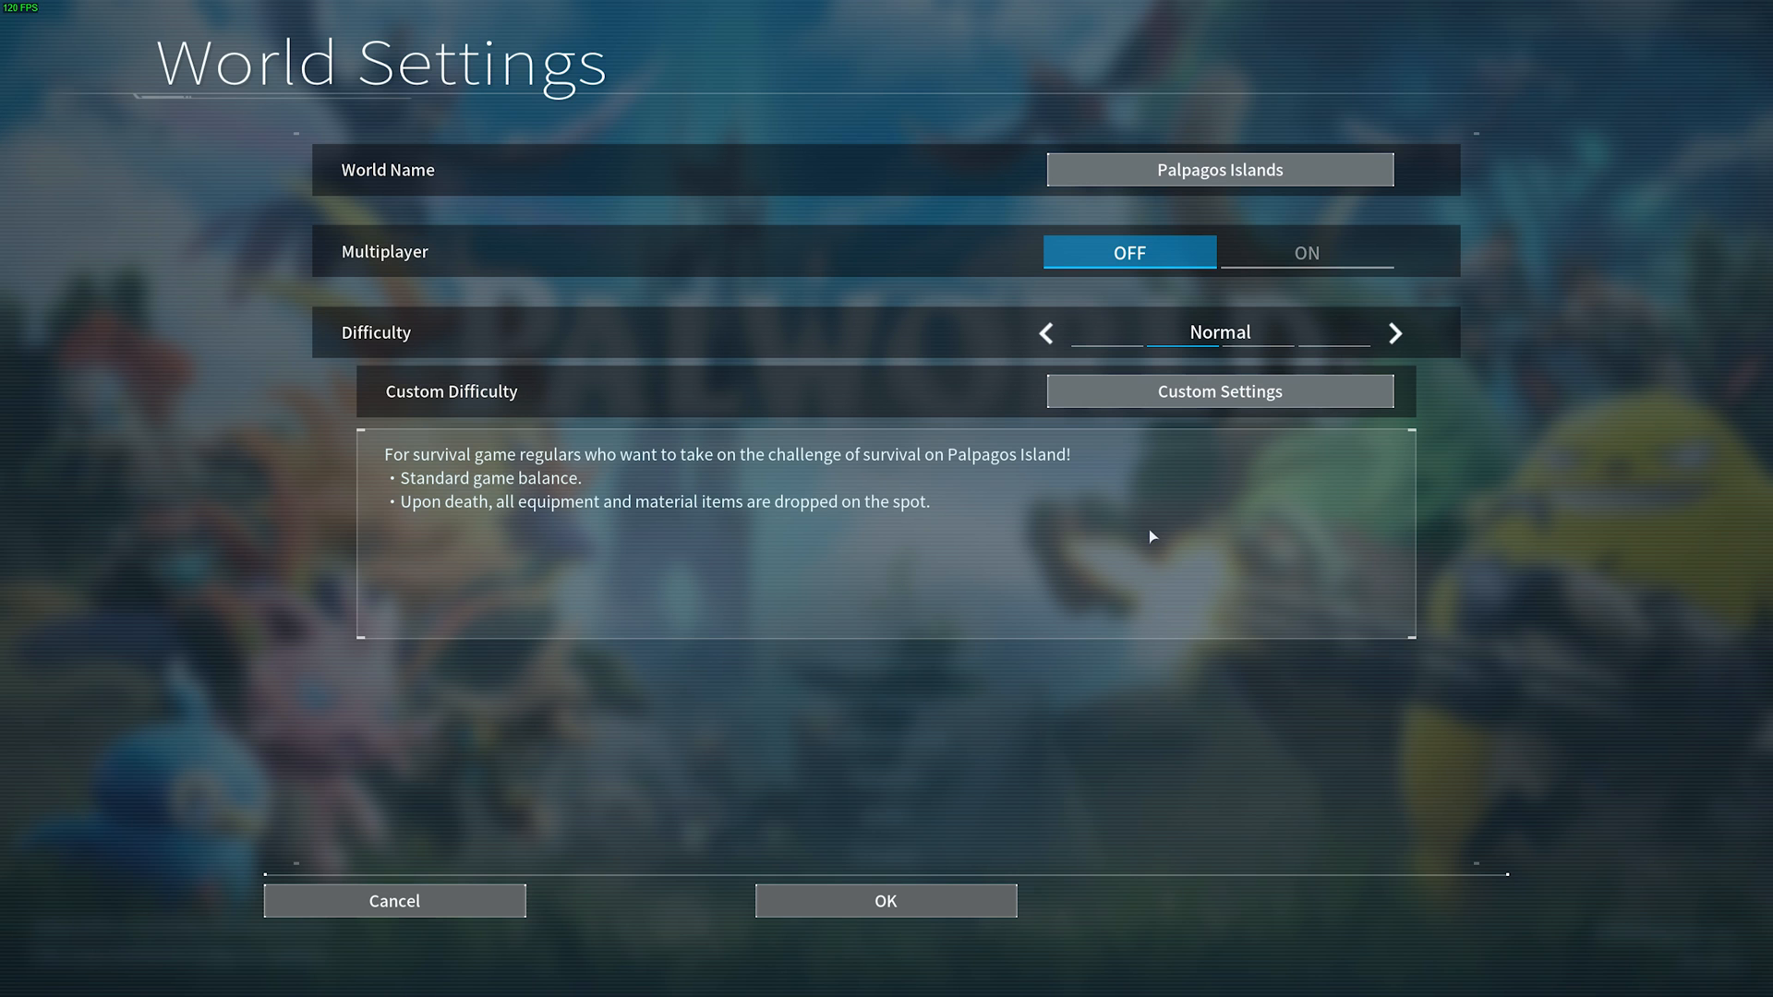
left_click(885, 900)
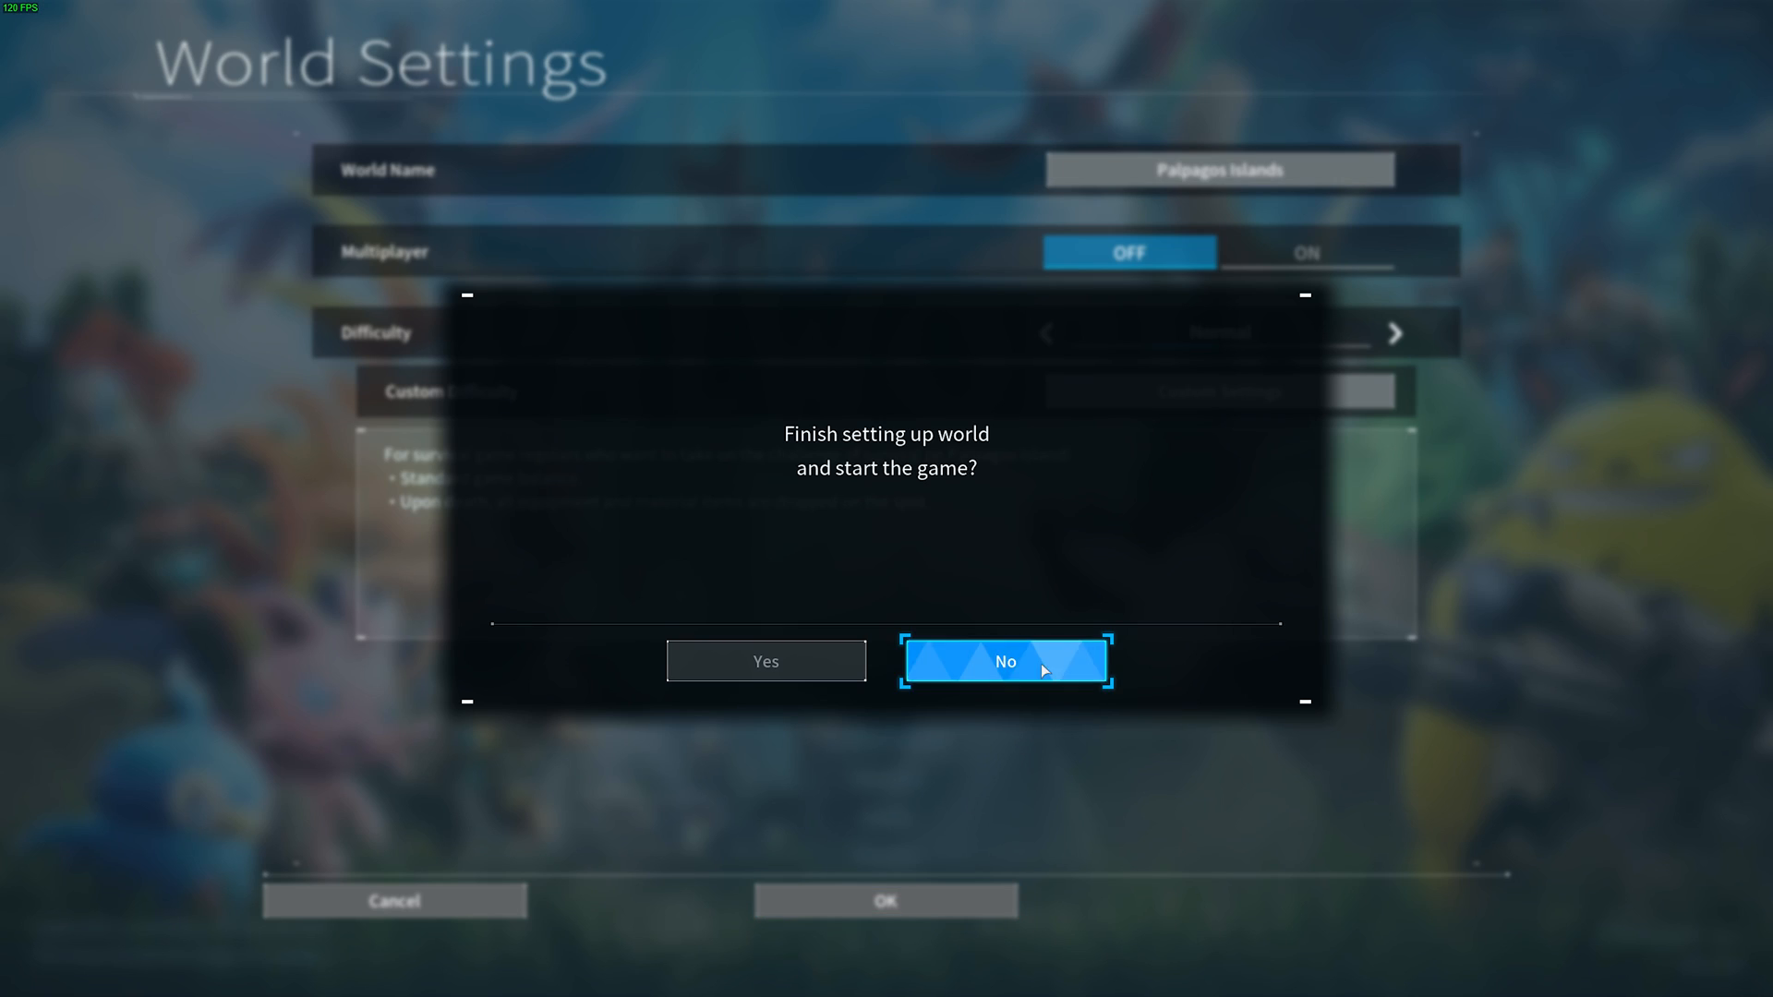
left_click(1004, 661)
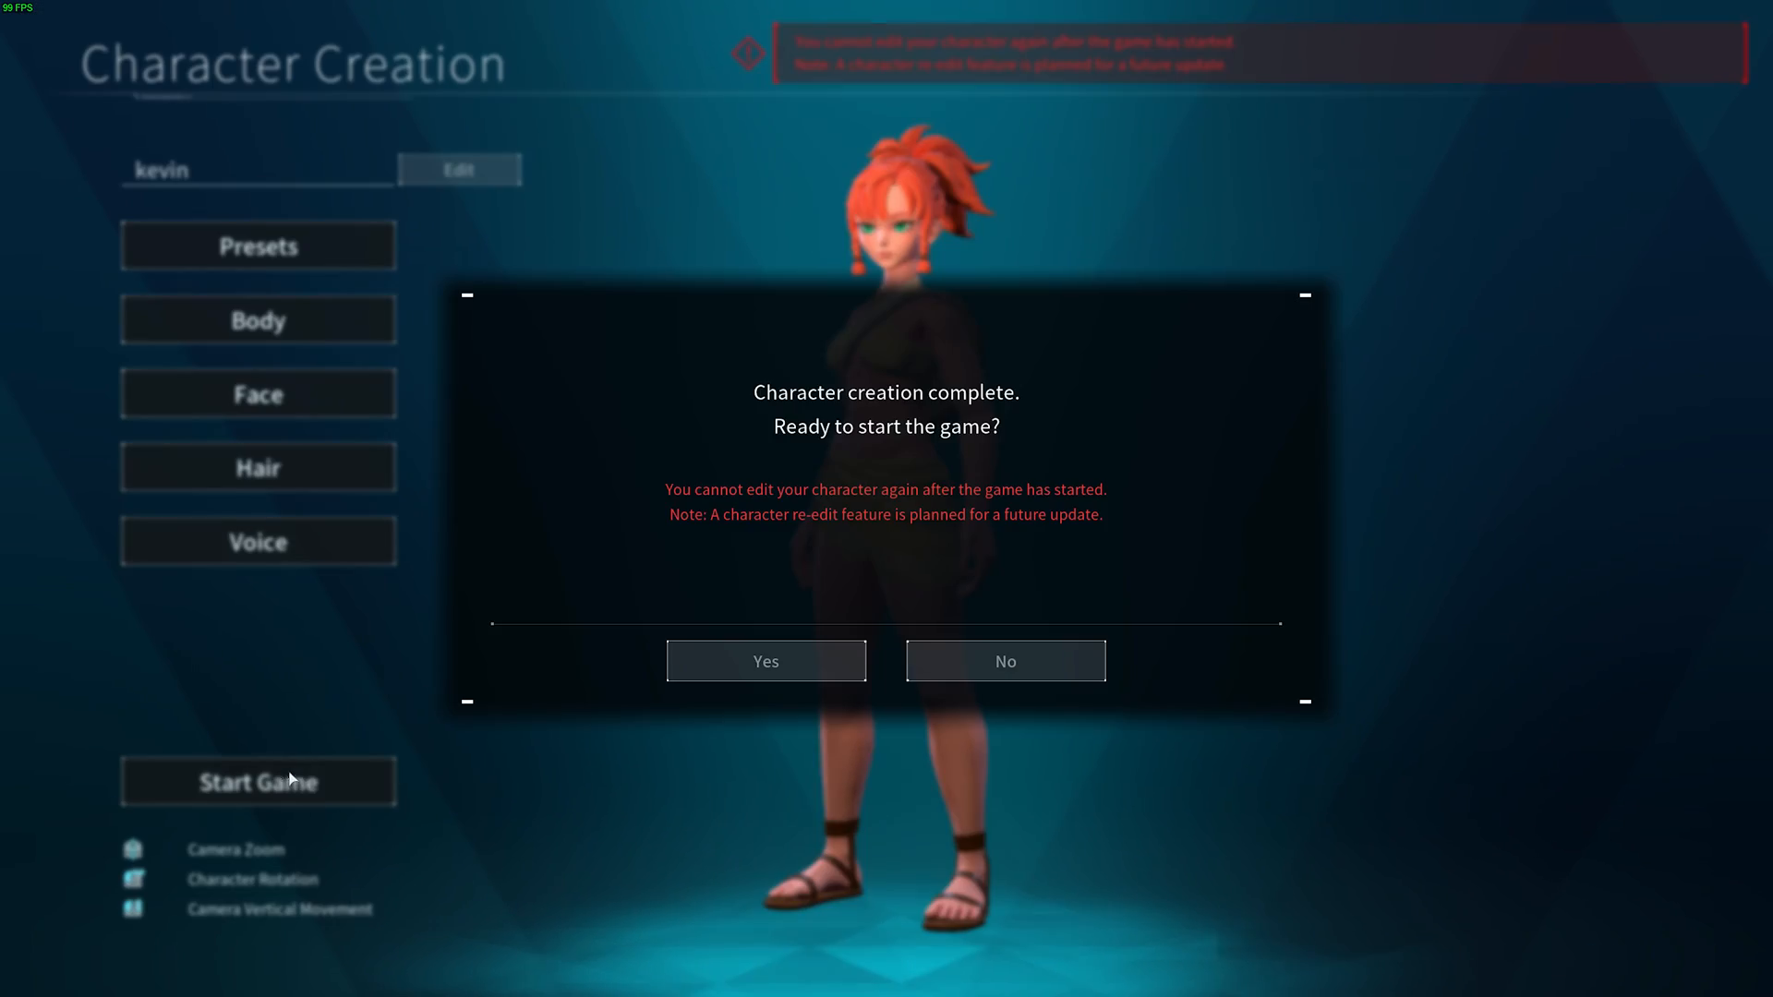
left_click(766, 660)
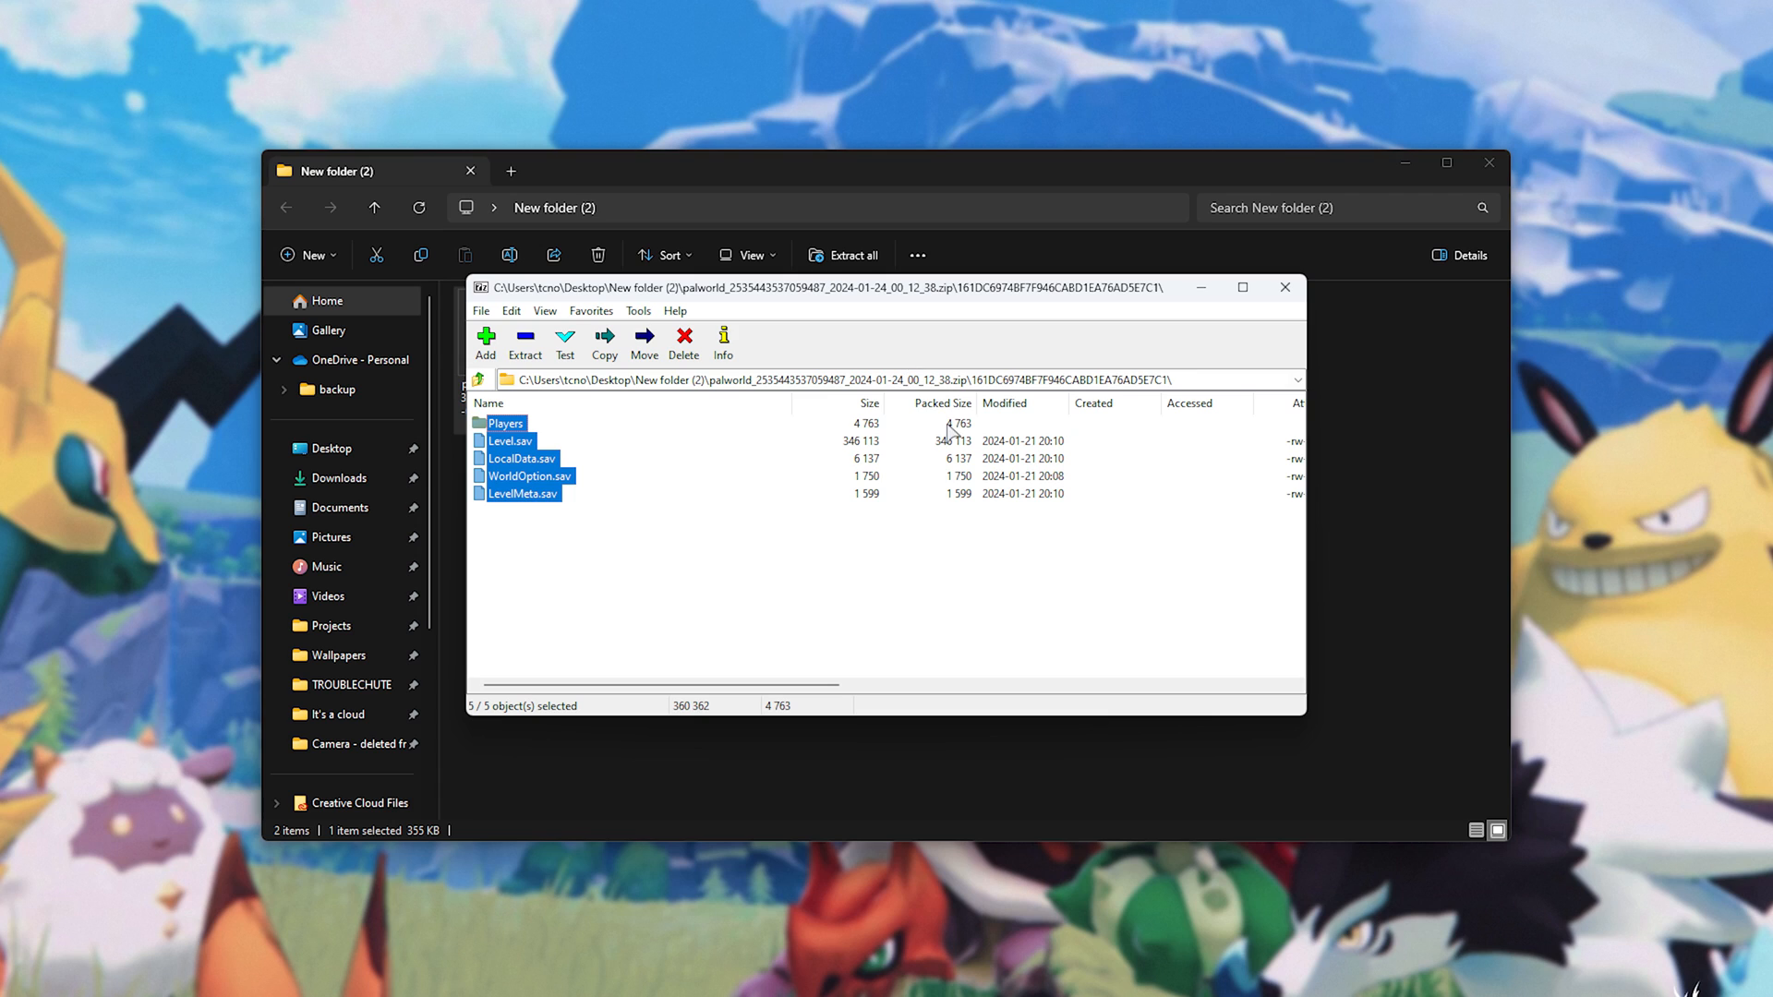
mouse_move(813, 312)
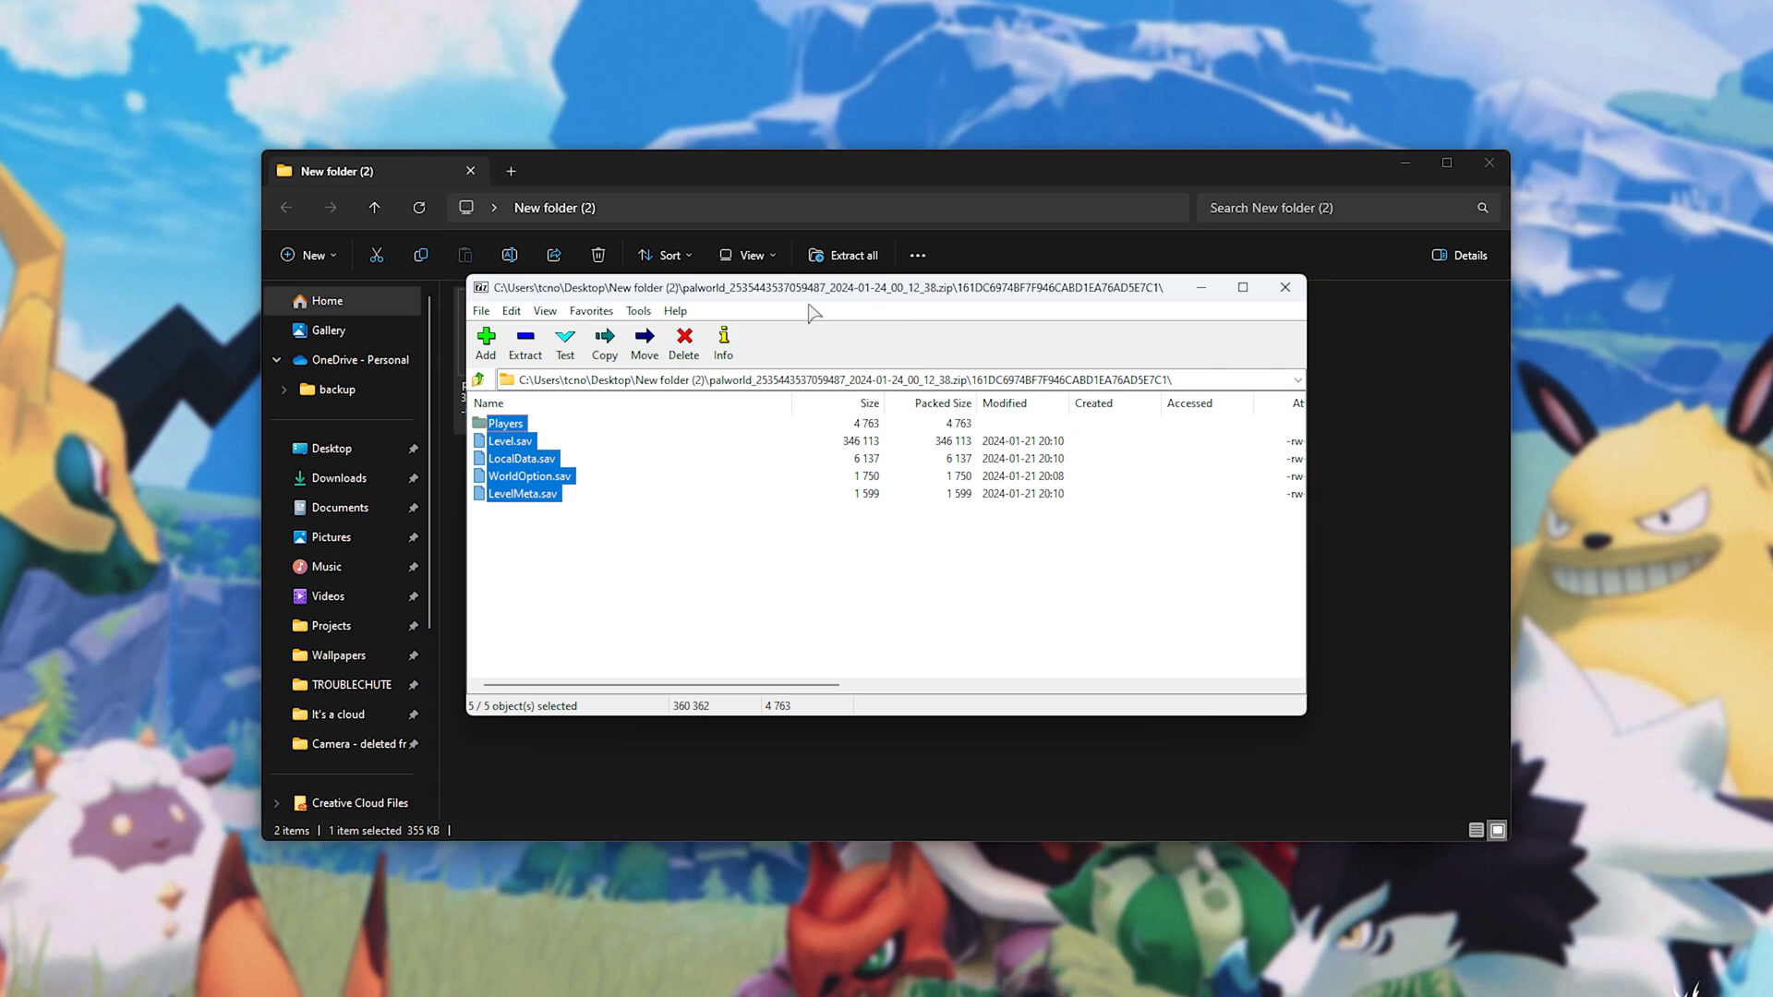
- Reselect the five world save items in the 7-Zip archive
left_click_drag(532, 441, 560, 588)
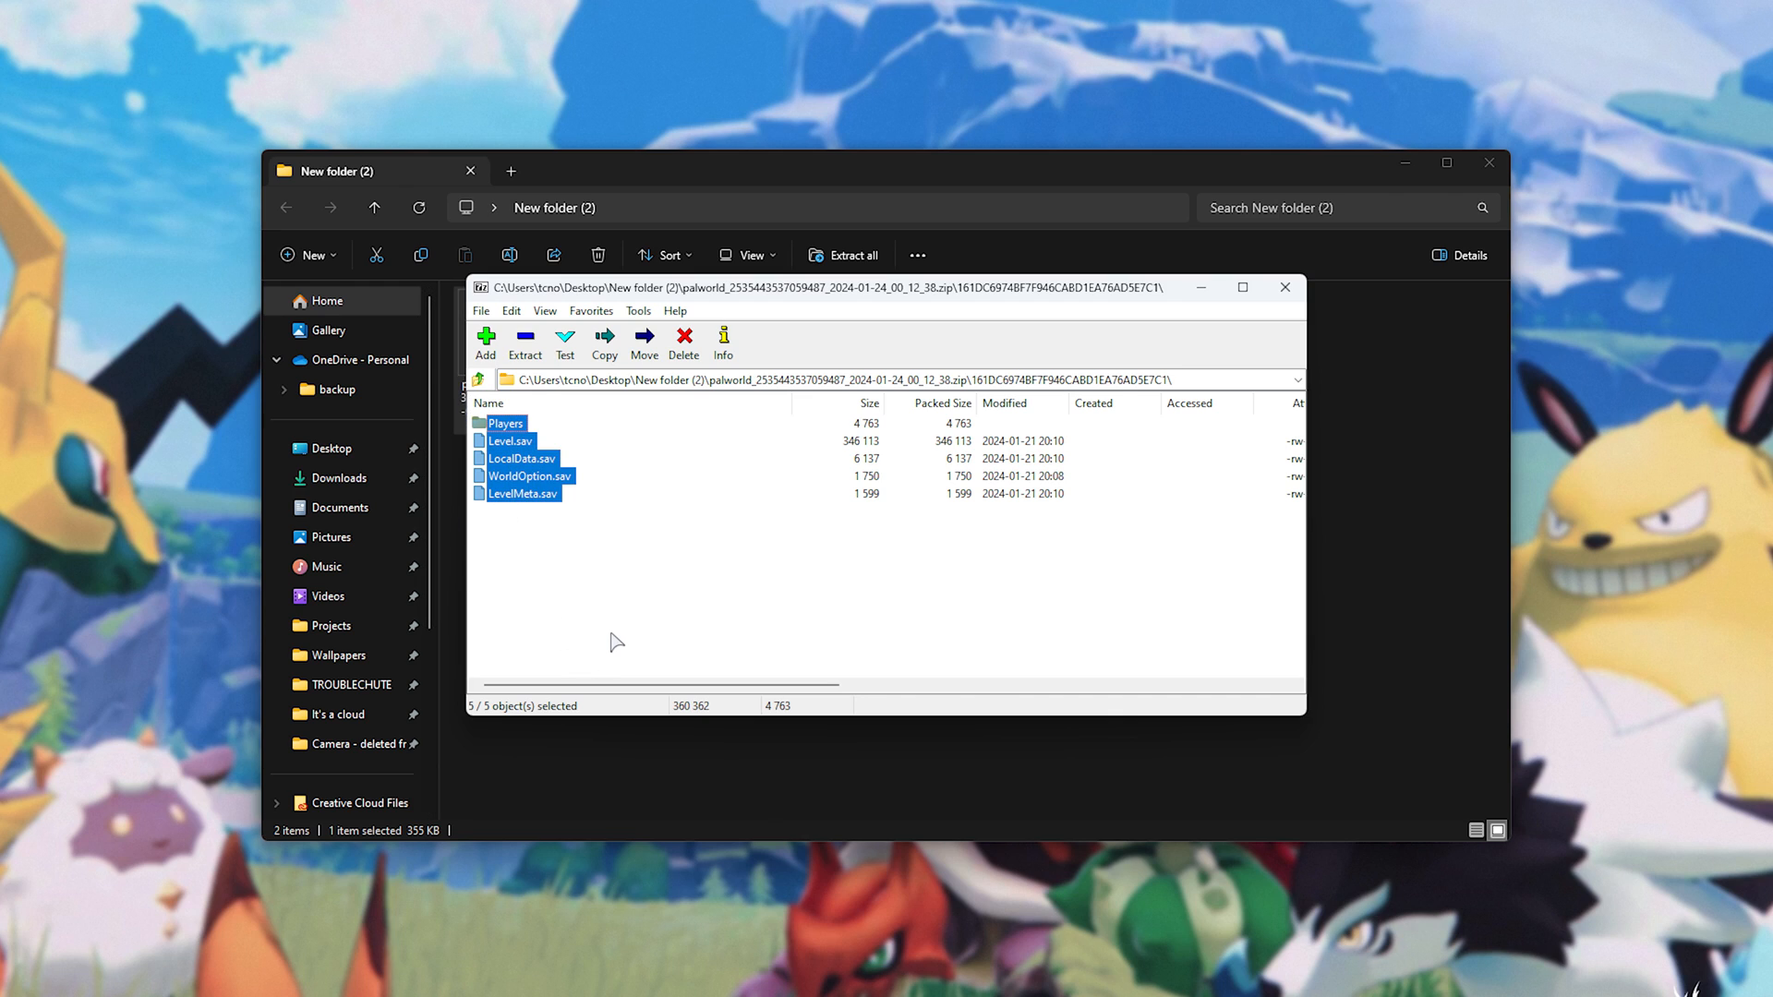
mouse_move(848, 482)
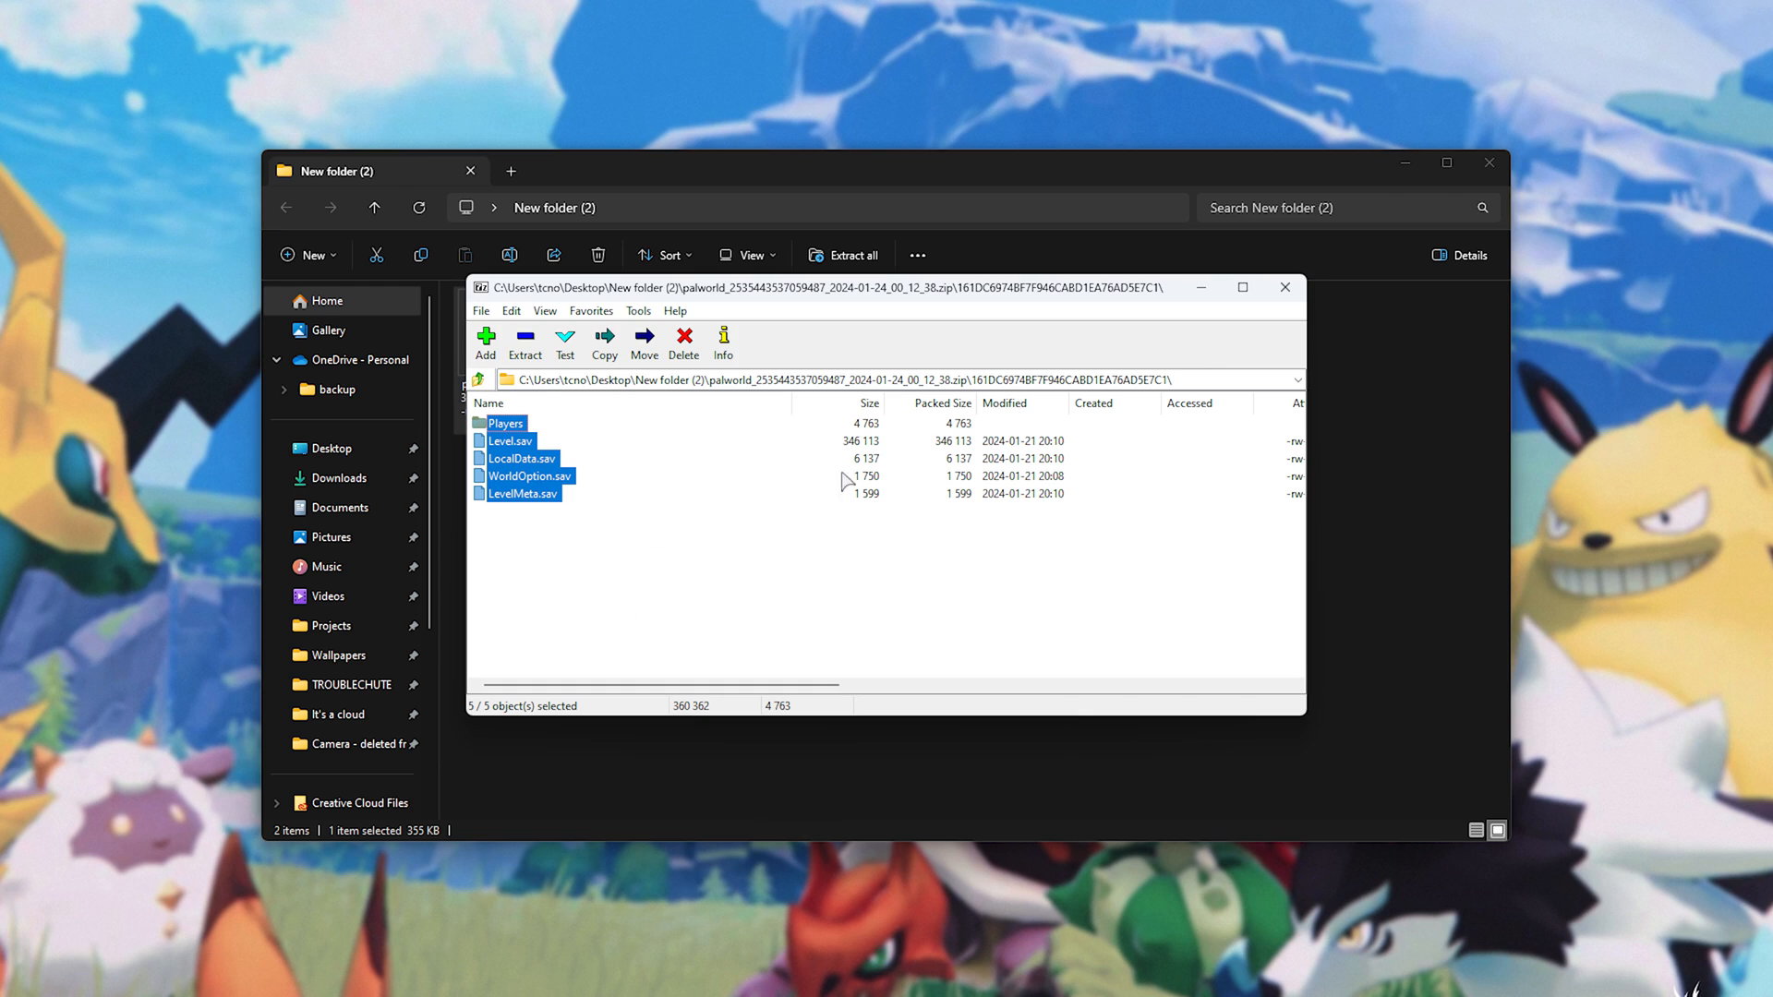
mouse_move(938, 537)
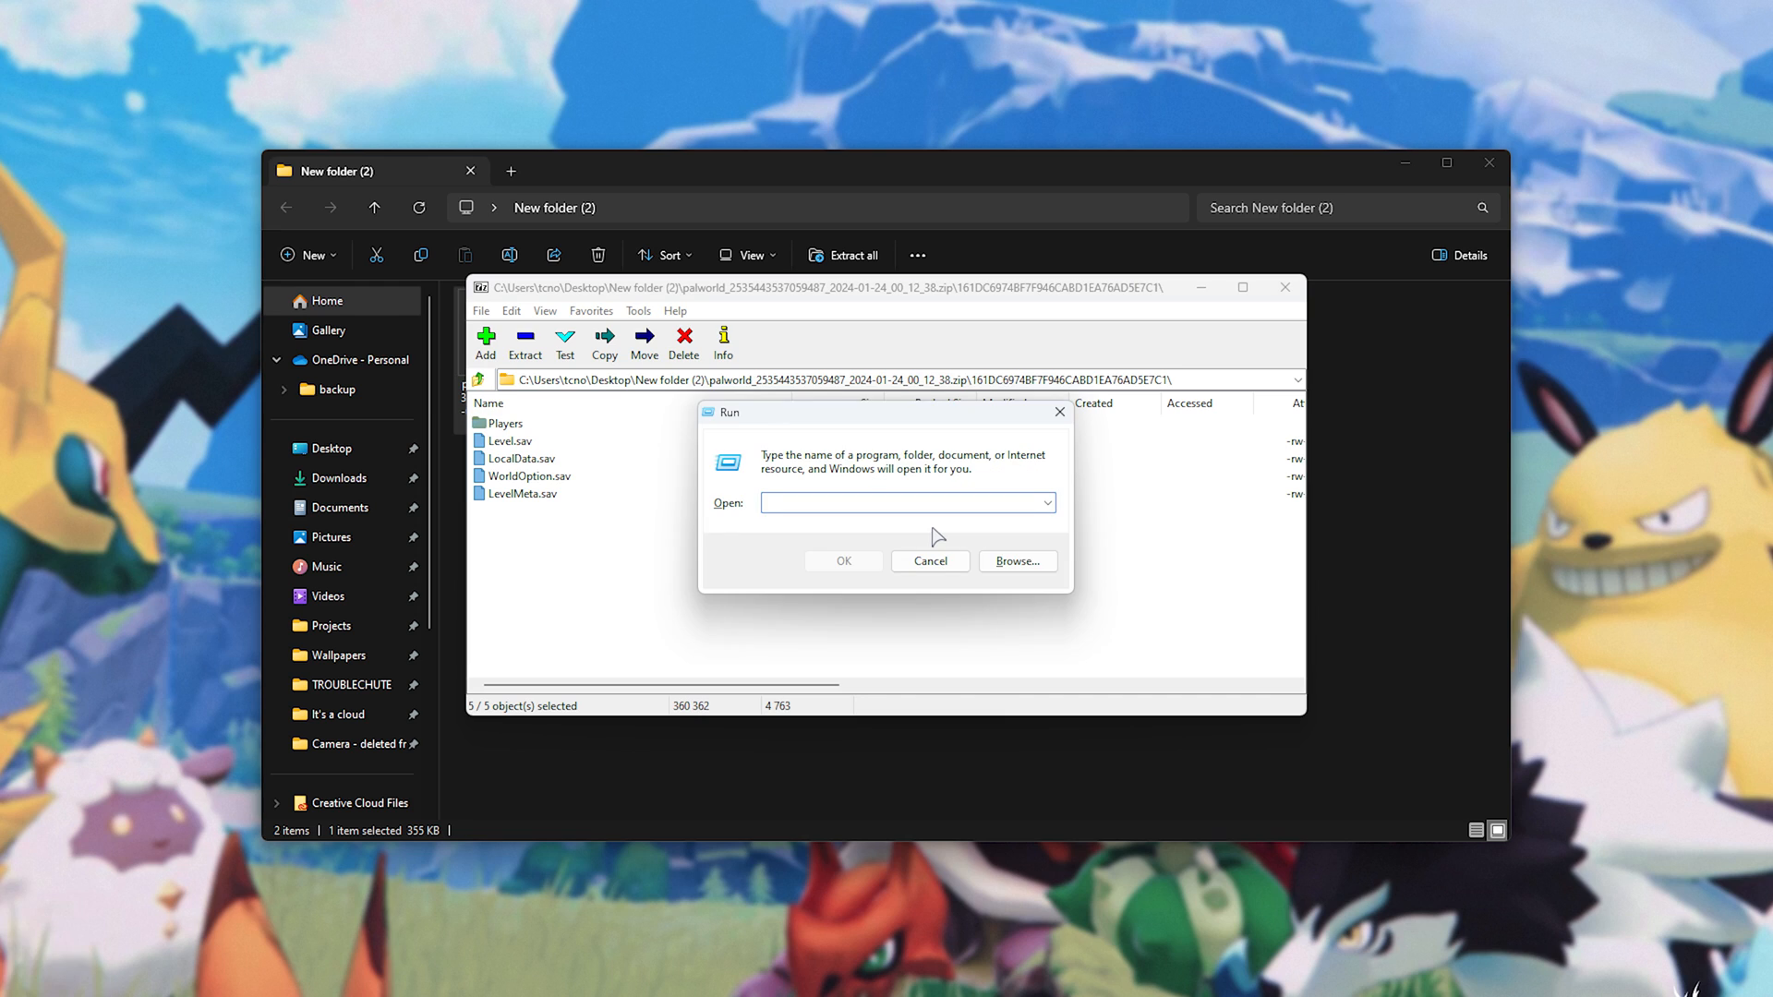
- Open %LocalAppData% from the Run box and enter the Pal folder
left_click(893, 503)
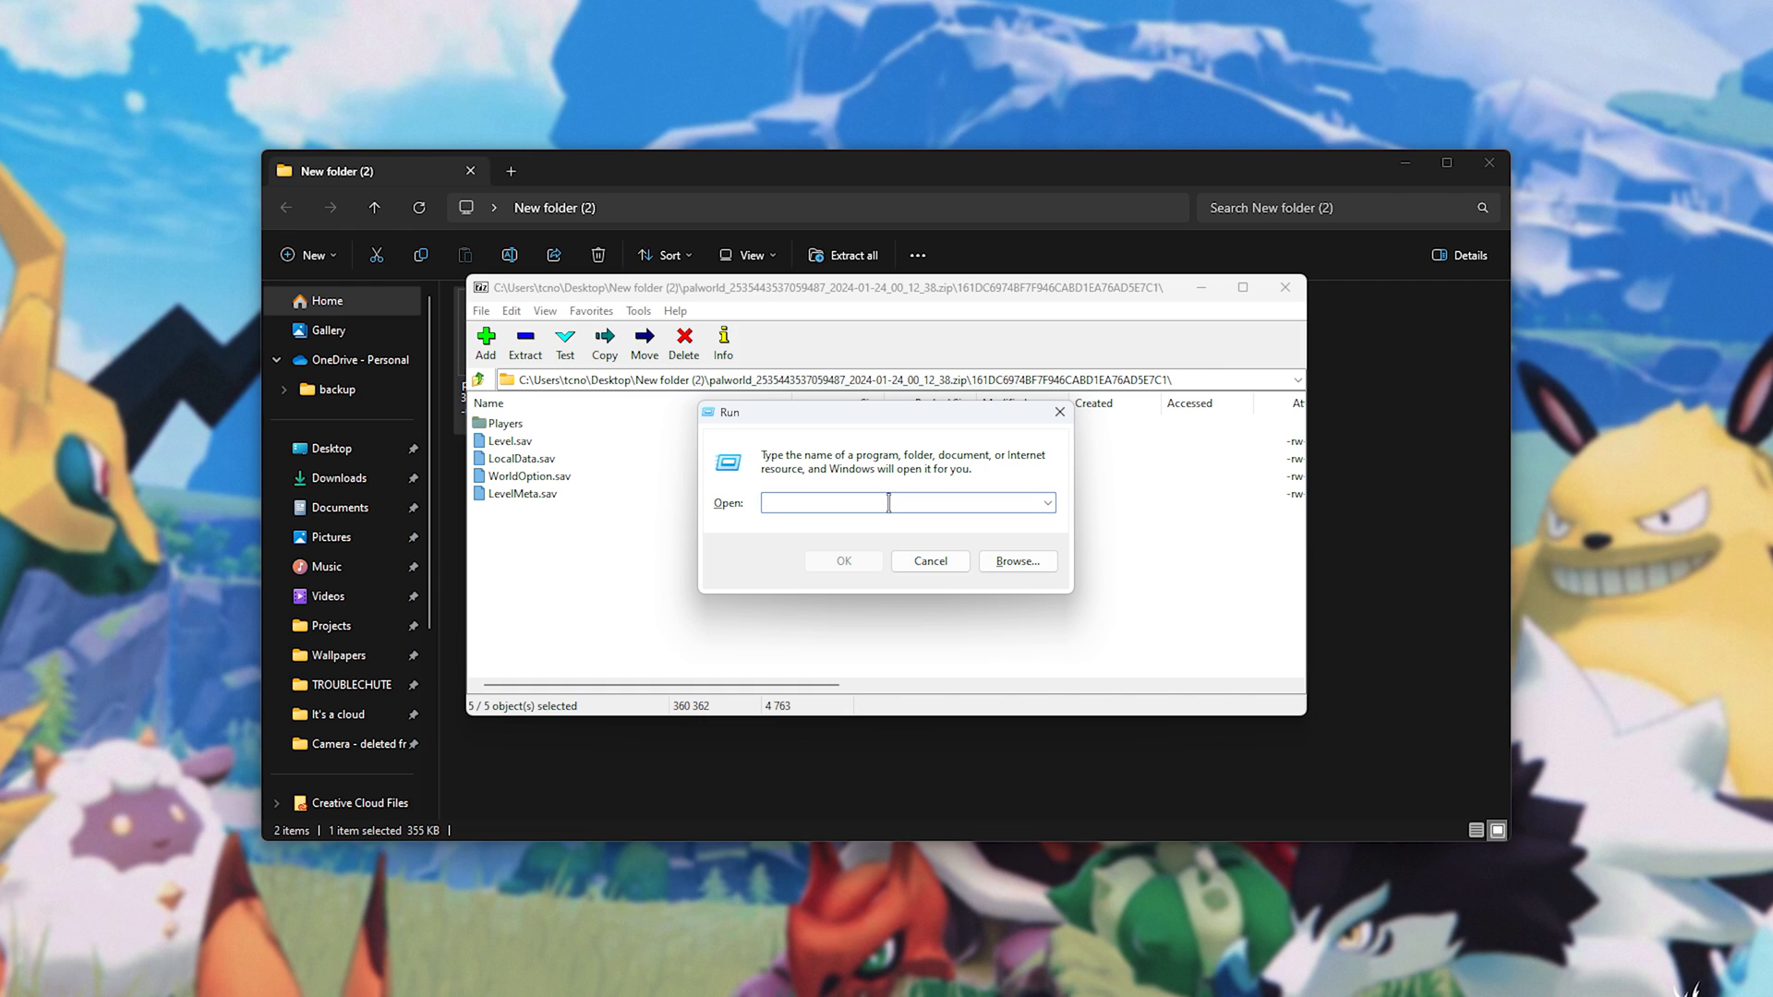
type("%LocalAppData")
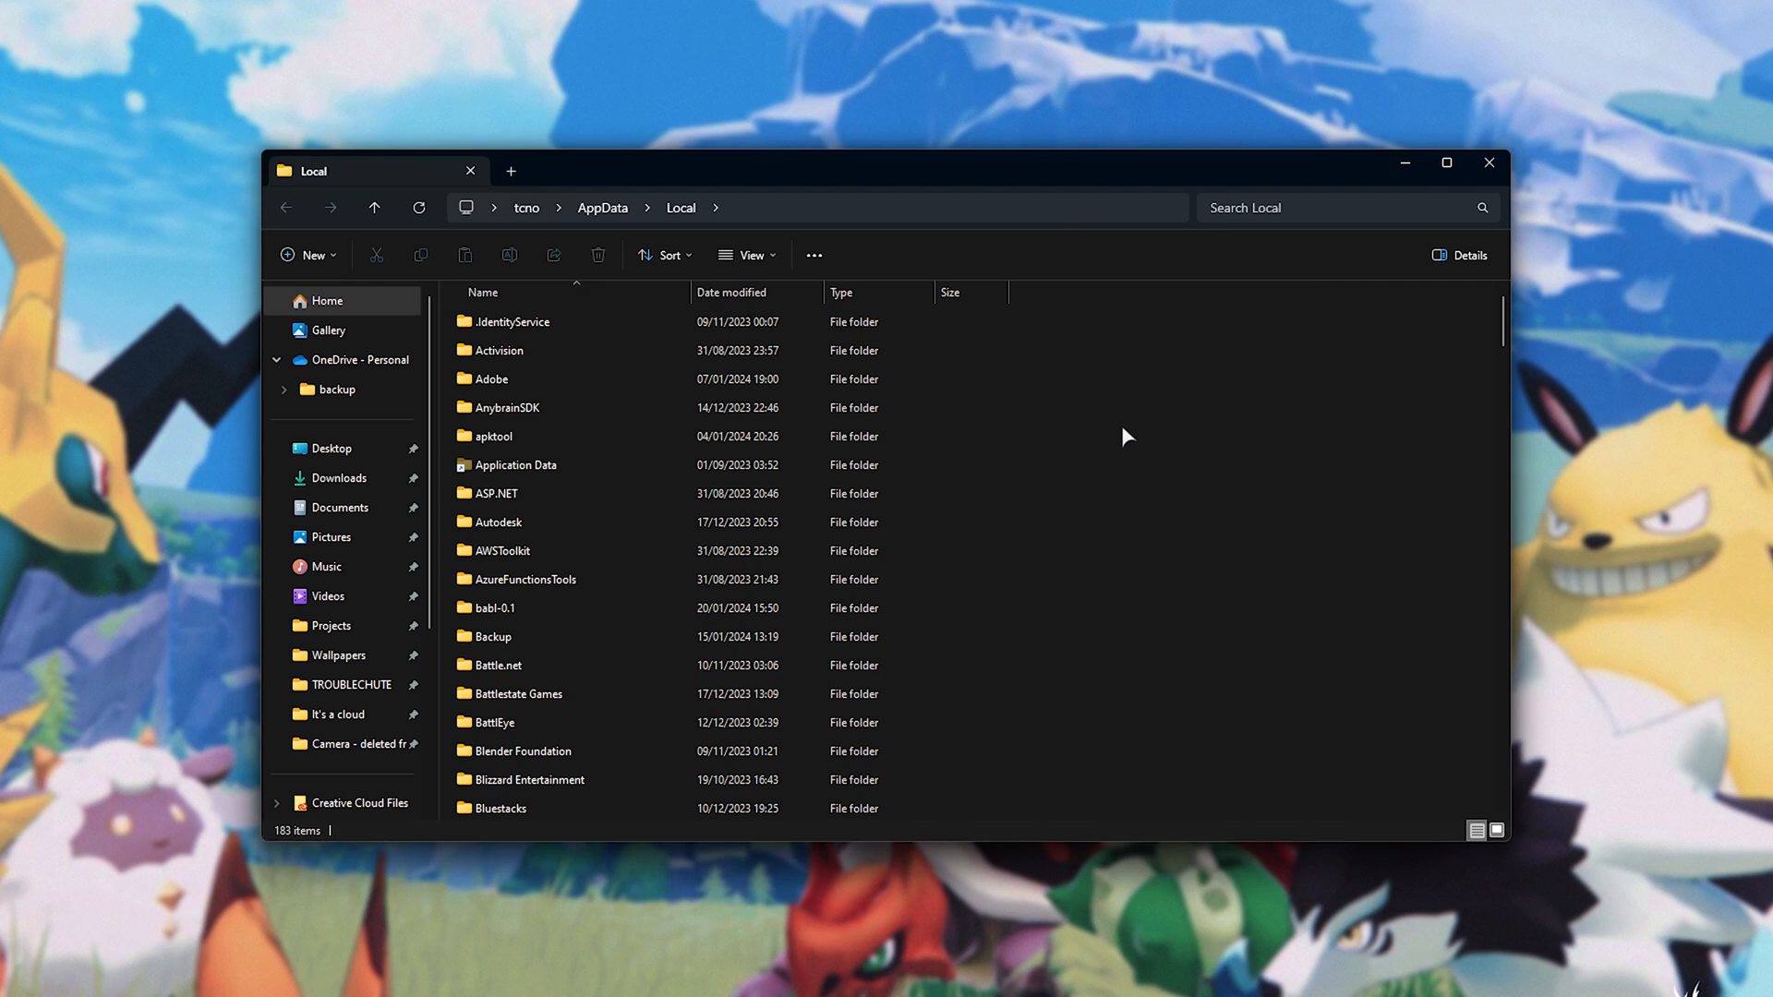
left_click(485, 404)
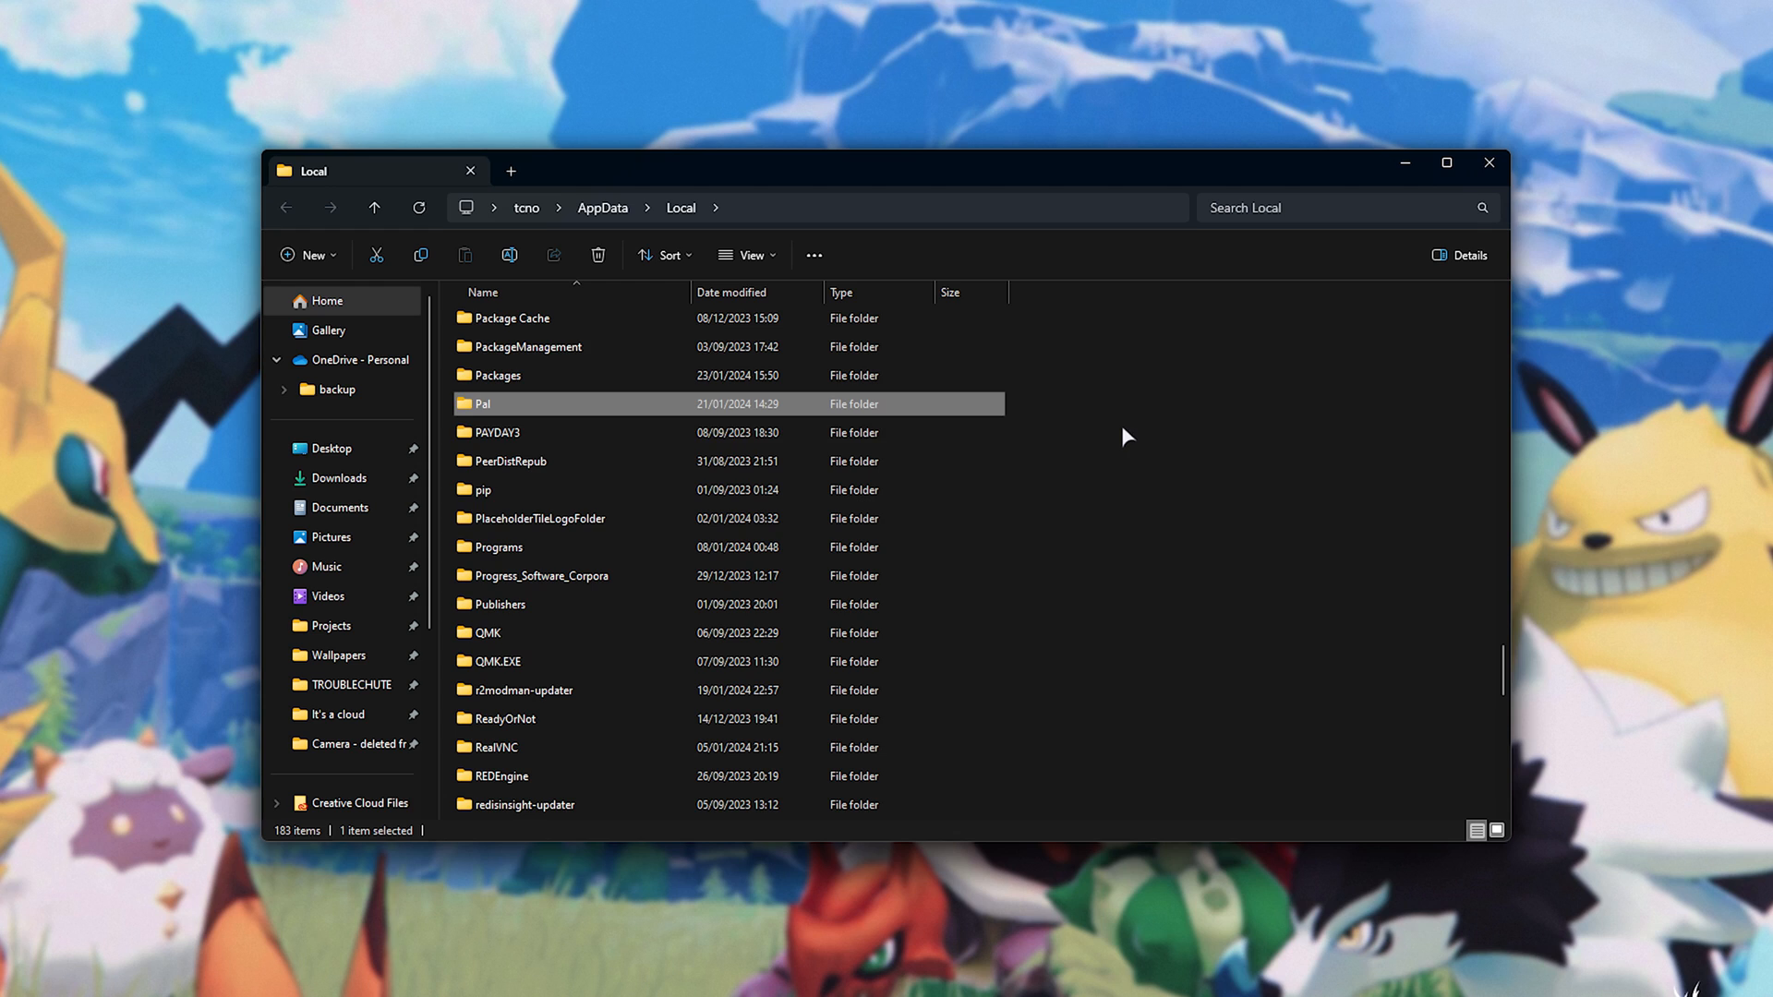
double_click(479, 404)
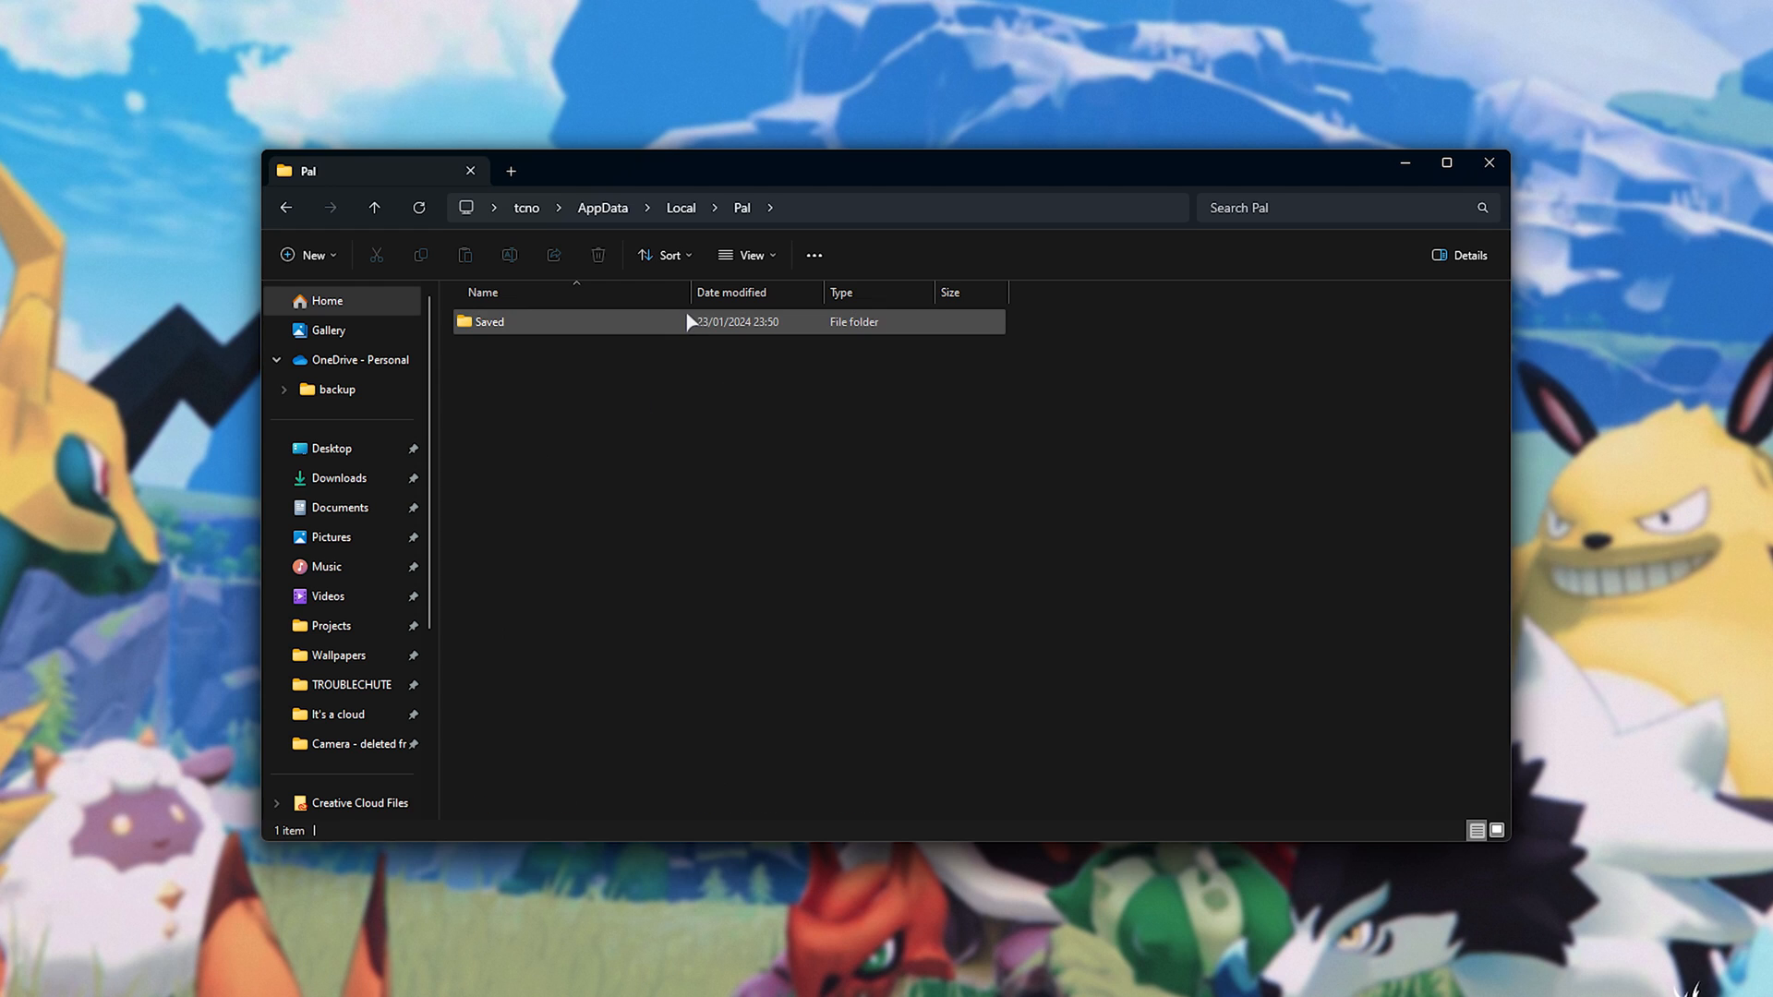
- Go through Saved > SaveGames into the numbered Steam account folder
double_click(490, 321)
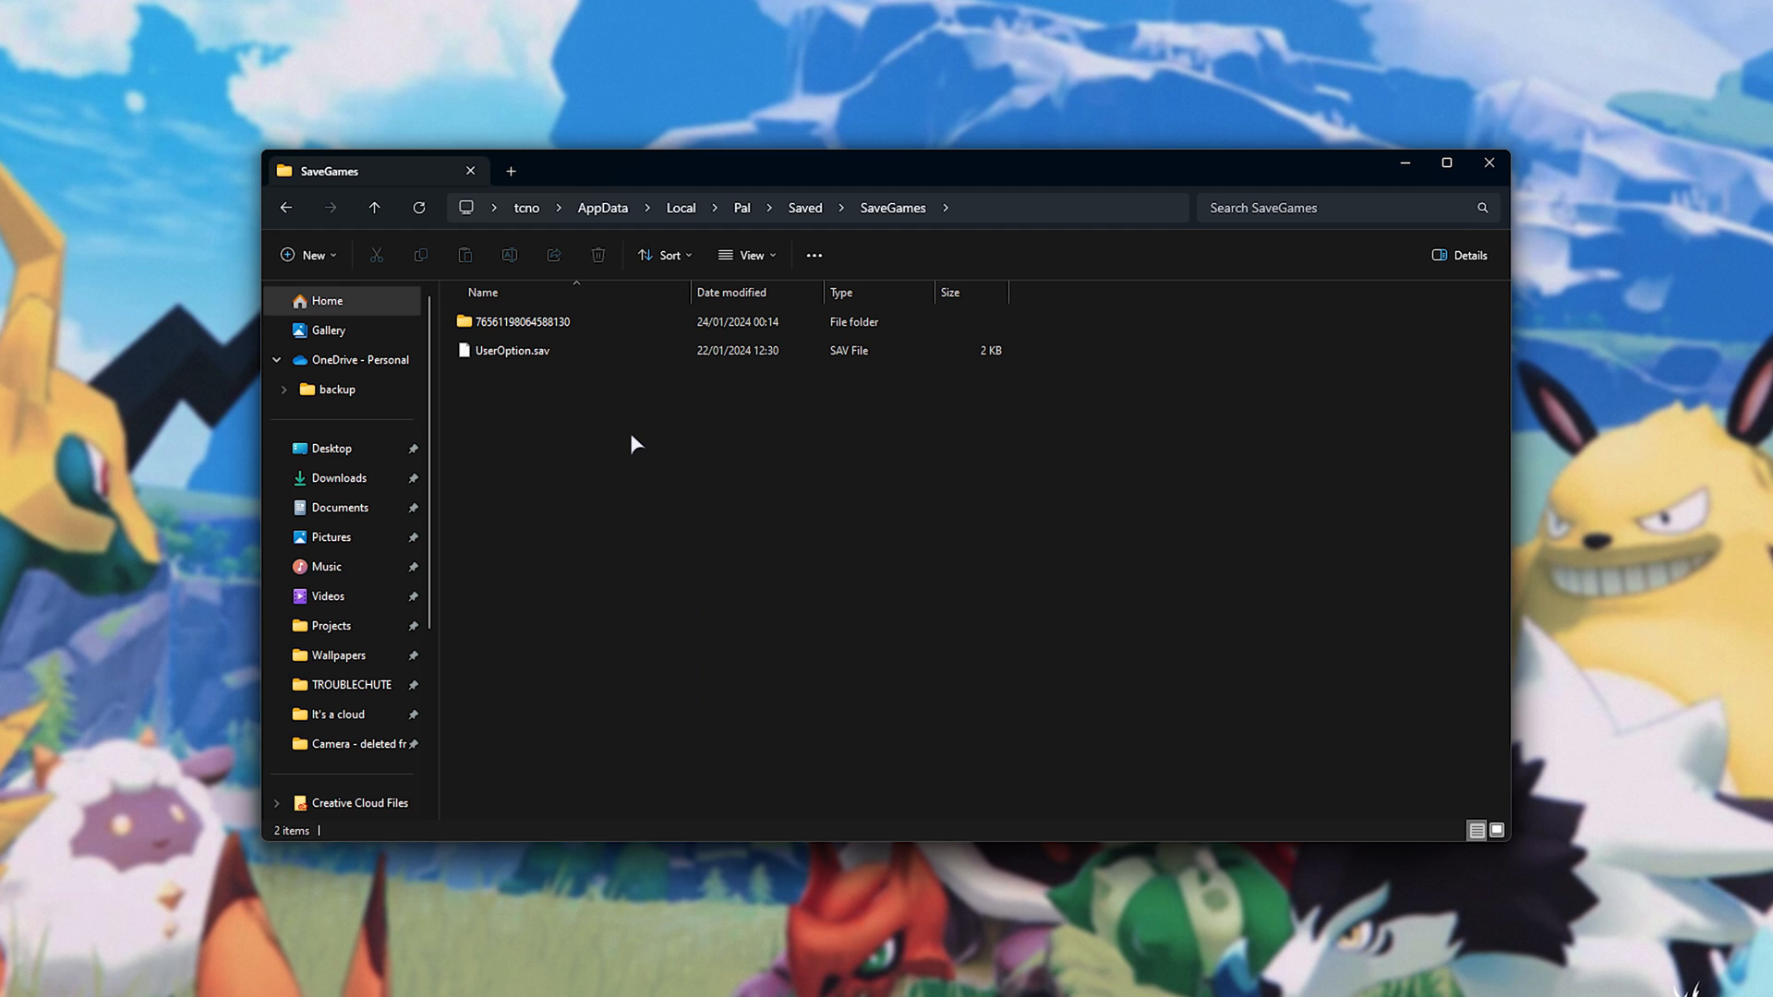
mouse_move(658, 316)
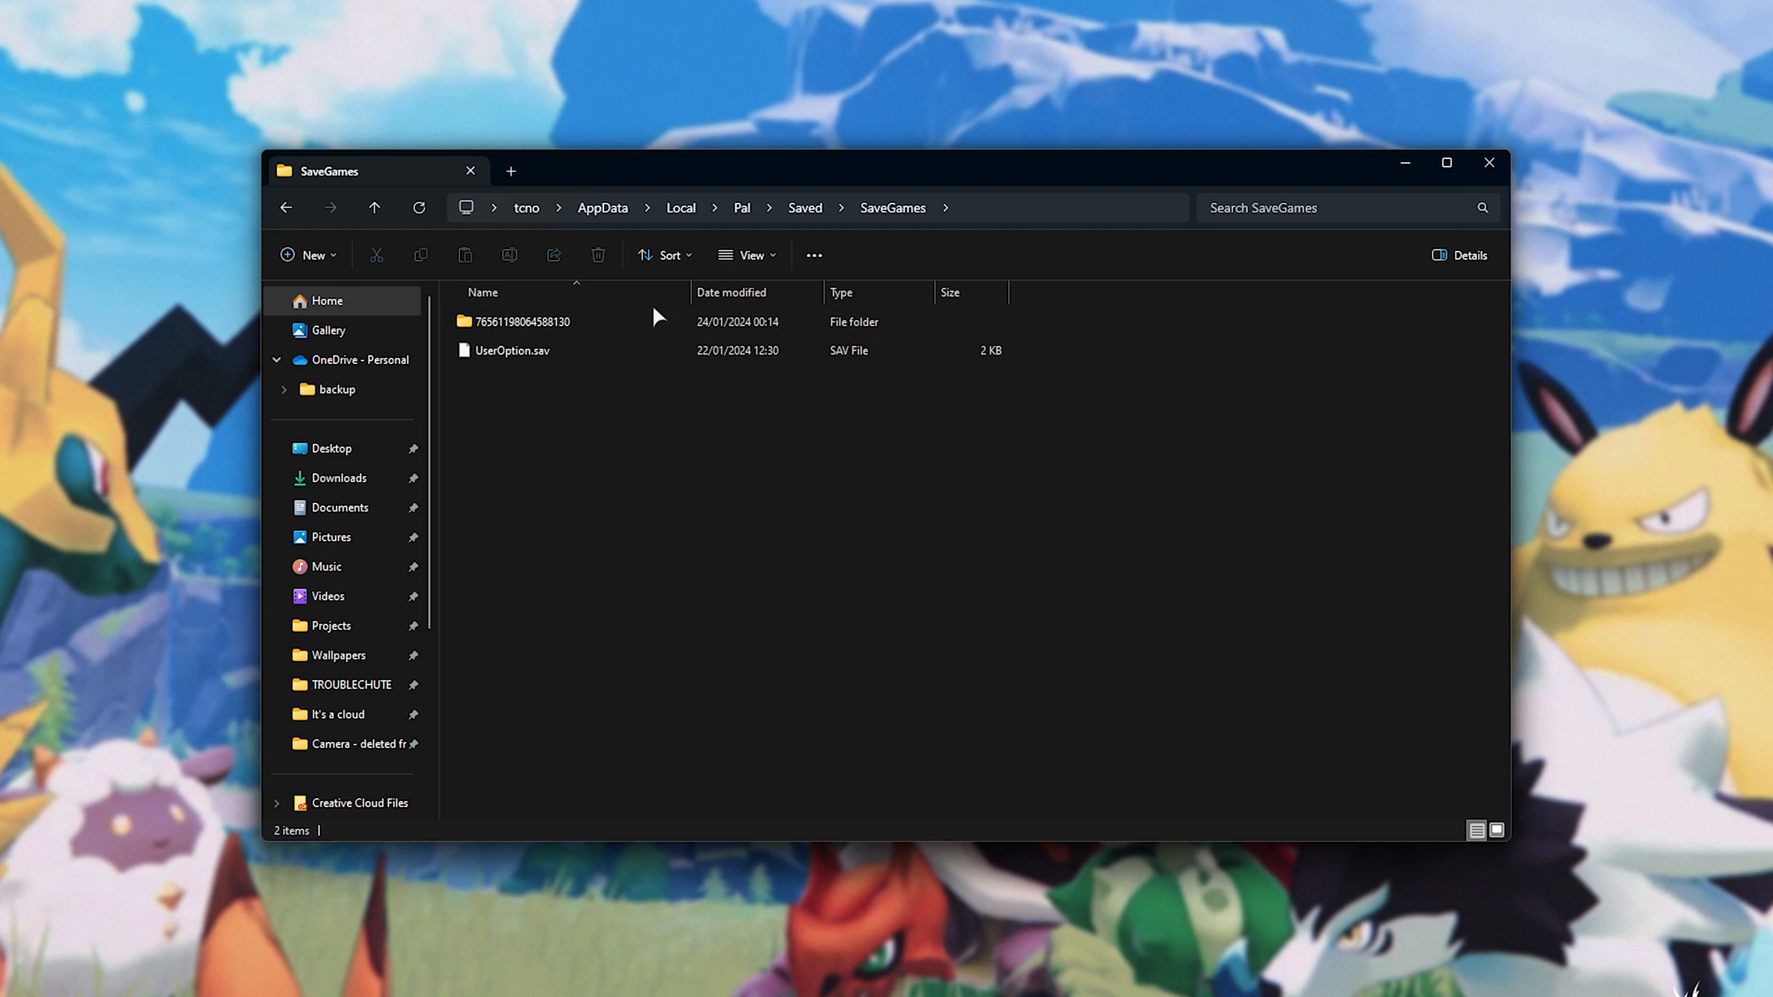
left_click(524, 322)
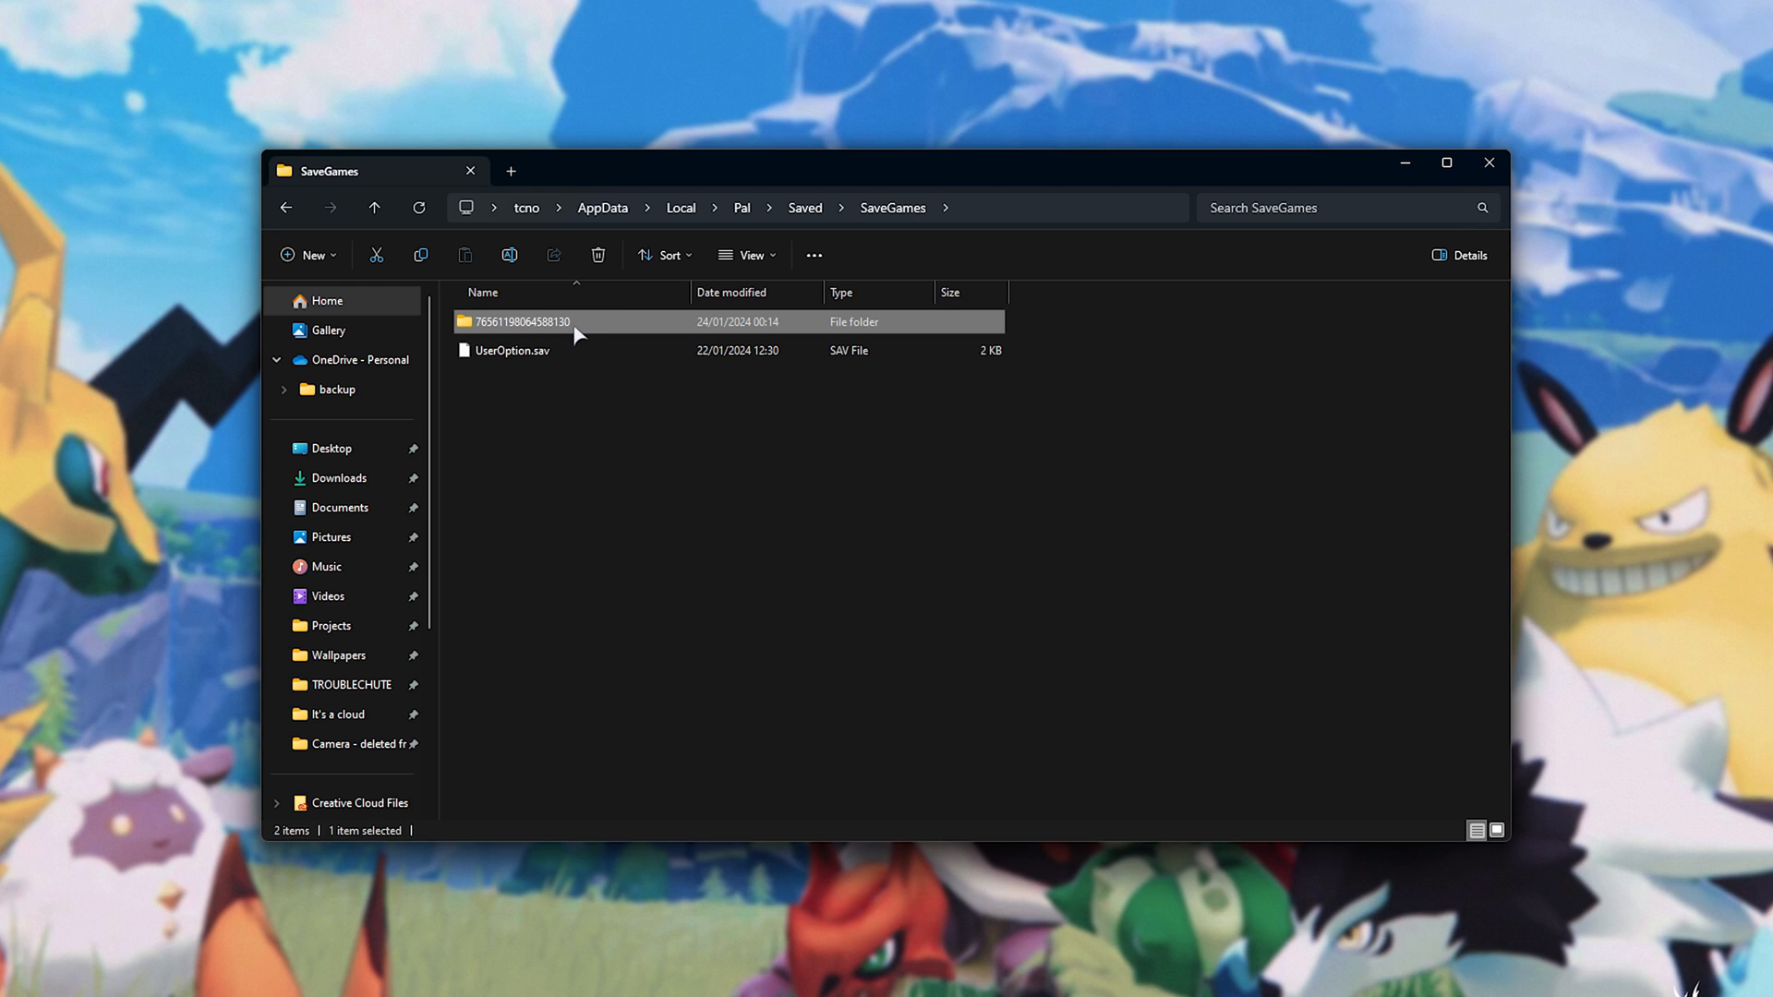
double_click(526, 321)
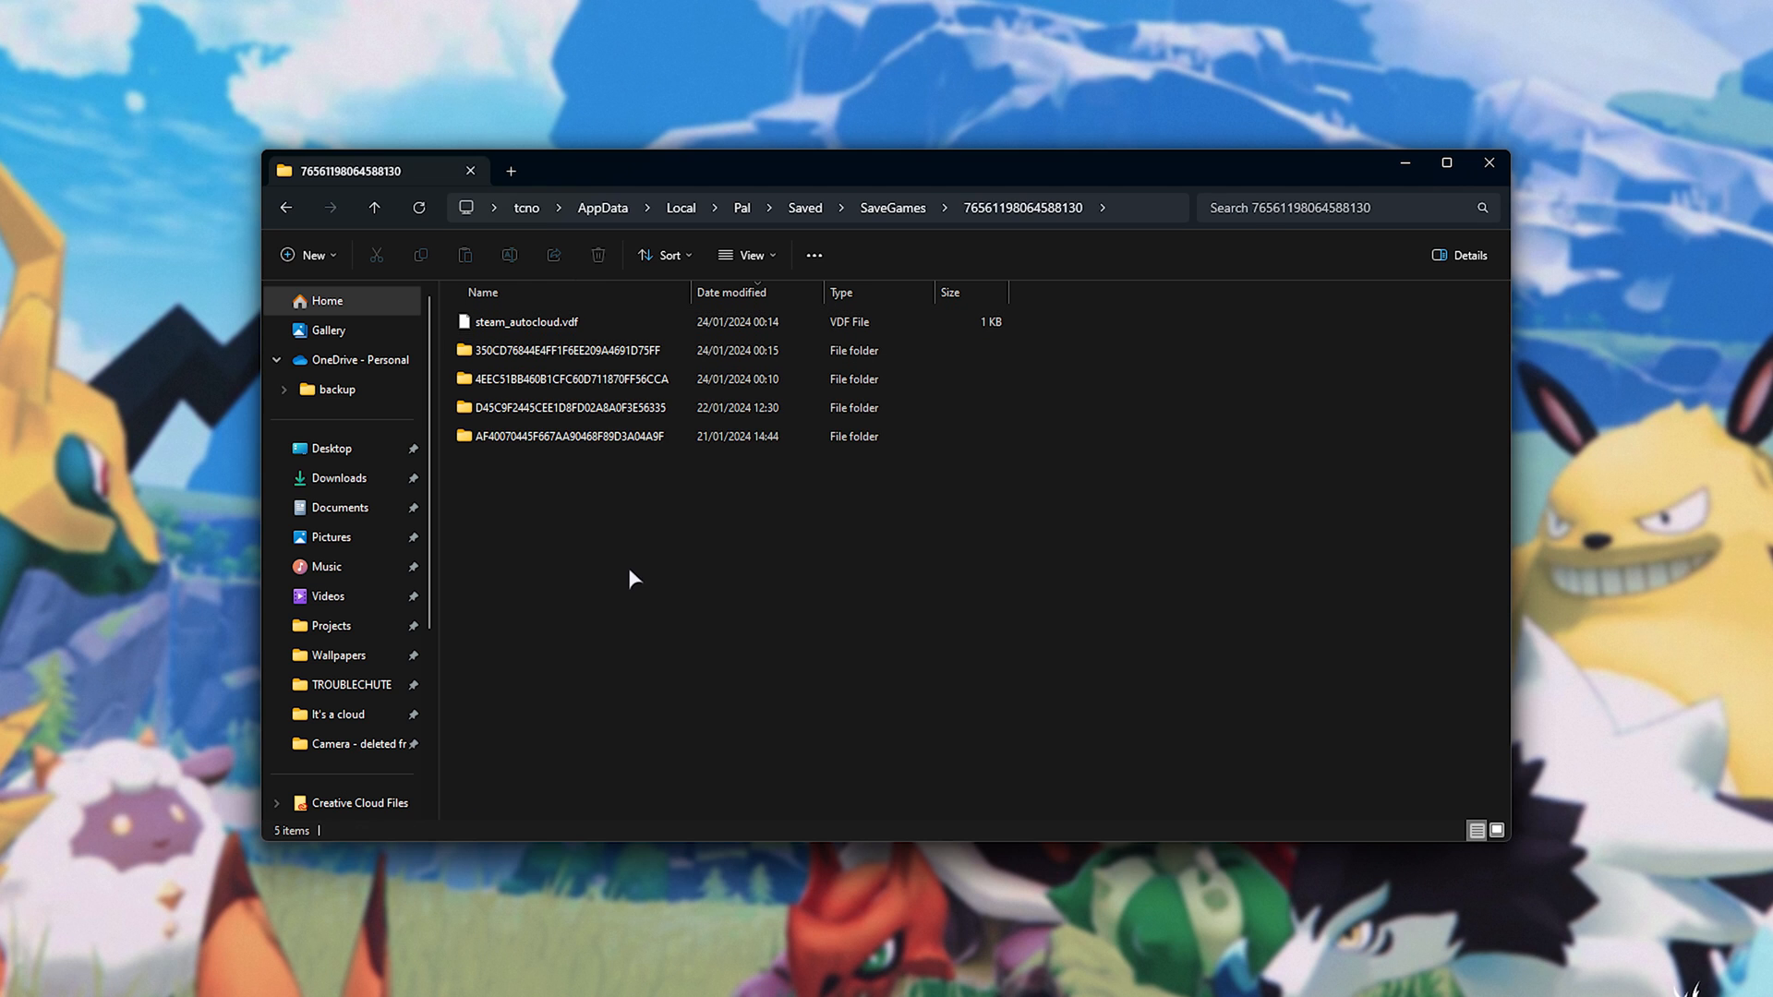
- Open the newest world folder, modified 24/01/2024 00:15
left_click(570, 349)
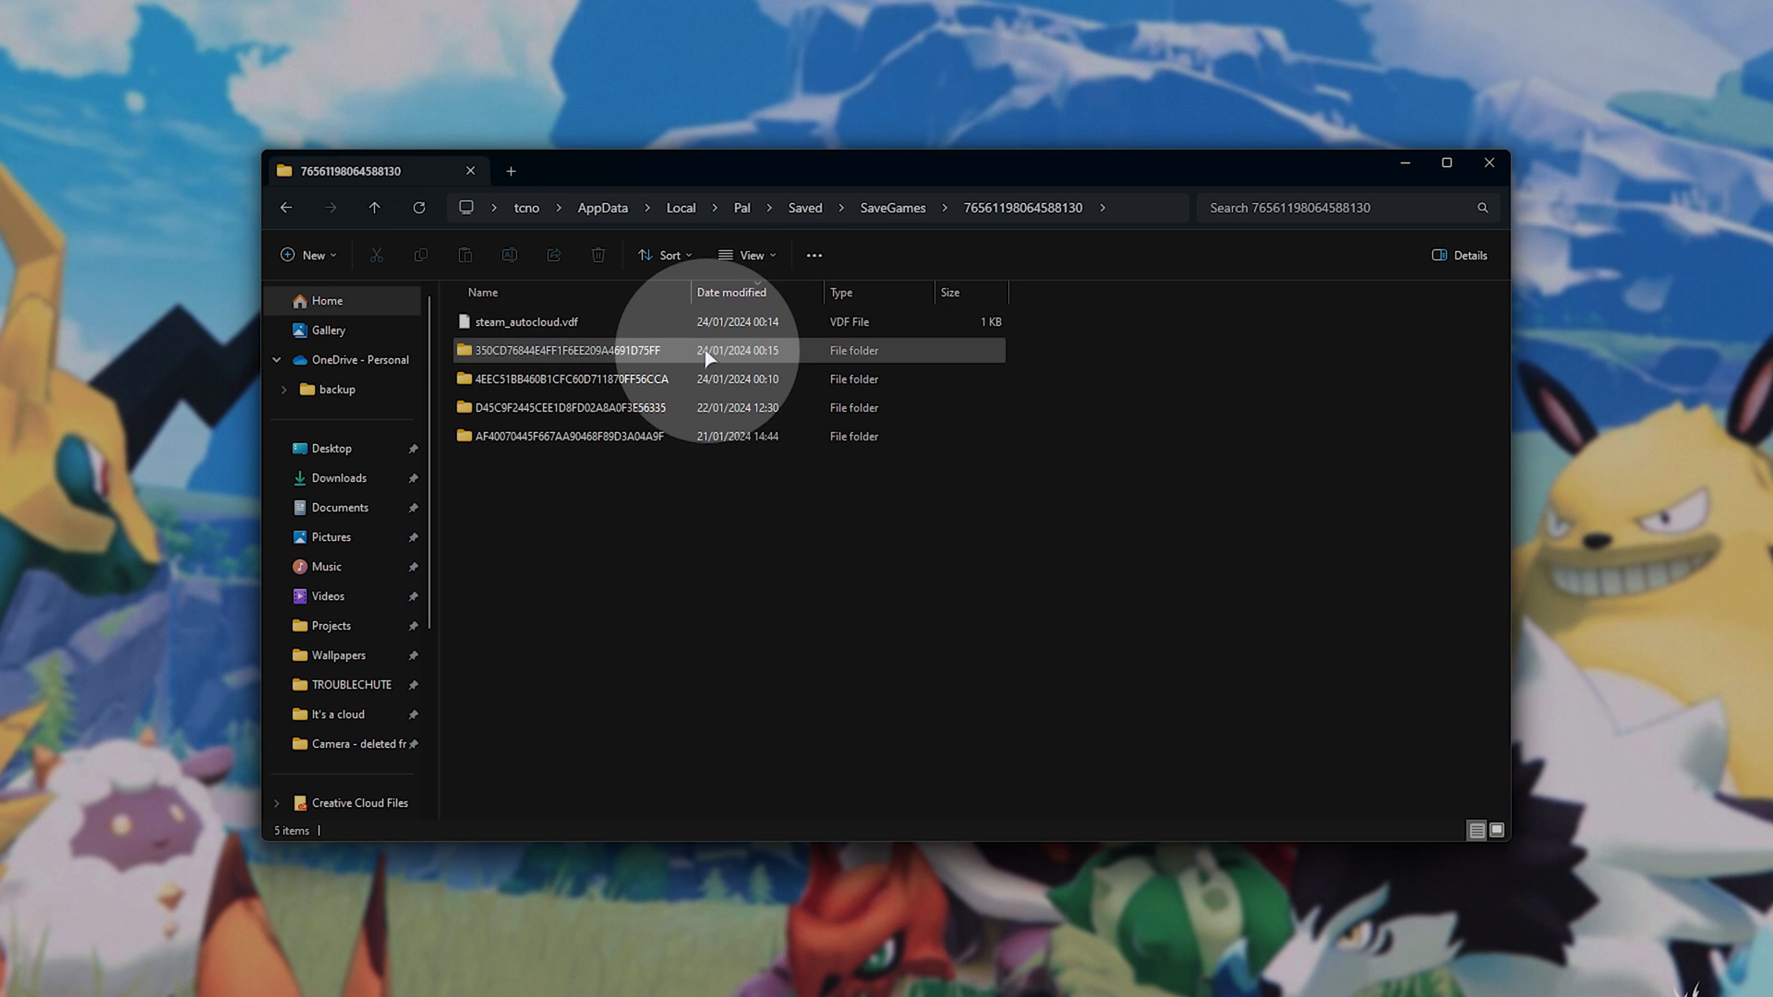
left_click(571, 349)
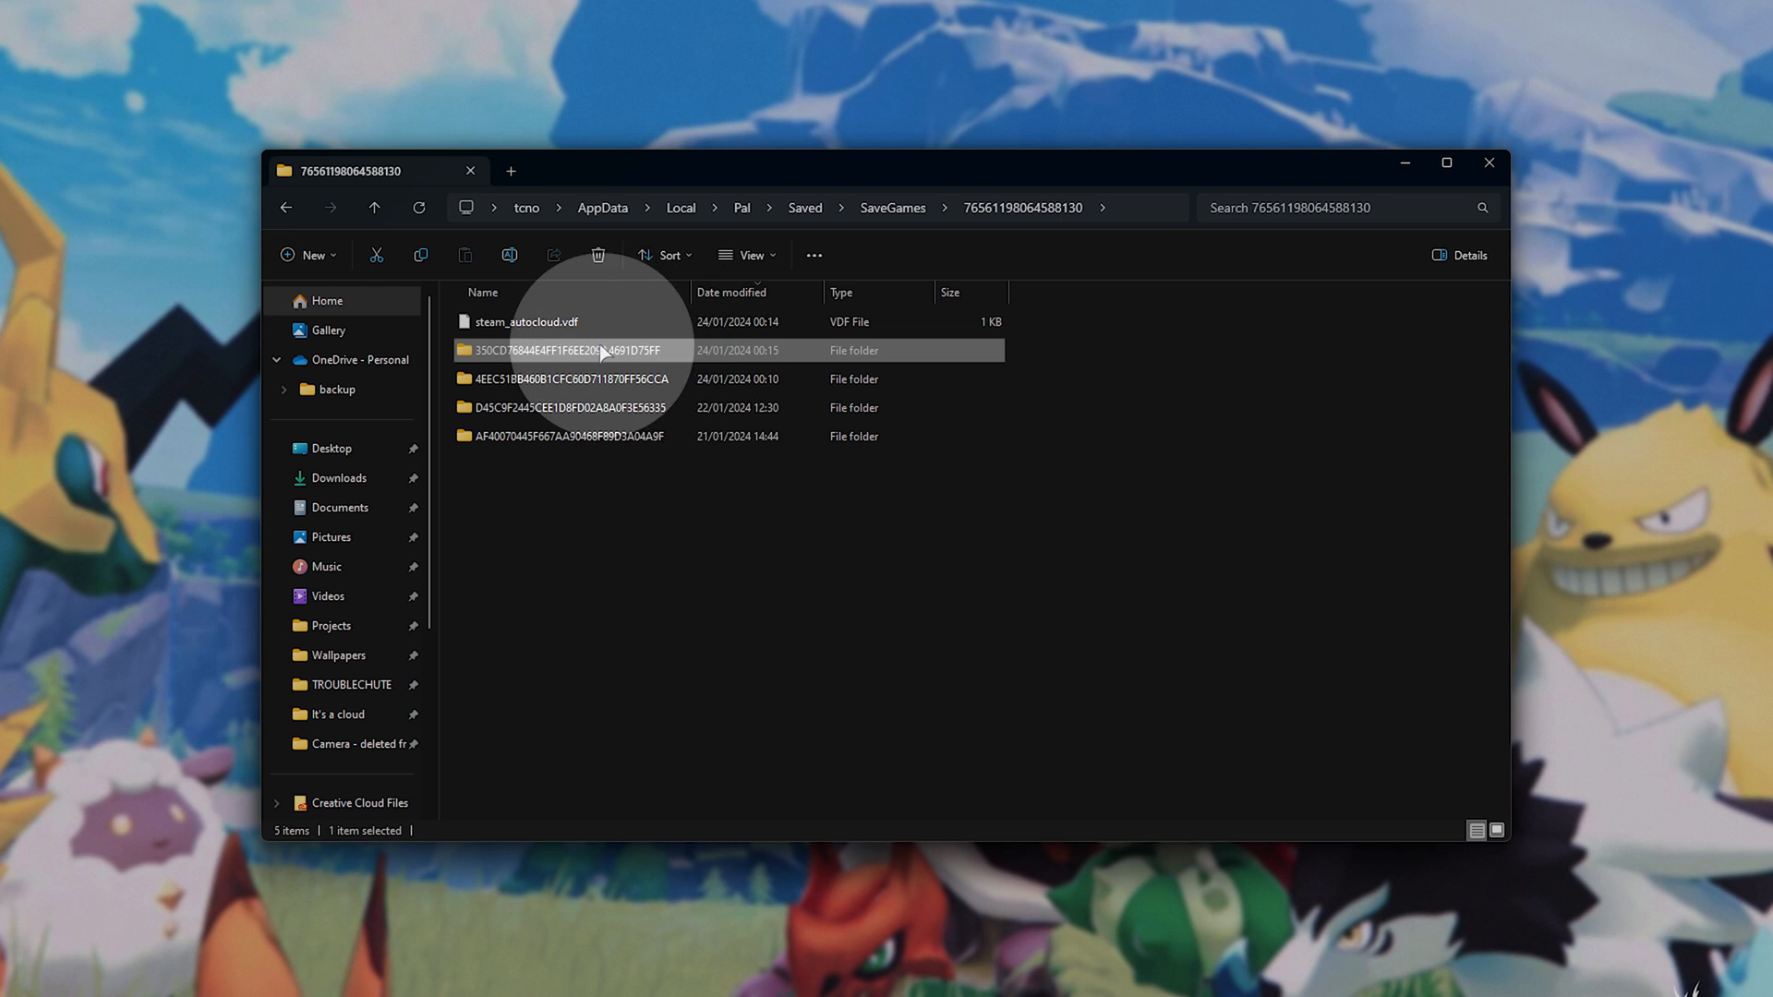
mouse_move(605, 379)
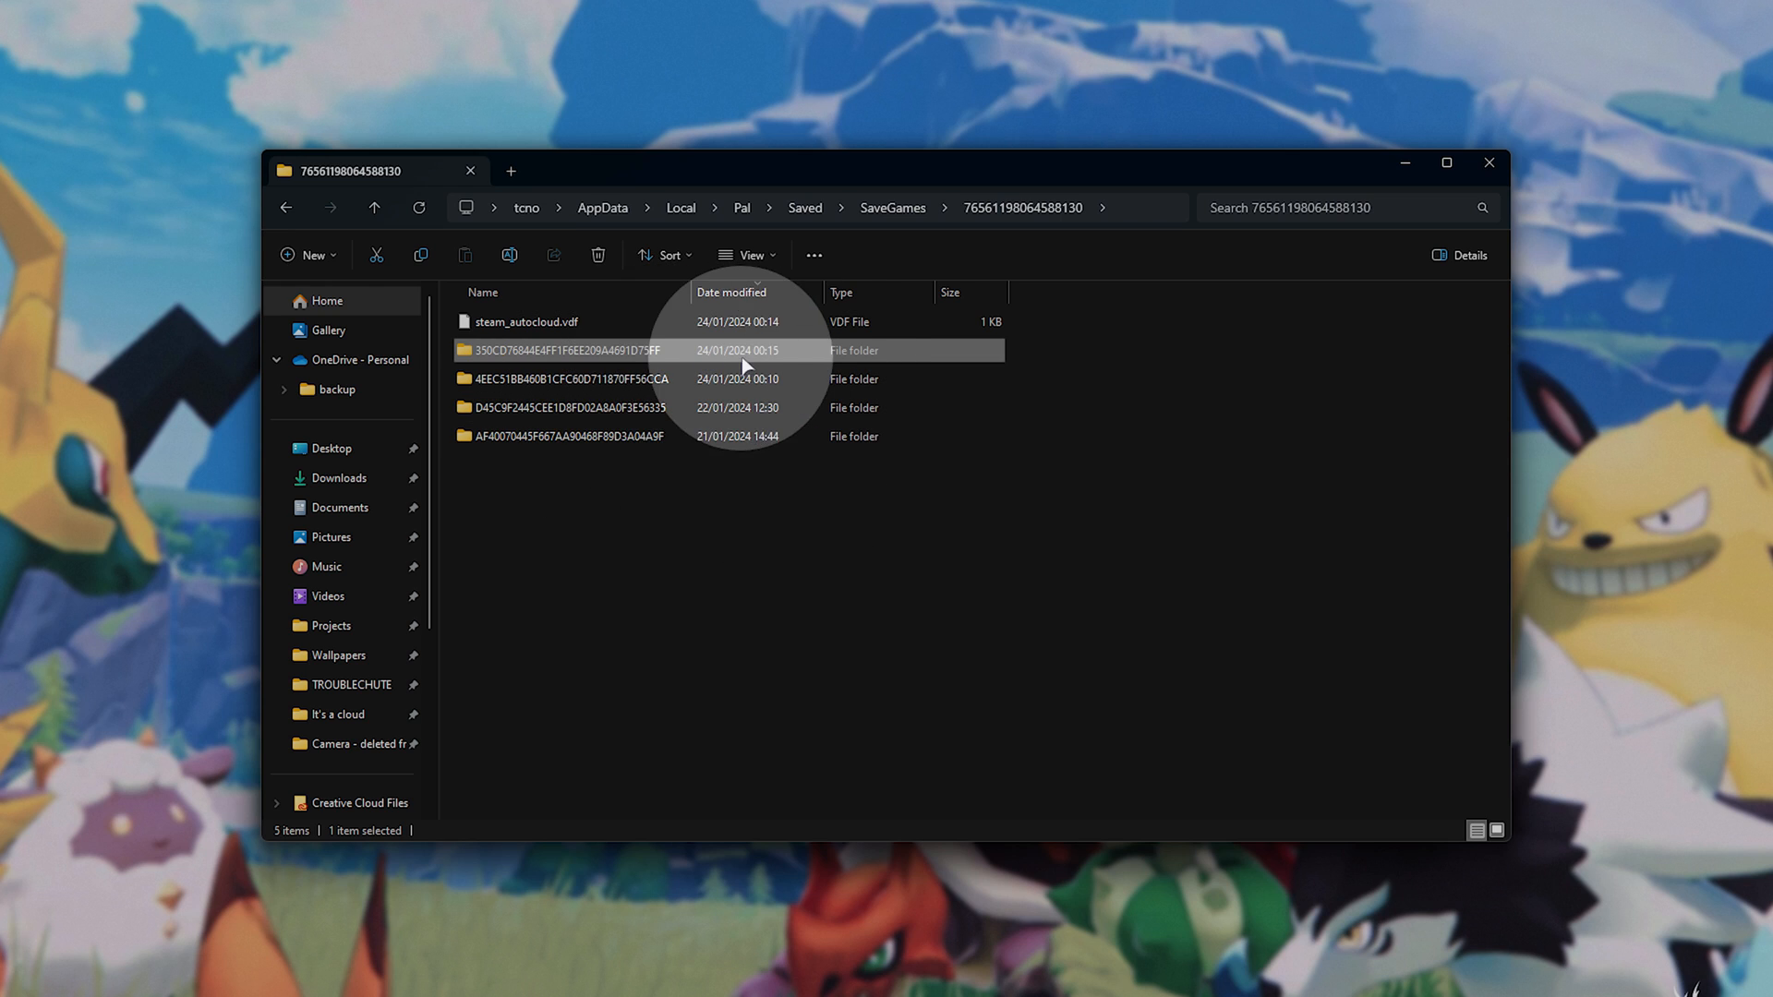
mouse_move(733, 357)
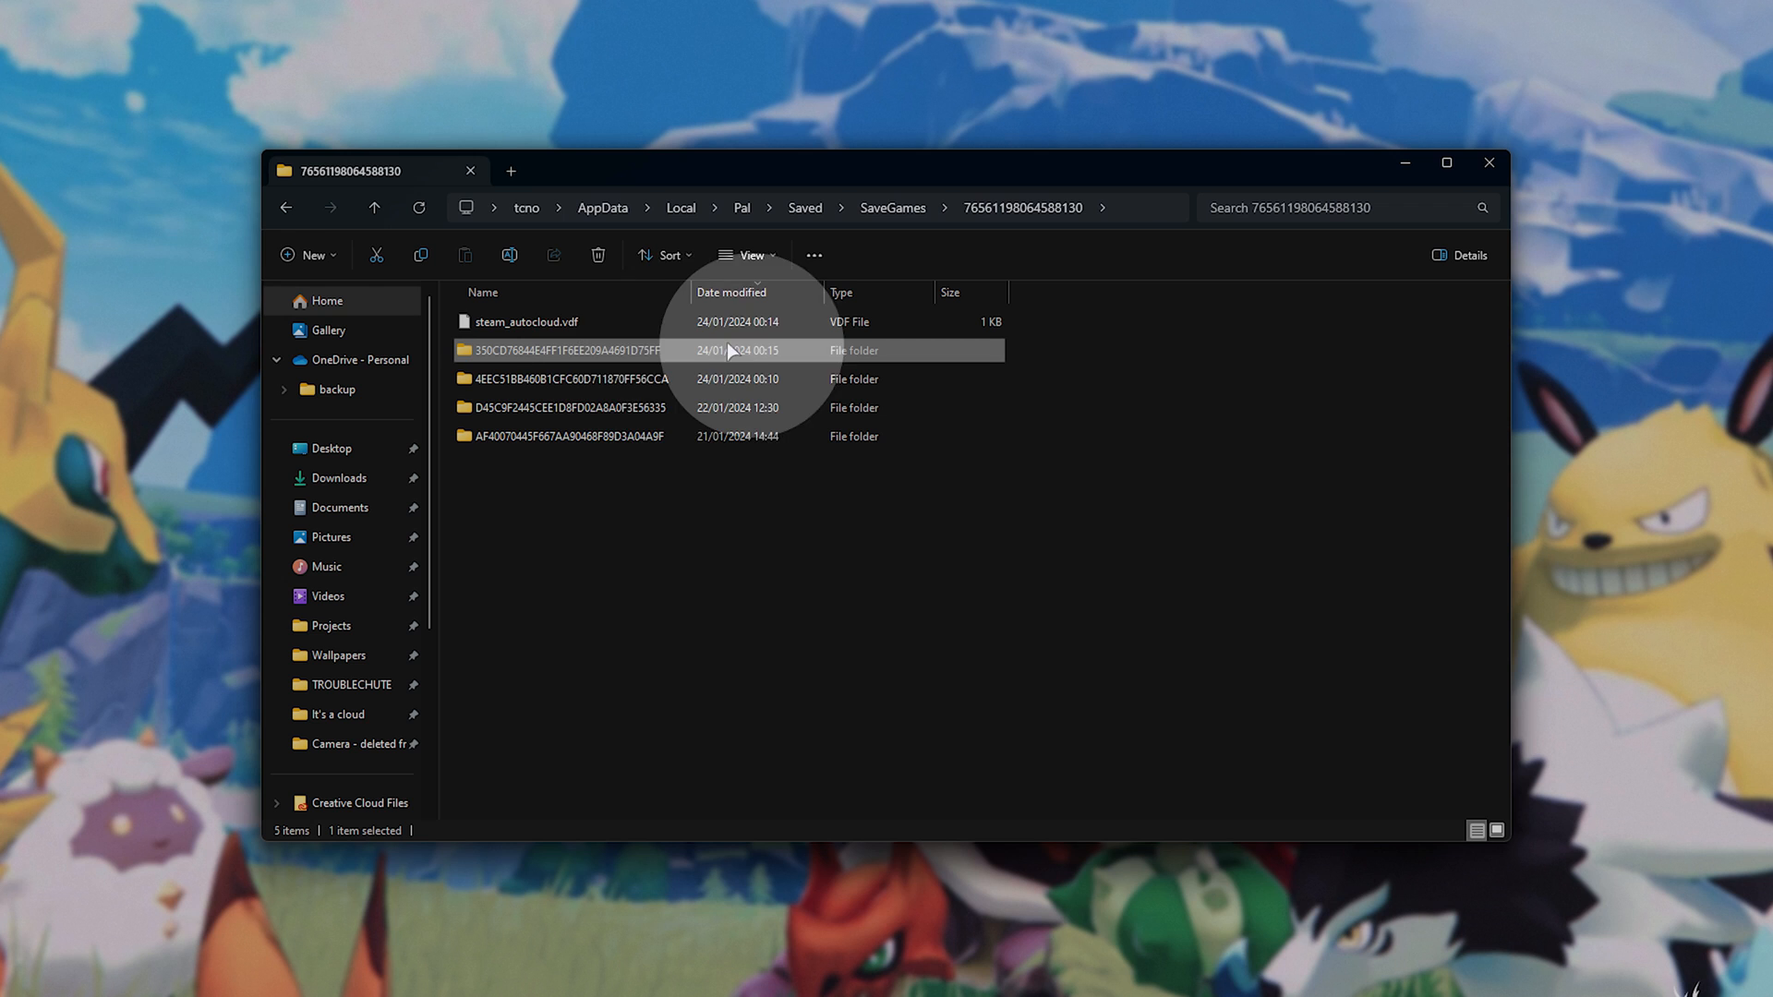
double_click(570, 349)
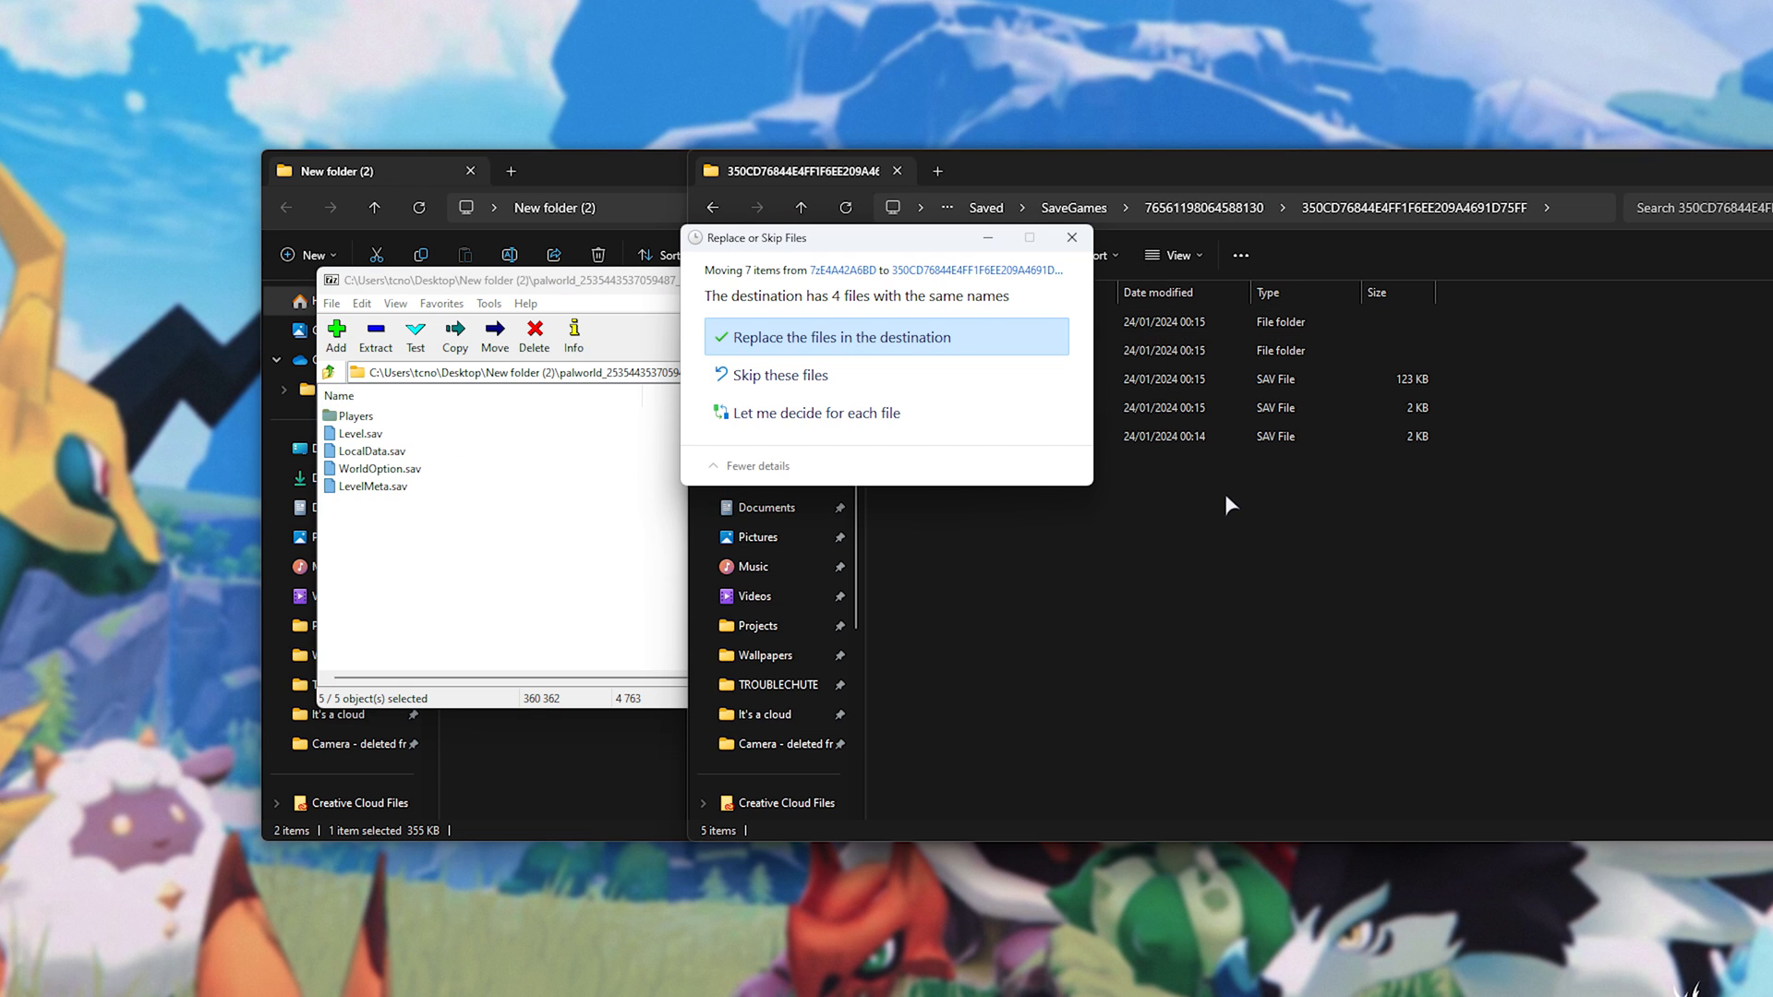
- Replace the world folder's existing files with the extracted save files
left_click(840, 337)
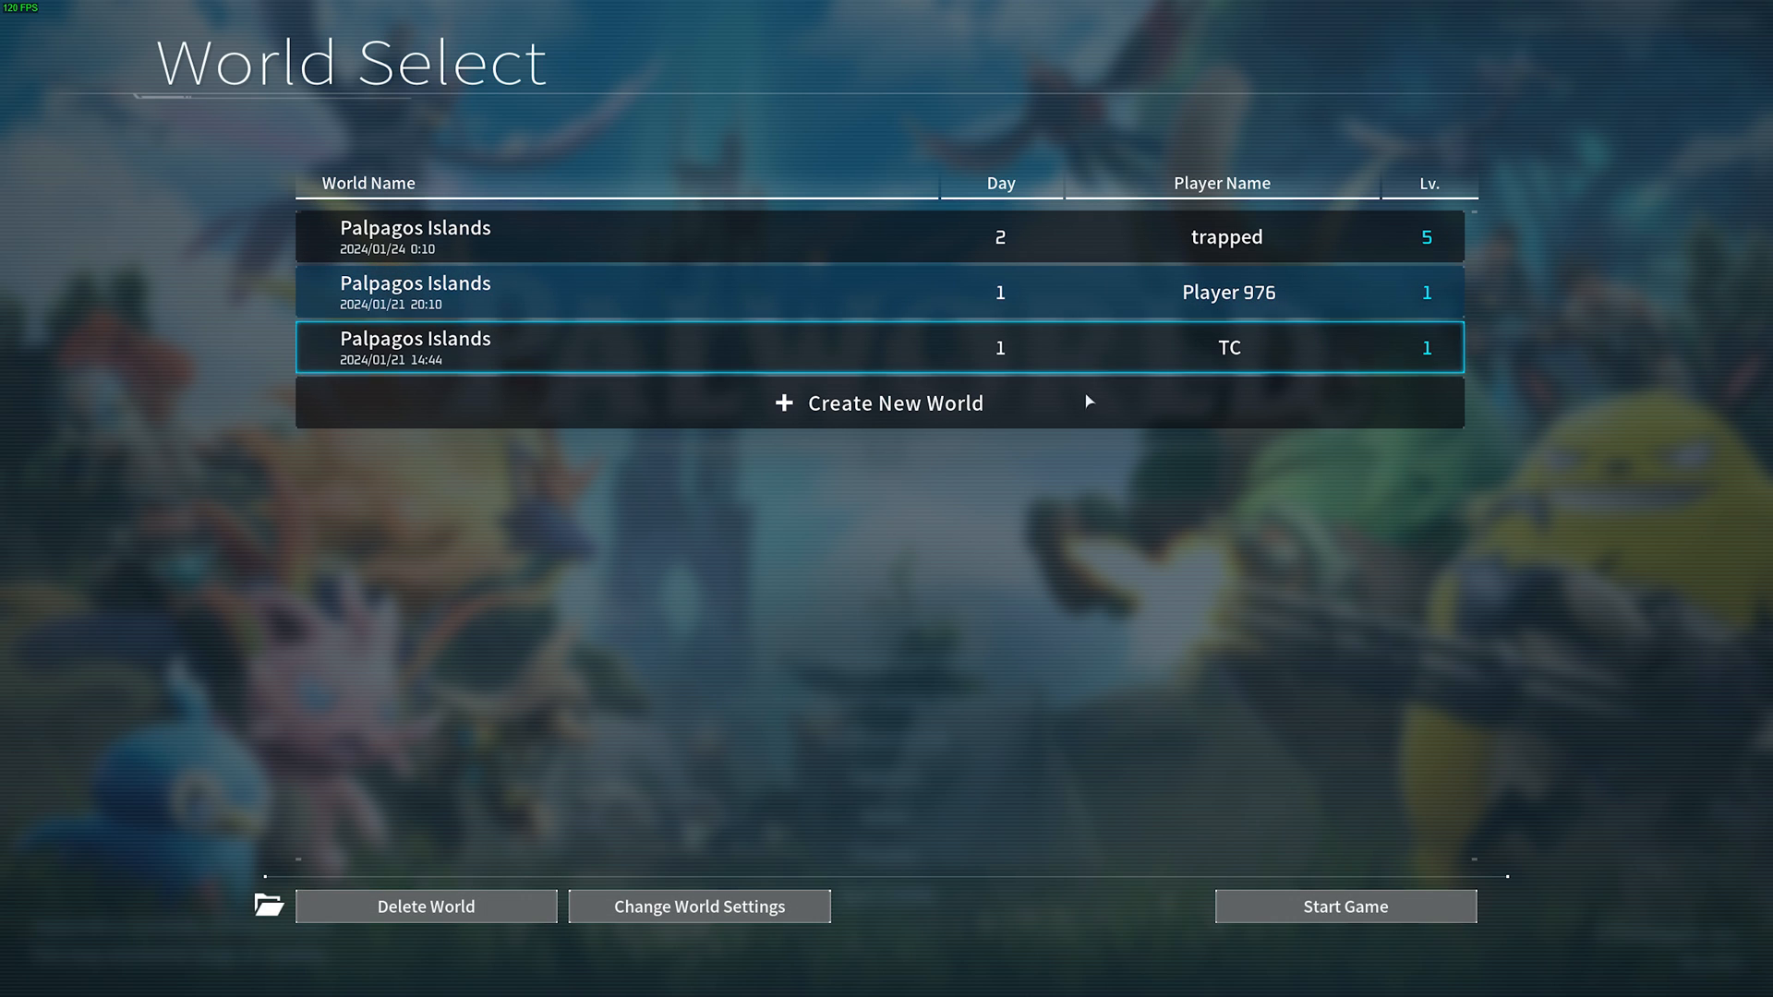
- Load the copied Palpagos Islands world and close the inventory to reach gameplay
left_click(1345, 905)
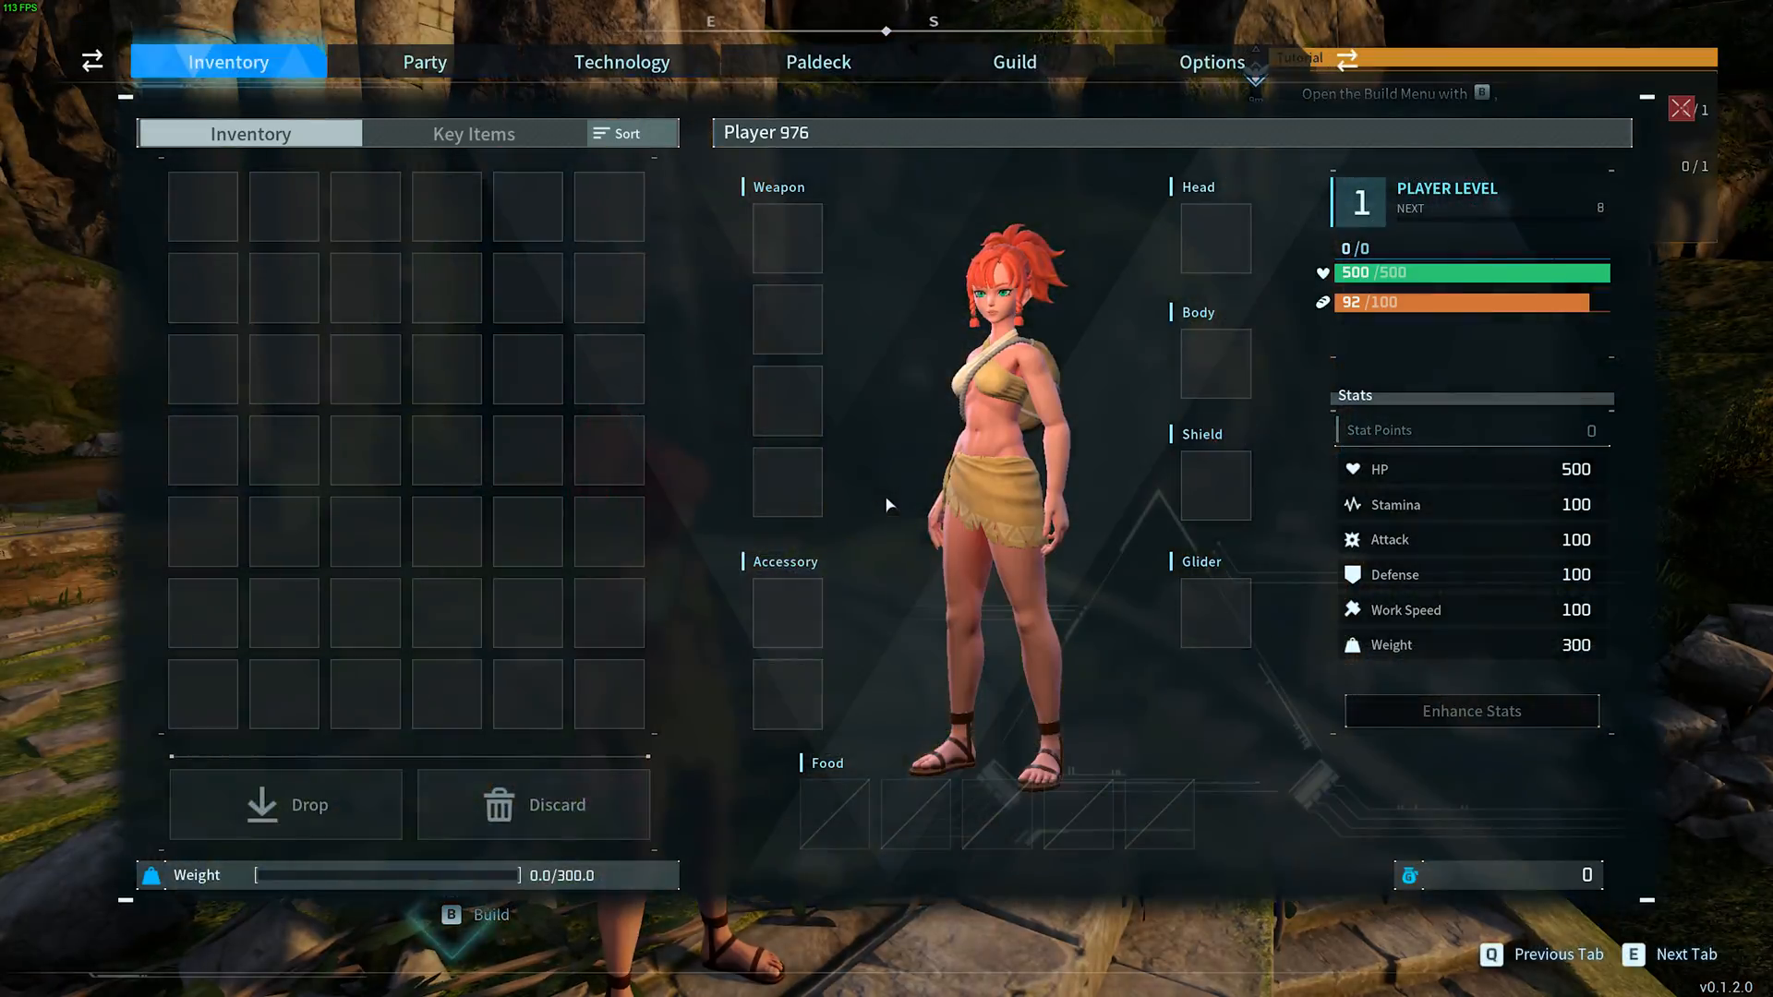
key("Escape")
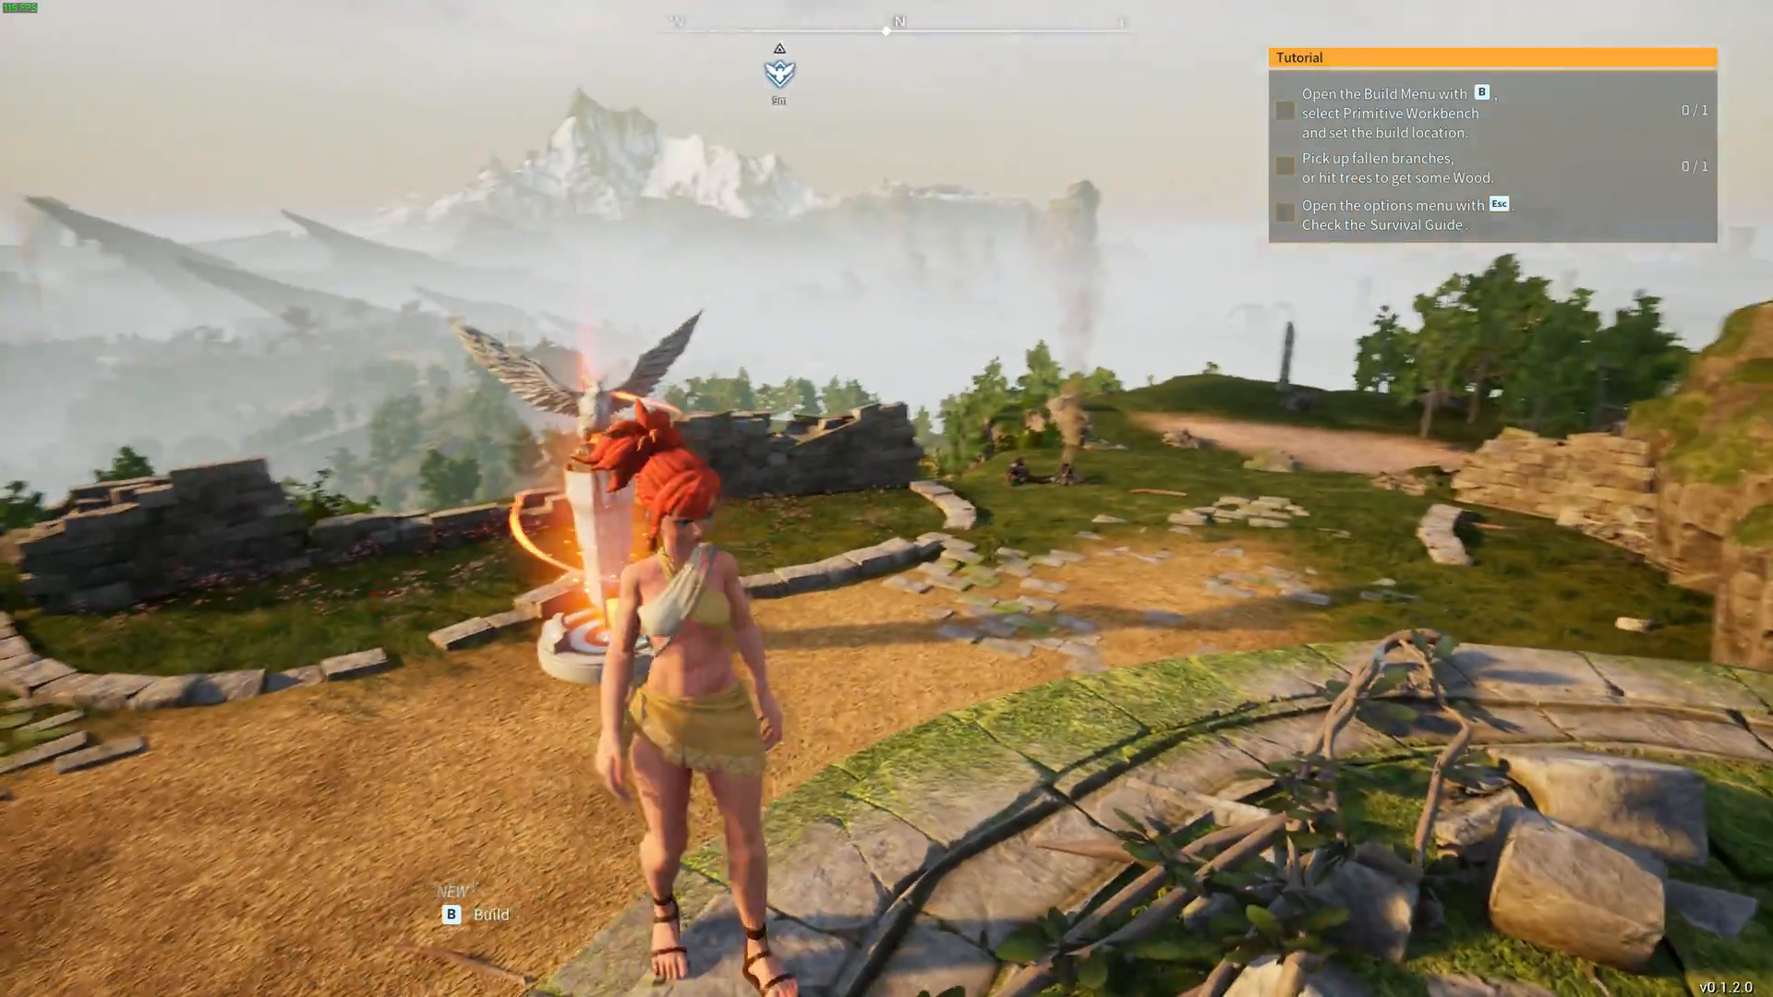